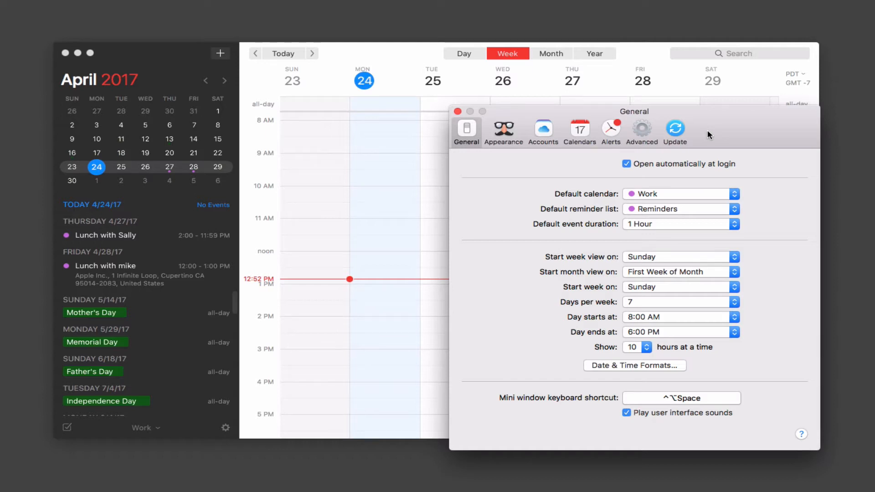
pyautogui.moveTo(264, 390)
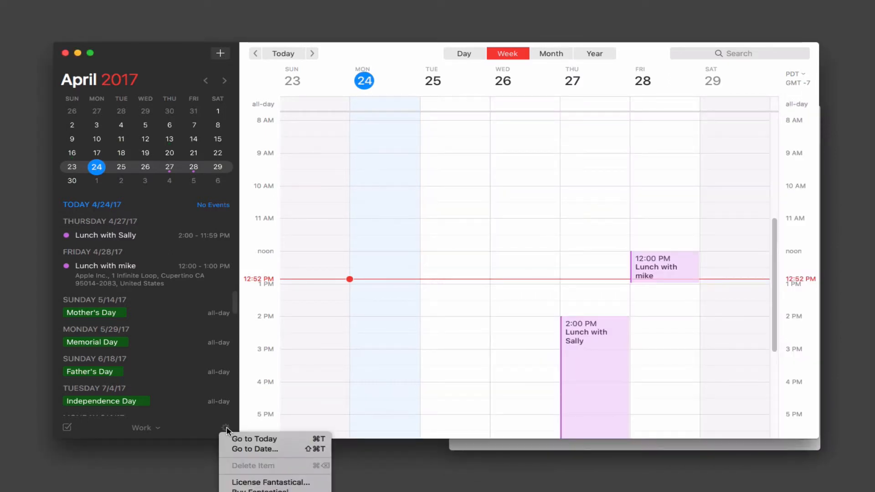
# - Reopen preferences and keep defaults: Work calendar, Reminders list, 1-hour event duration
pyautogui.click(515, 438)
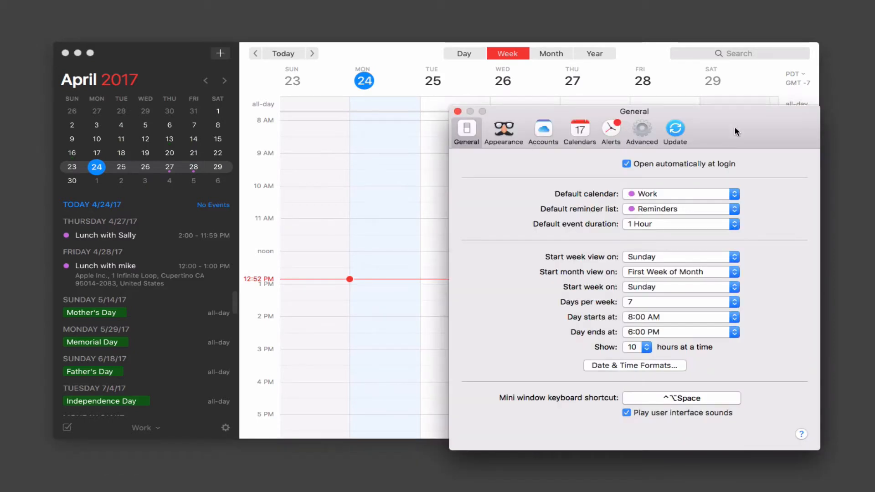
pyautogui.moveTo(466, 132)
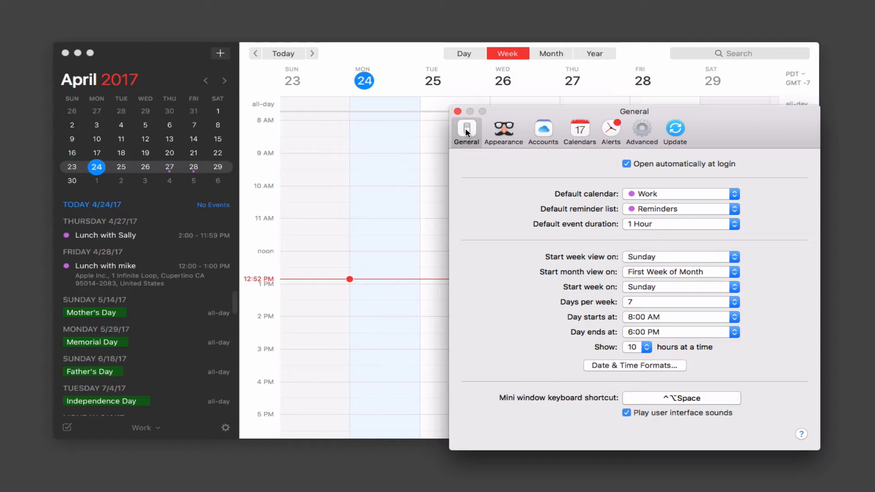
pyautogui.moveTo(535, 218)
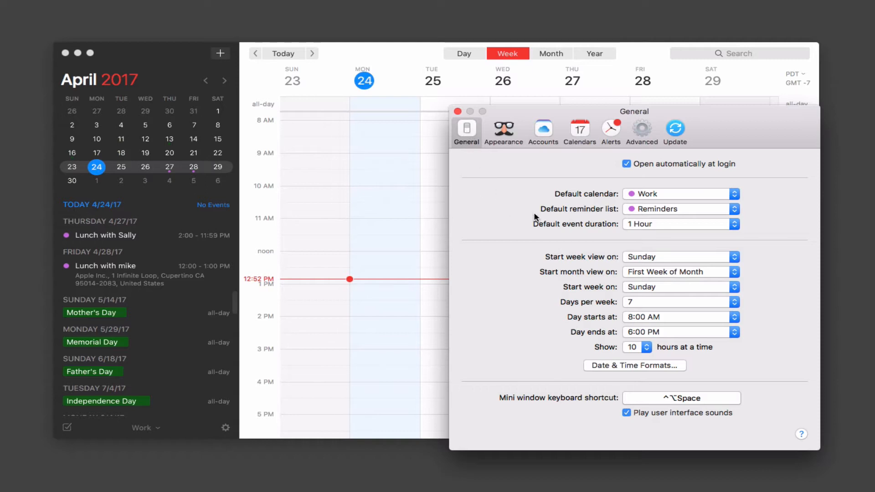
pyautogui.moveTo(498, 191)
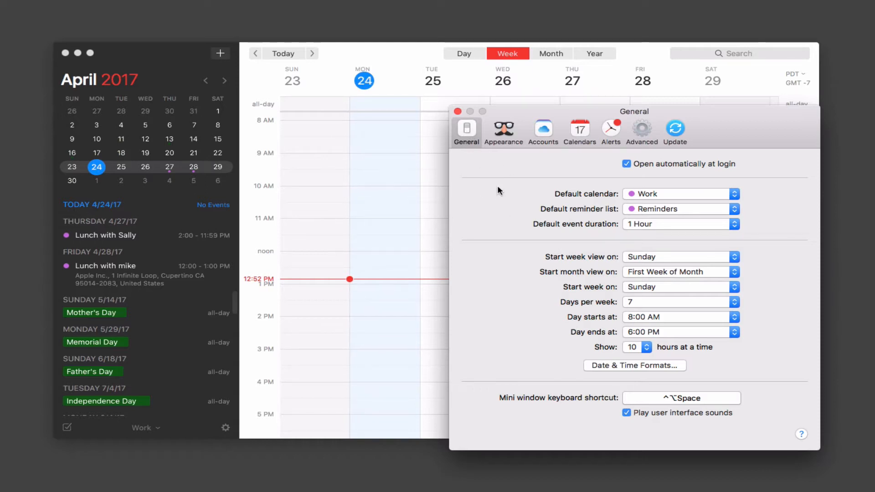
pyautogui.moveTo(636, 196)
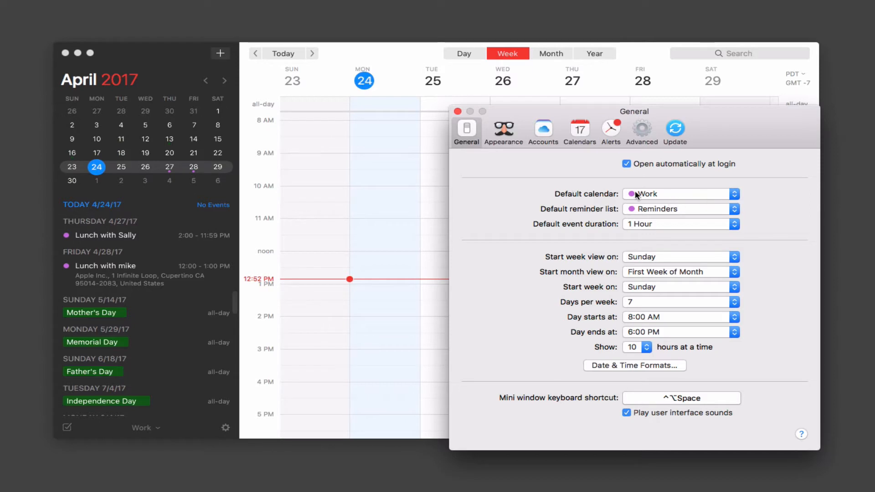
pyautogui.moveTo(729, 169)
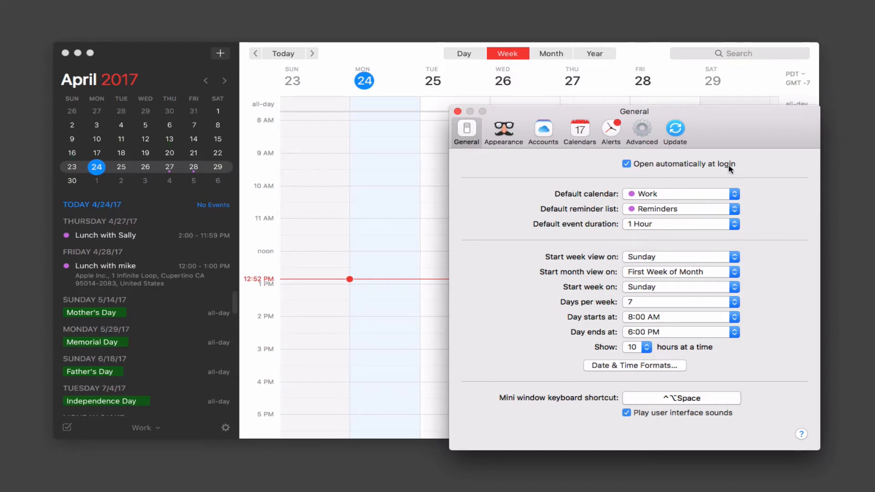
pyautogui.moveTo(629, 170)
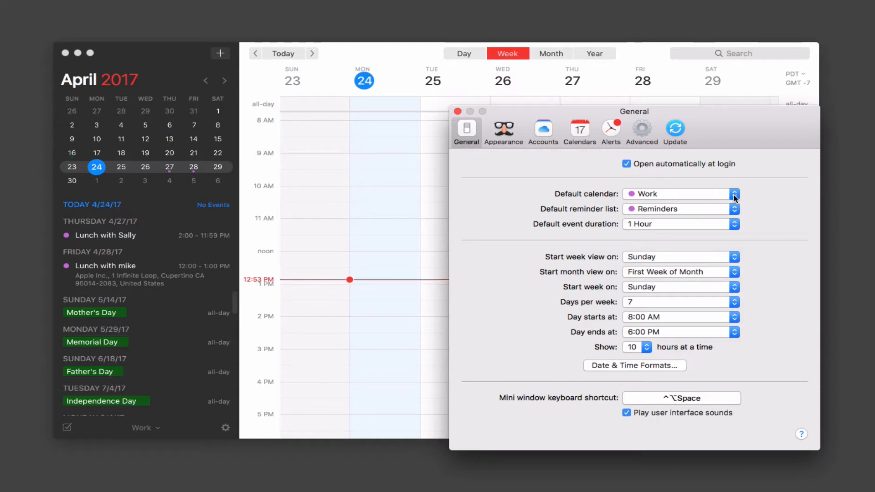
pyautogui.click(734, 194)
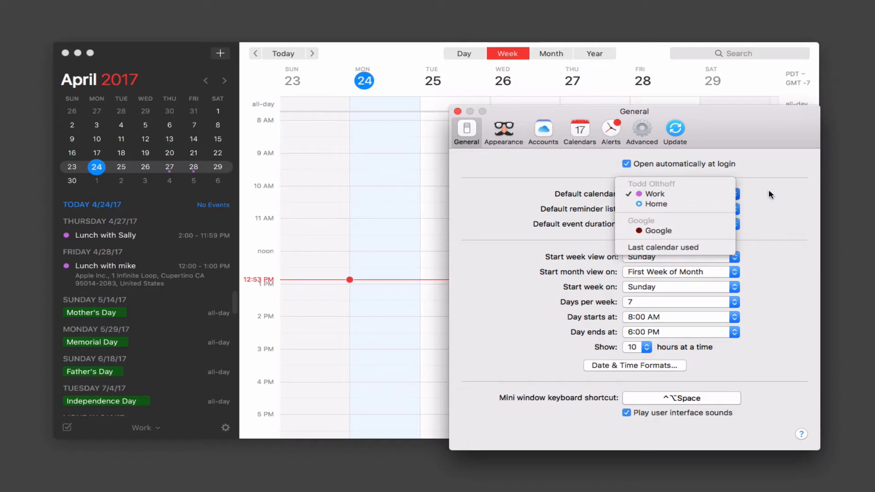
pyautogui.click(651, 193)
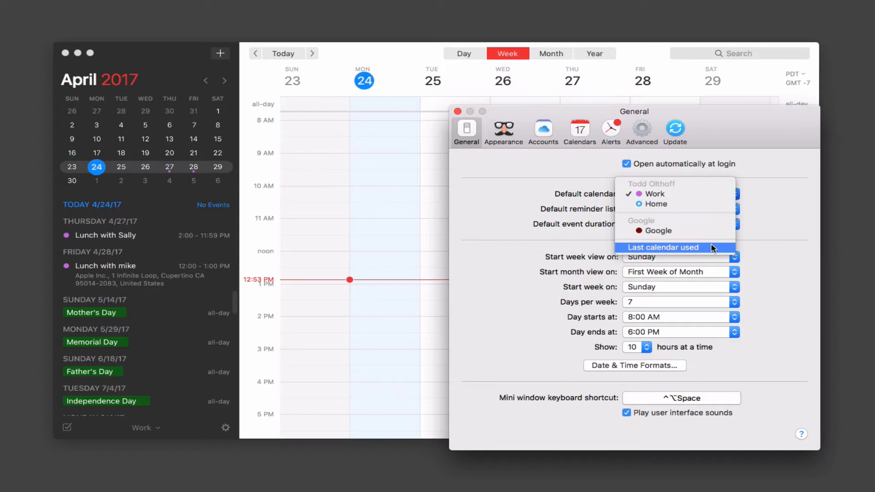
pyautogui.moveTo(773, 198)
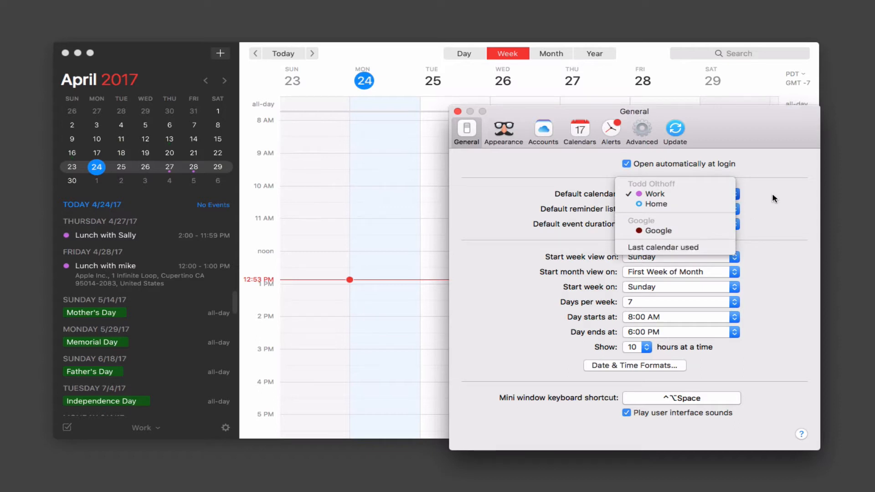
pyautogui.click(653, 194)
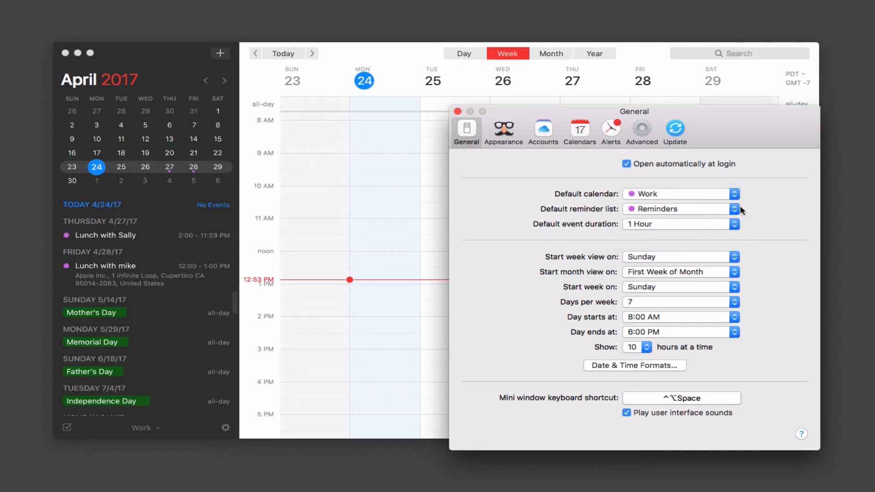
pyautogui.click(734, 209)
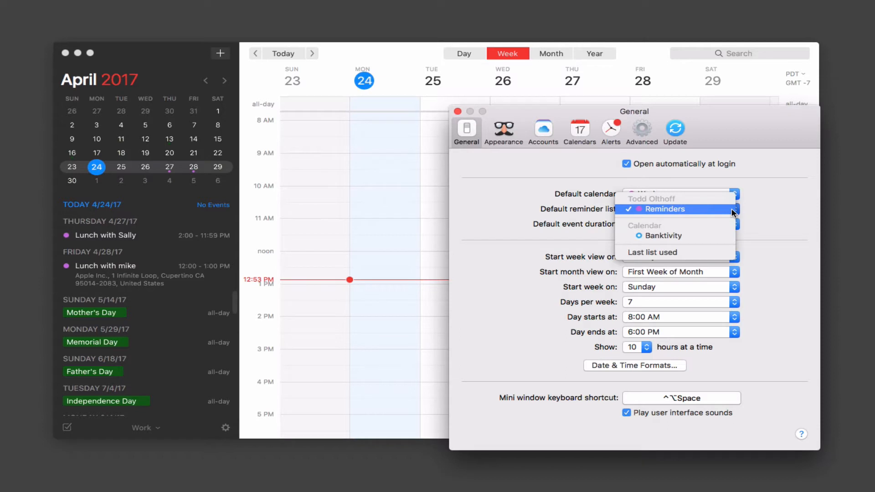
pyautogui.moveTo(763, 215)
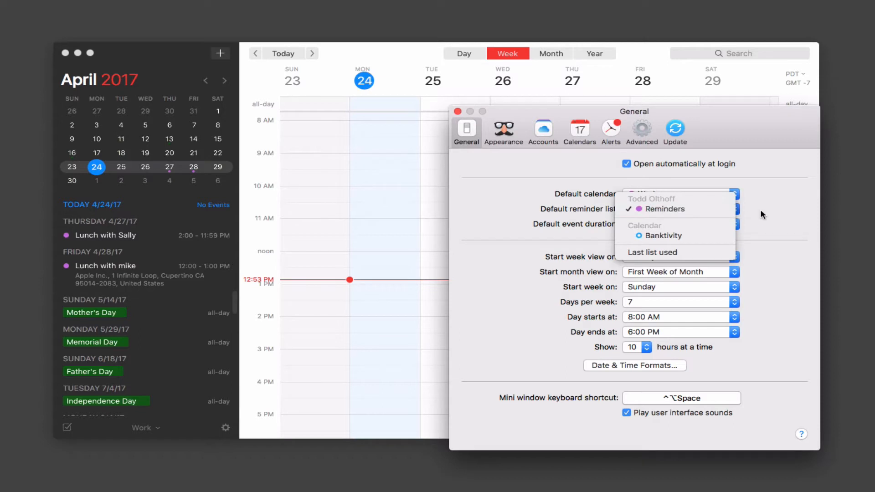
pyautogui.click(649, 194)
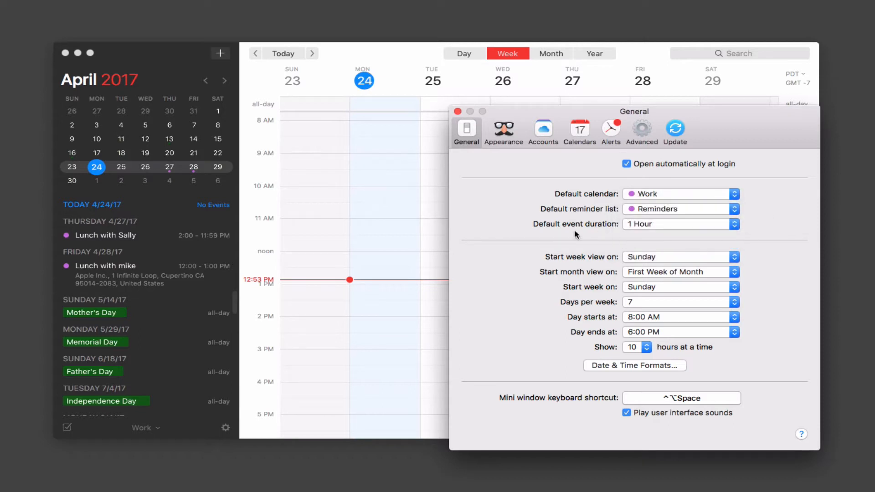
pyautogui.click(734, 224)
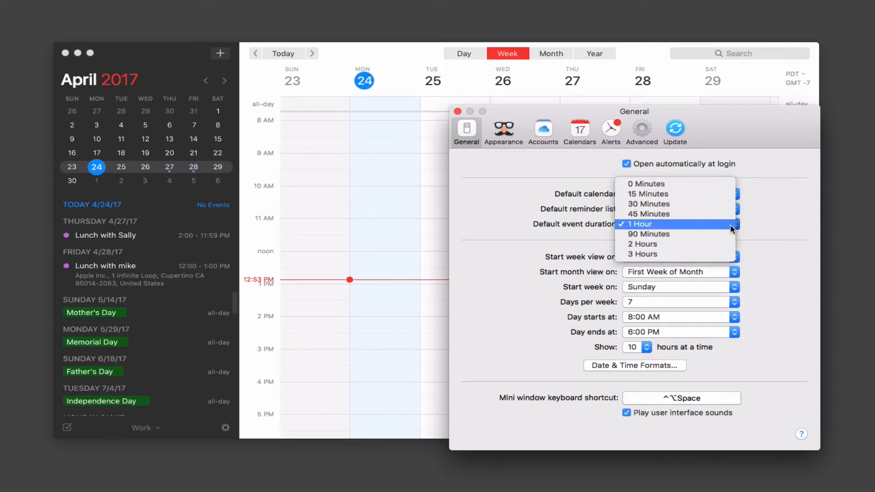
pyautogui.click(638, 223)
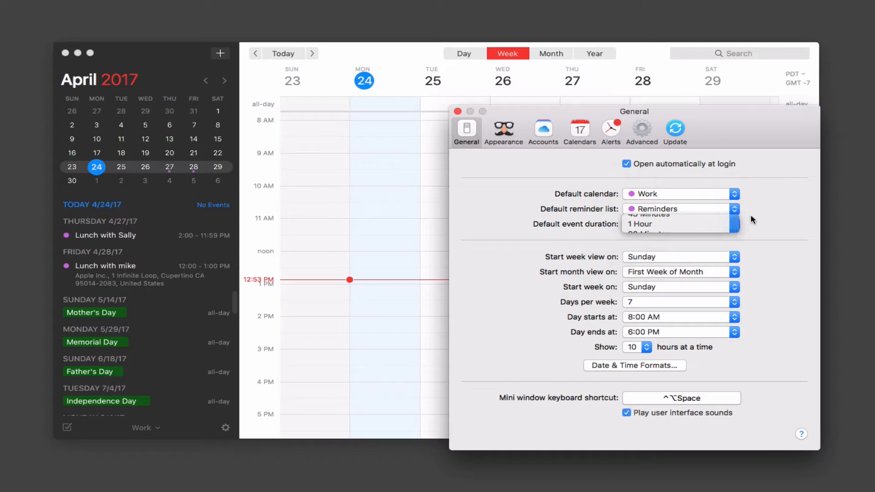
pyautogui.click(641, 224)
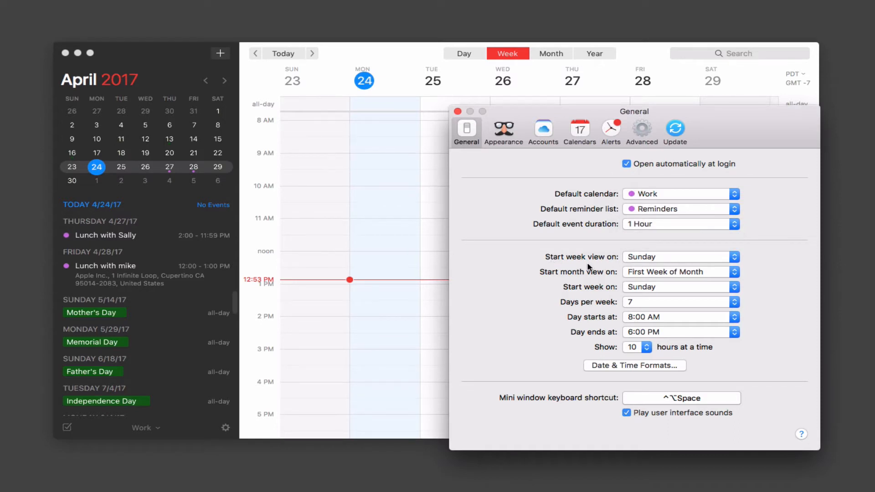
pyautogui.moveTo(525, 68)
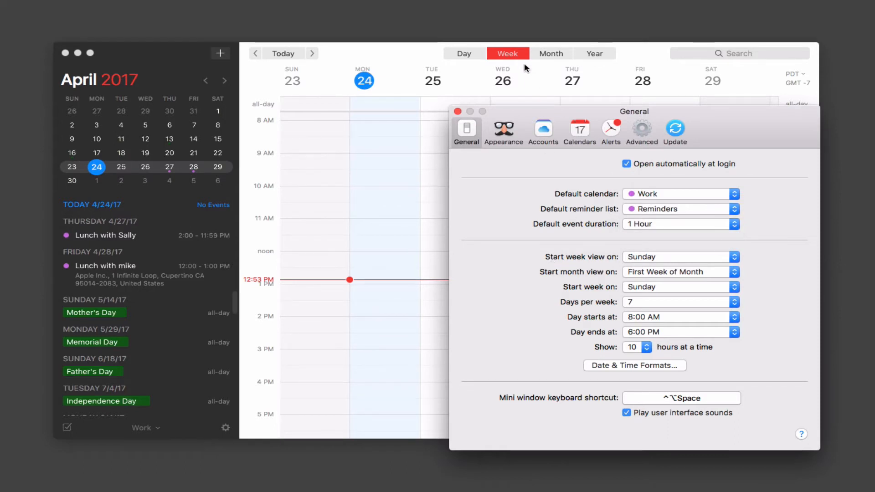
pyautogui.moveTo(294, 83)
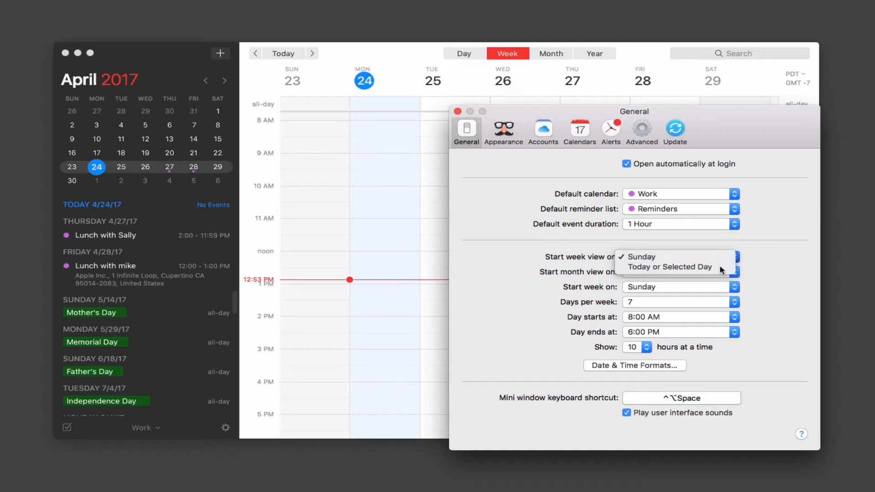
# - Try week and month view start options, returning to Sunday and the first week
pyautogui.click(671, 266)
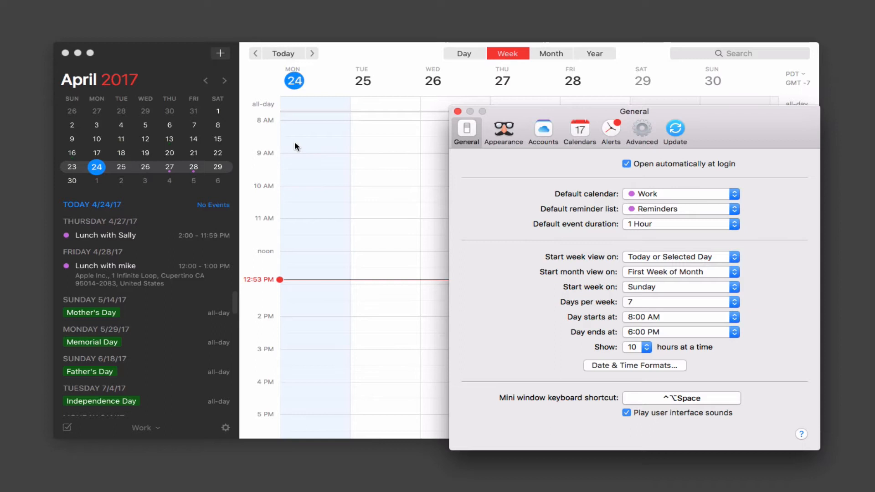
pyautogui.moveTo(722, 262)
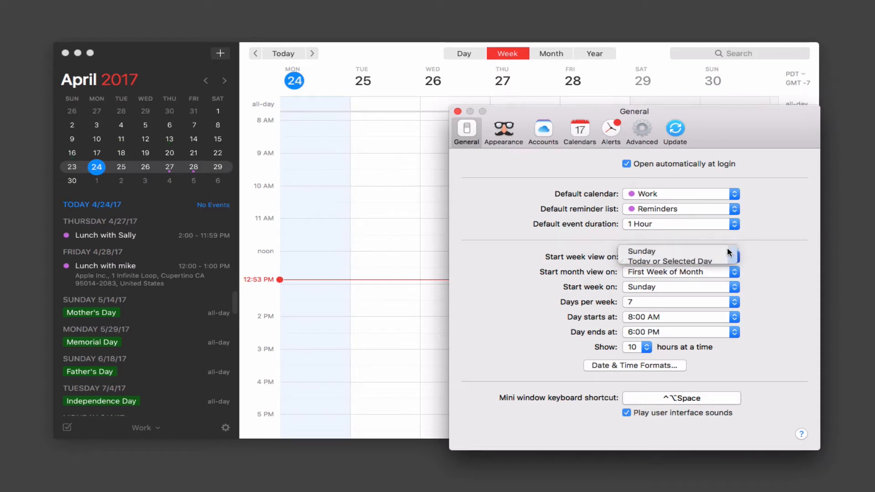
pyautogui.click(641, 250)
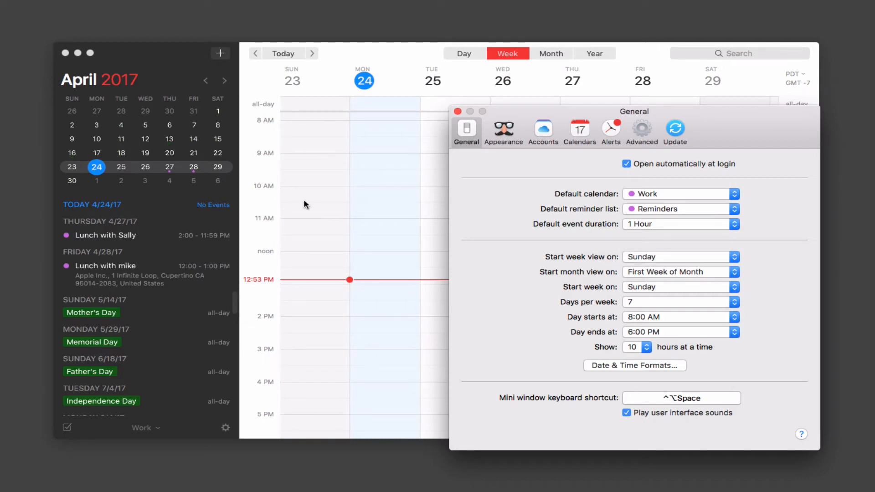
pyautogui.moveTo(368, 169)
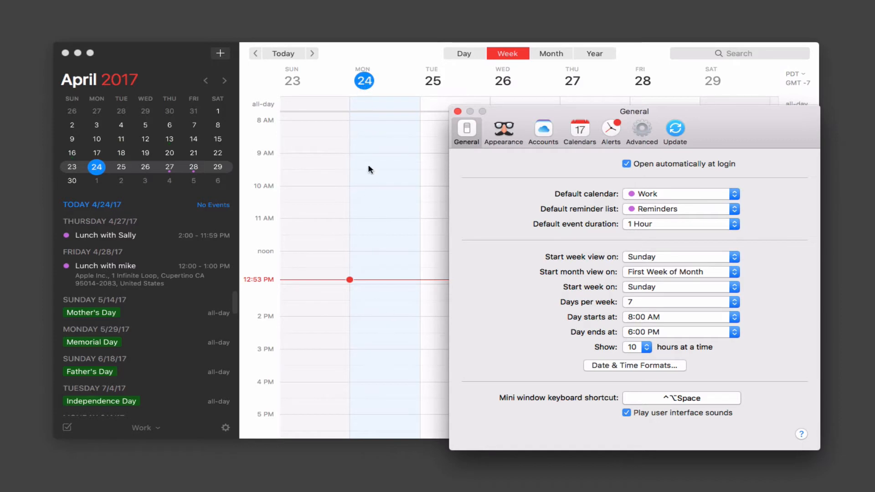
pyautogui.moveTo(321, 281)
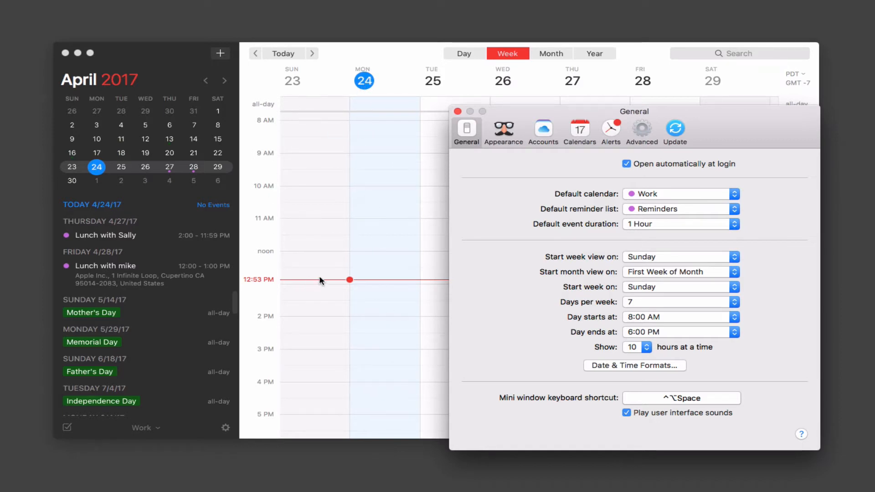
pyautogui.moveTo(673, 261)
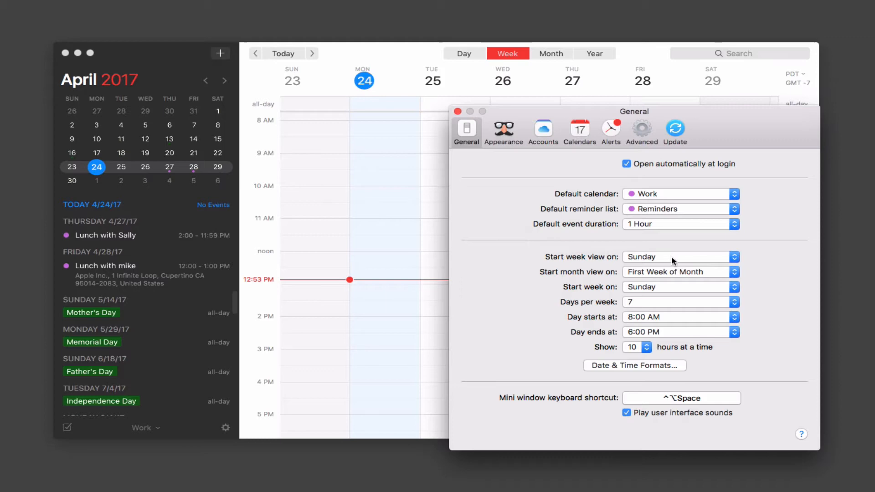
pyautogui.moveTo(638, 51)
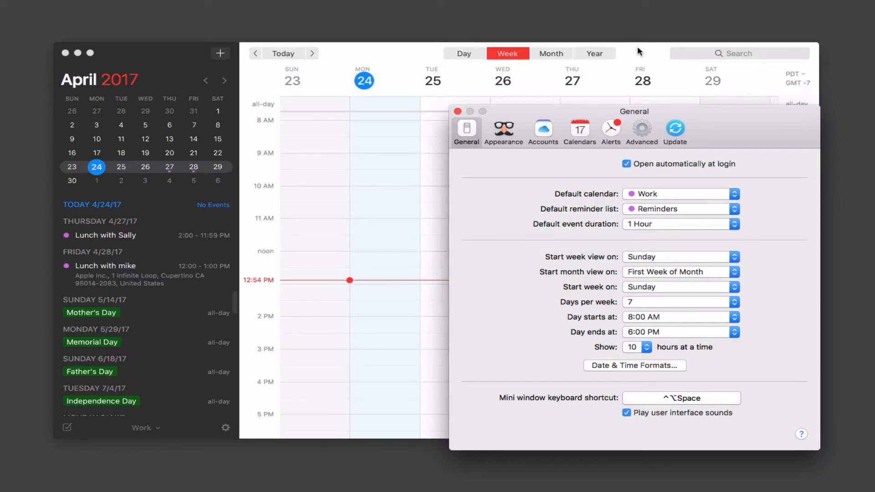
pyautogui.click(551, 53)
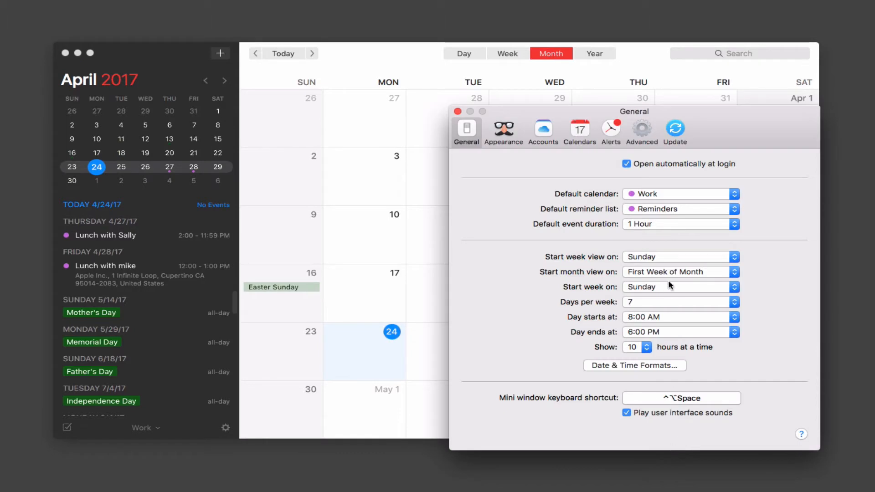
pyautogui.moveTo(649, 278)
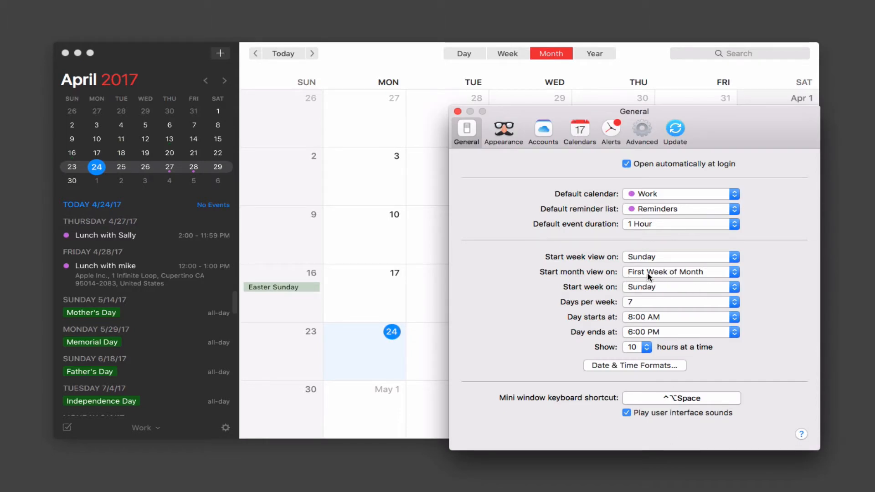
pyautogui.moveTo(561, 115)
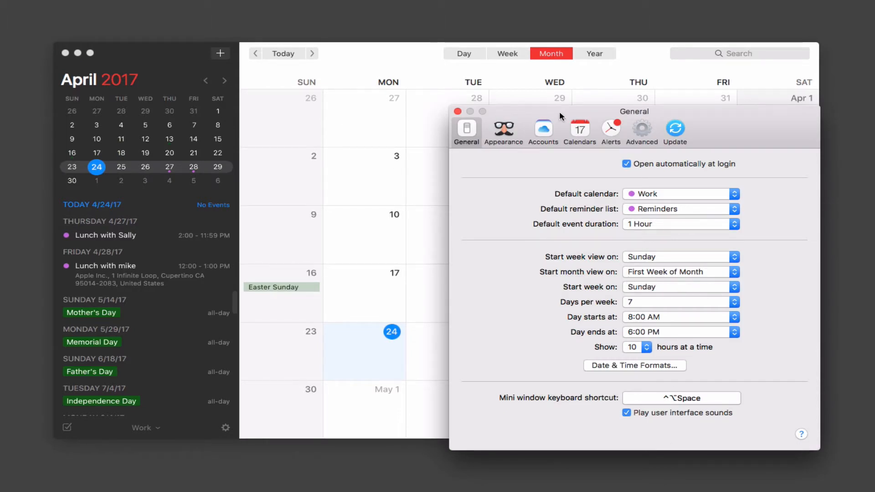
pyautogui.moveTo(794, 102)
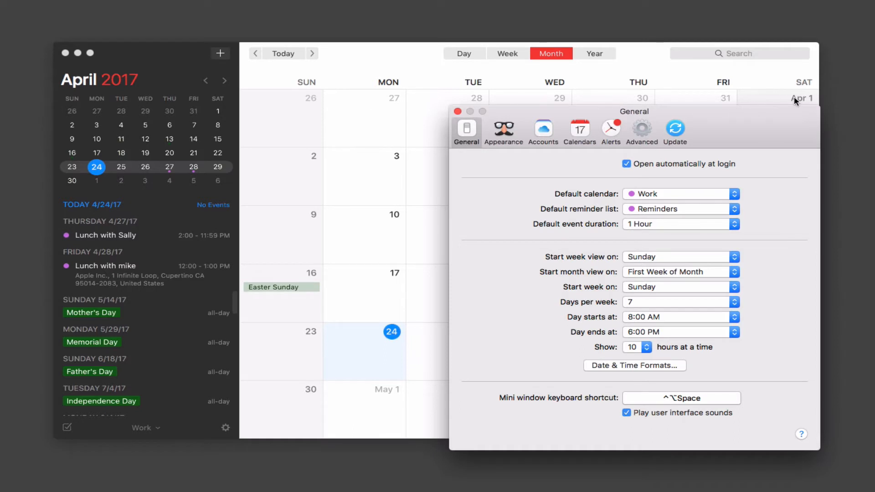
pyautogui.moveTo(739, 372)
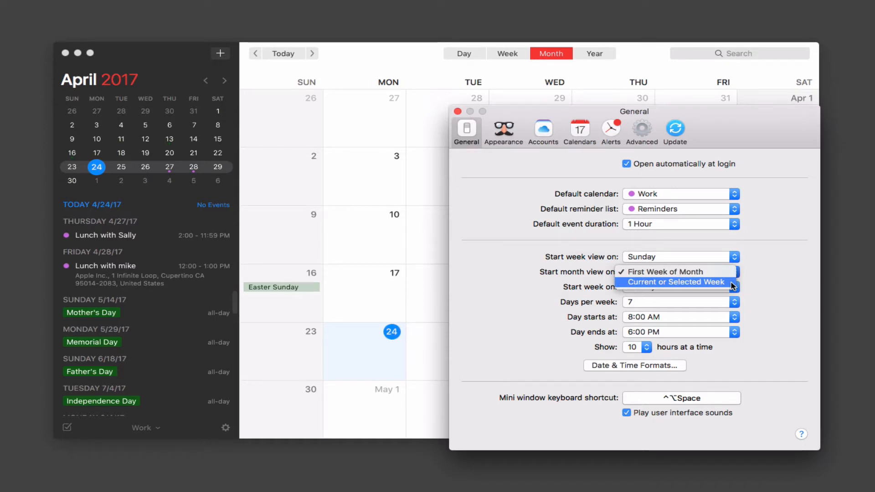
pyautogui.click(674, 282)
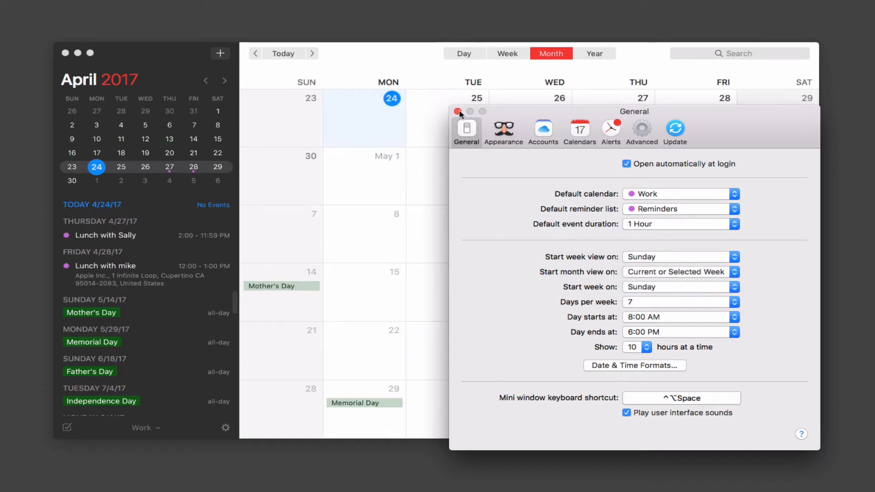
pyautogui.moveTo(343, 125)
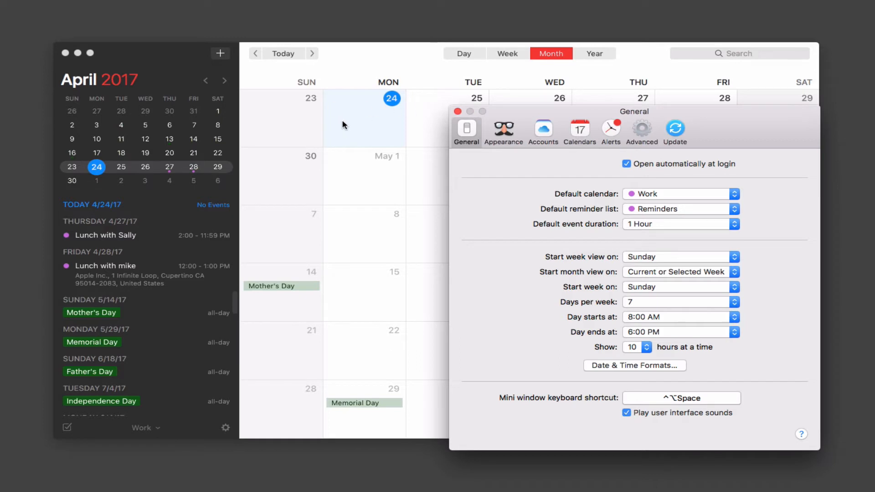
pyautogui.moveTo(391, 167)
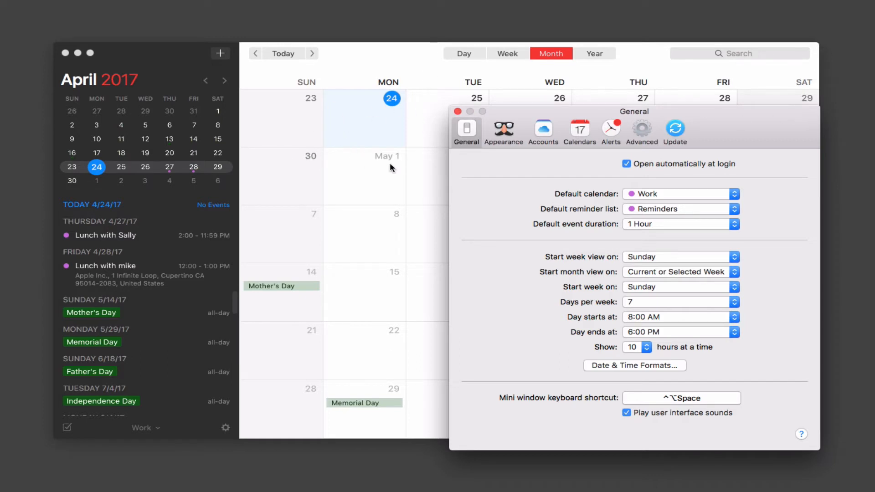
pyautogui.moveTo(365, 367)
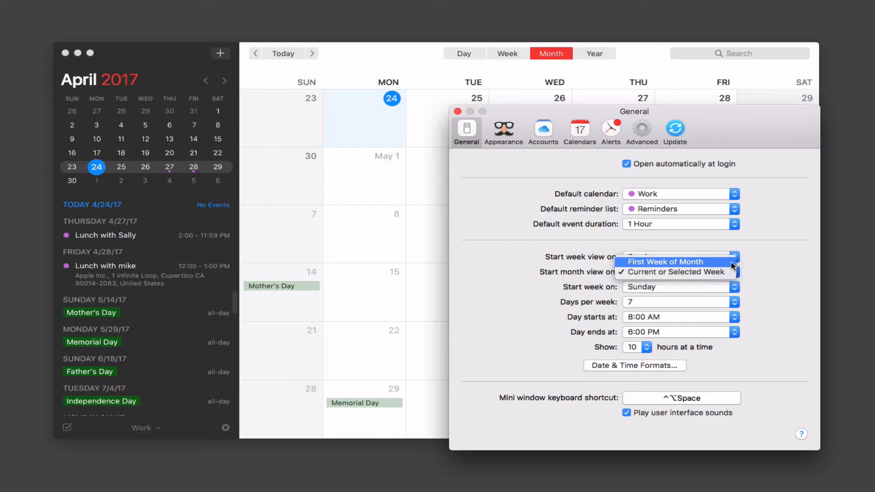
pyautogui.click(664, 262)
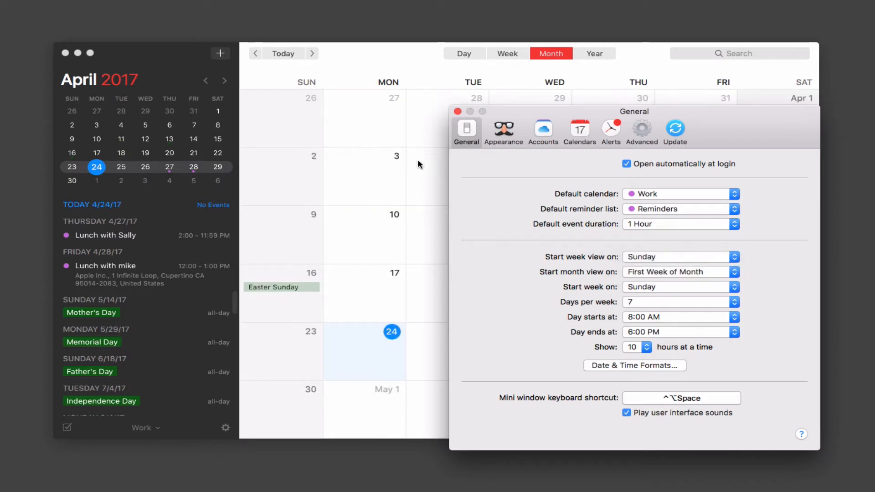
pyautogui.moveTo(623, 88)
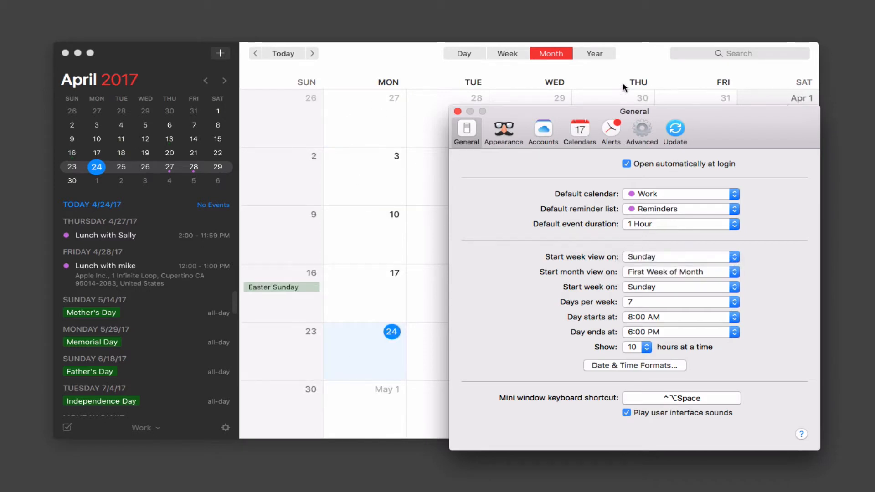
pyautogui.moveTo(648, 54)
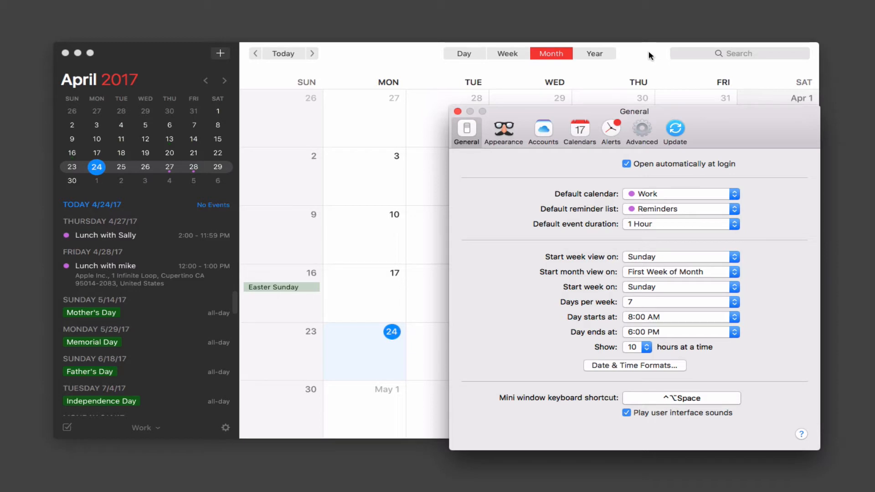
pyautogui.moveTo(602, 296)
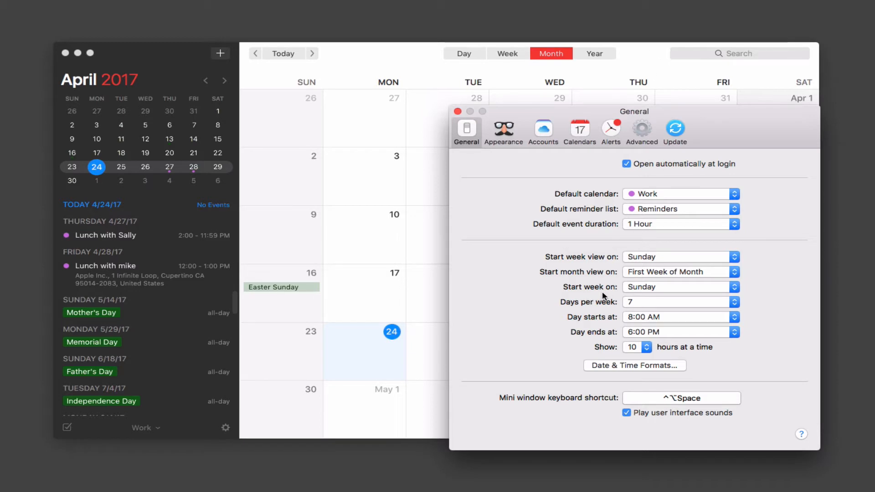
pyautogui.moveTo(632, 54)
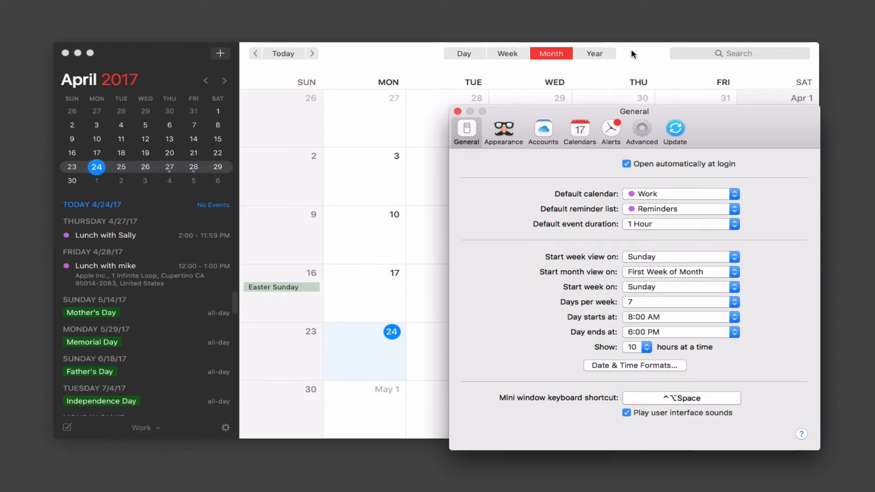
# - In the Week view, set weeks to start on Tuesday, then back to Sunday
pyautogui.click(507, 53)
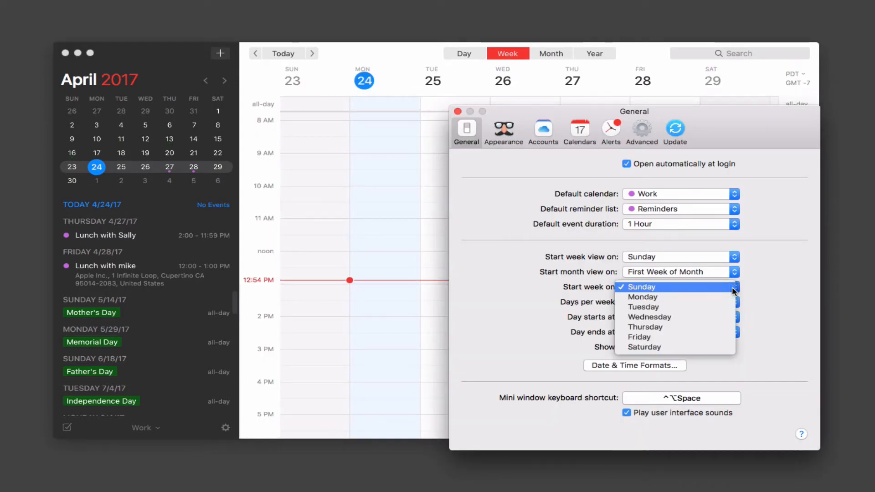
pyautogui.click(642, 296)
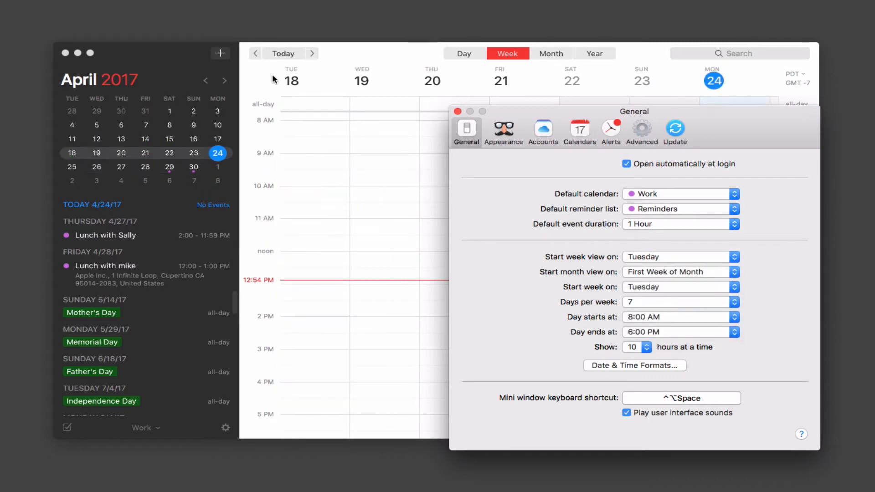
pyautogui.moveTo(728, 291)
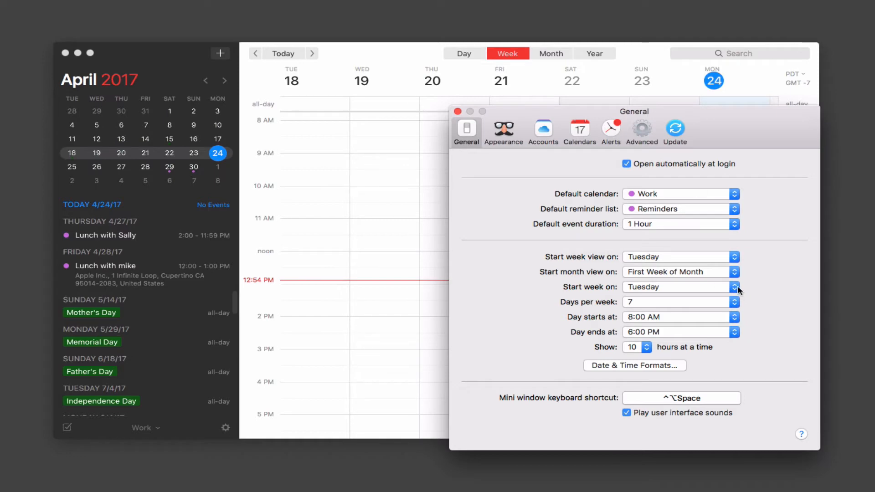
pyautogui.moveTo(739, 294)
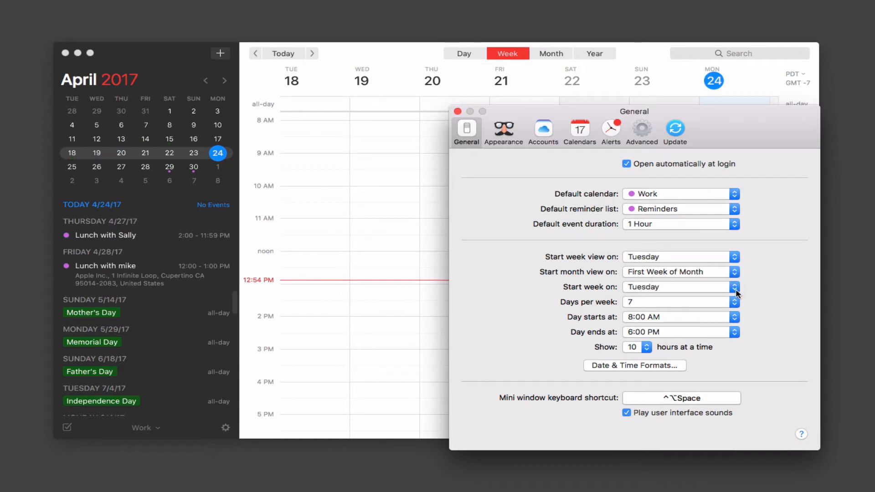
pyautogui.click(734, 286)
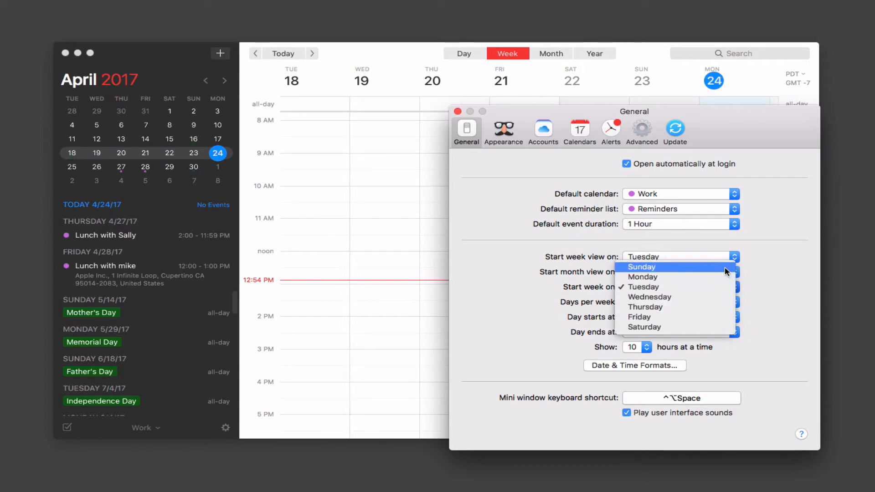
pyautogui.click(641, 266)
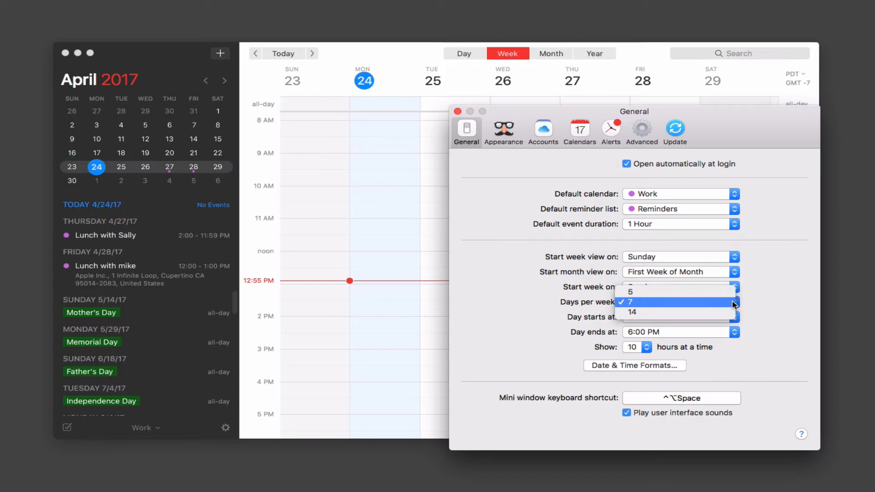
pyautogui.click(632, 311)
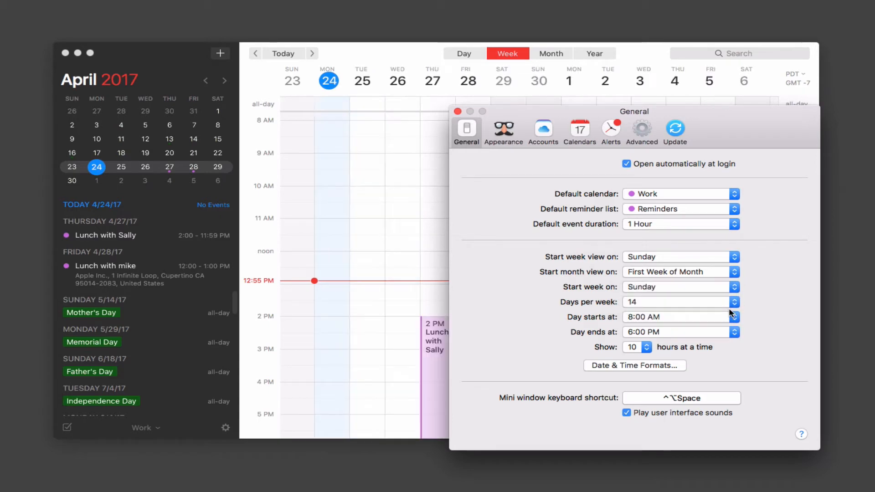
pyautogui.moveTo(462, 84)
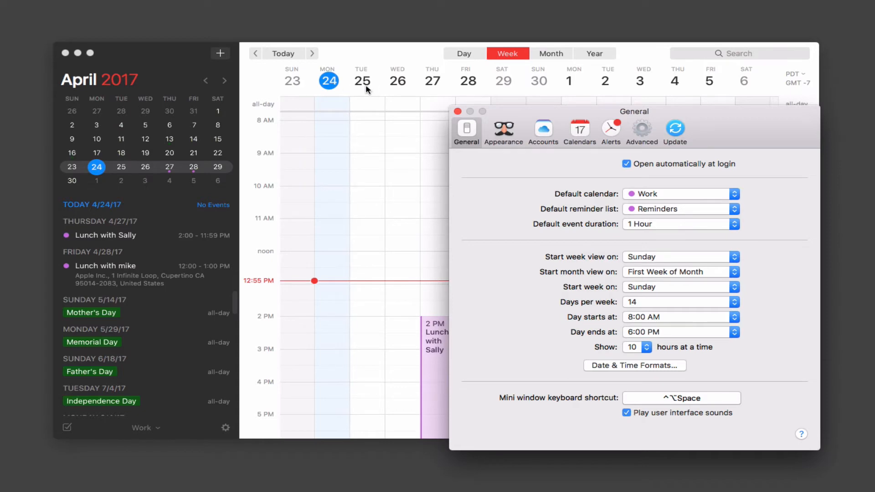
pyautogui.moveTo(708, 141)
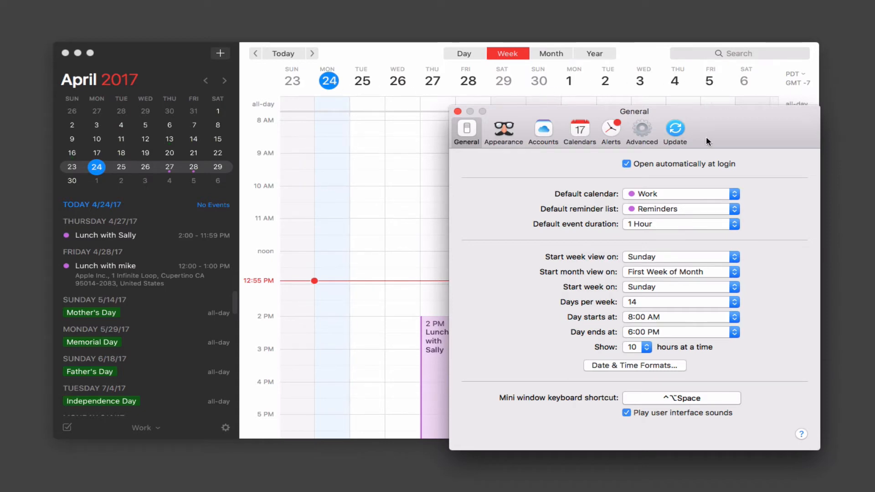
pyautogui.click(734, 302)
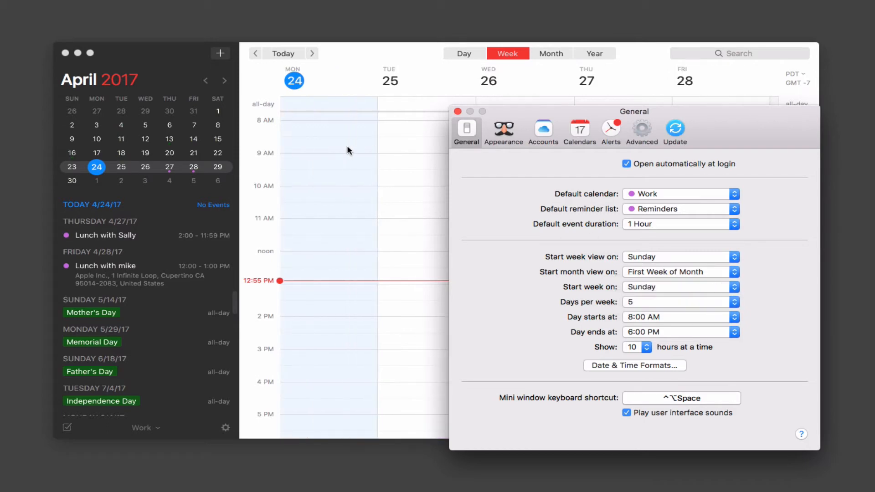
pyautogui.moveTo(740, 313)
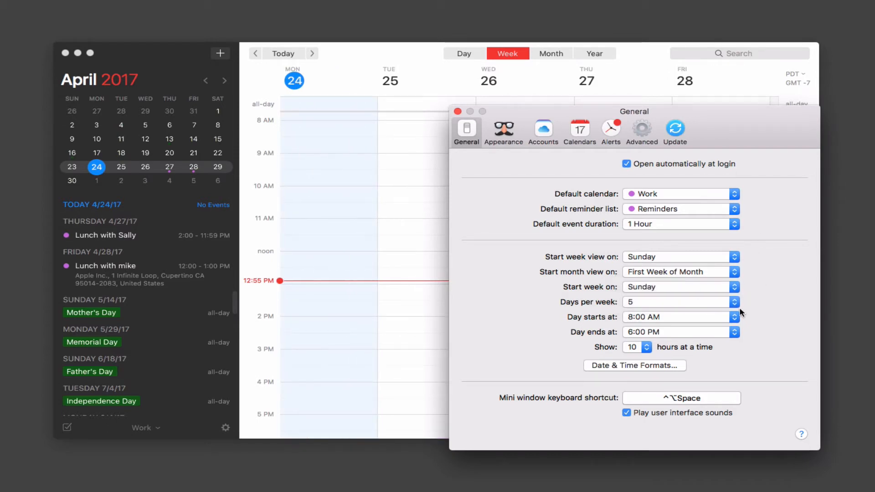
pyautogui.click(733, 298)
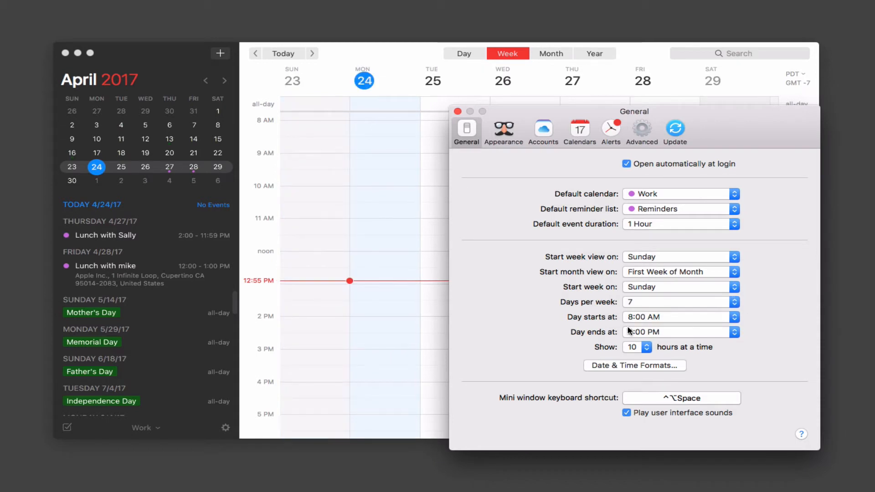
pyautogui.click(734, 316)
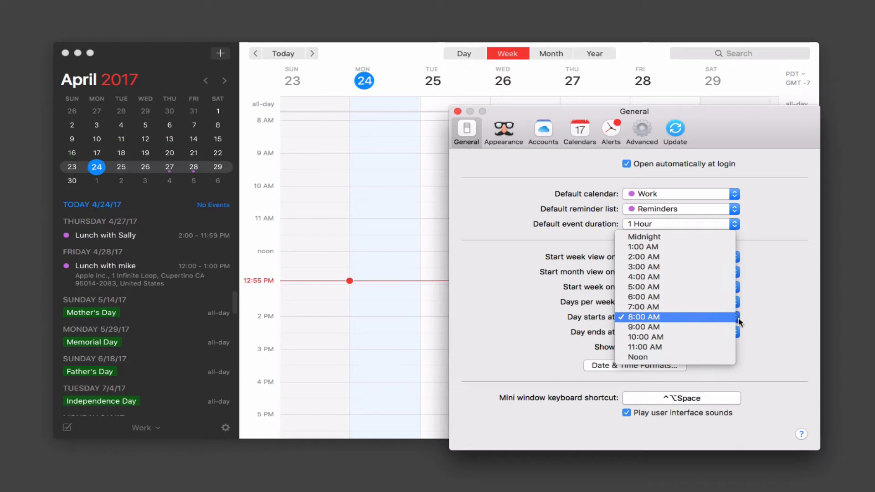
pyautogui.moveTo(680, 296)
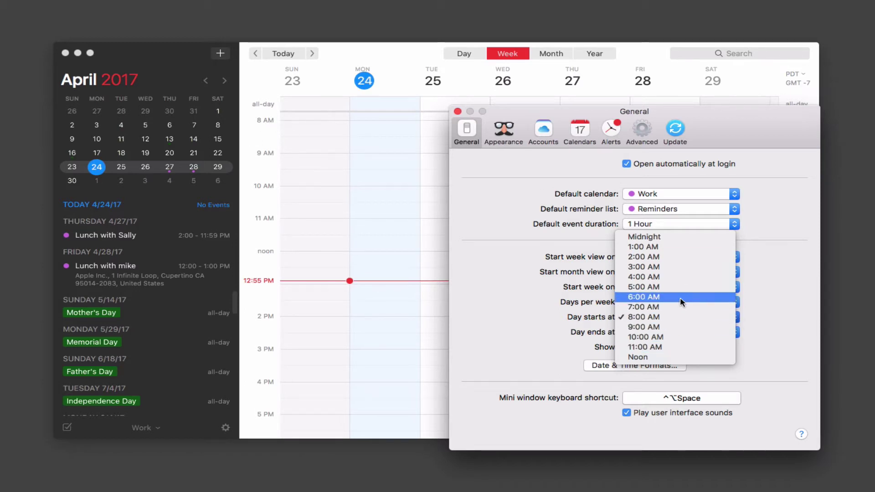
pyautogui.click(644, 297)
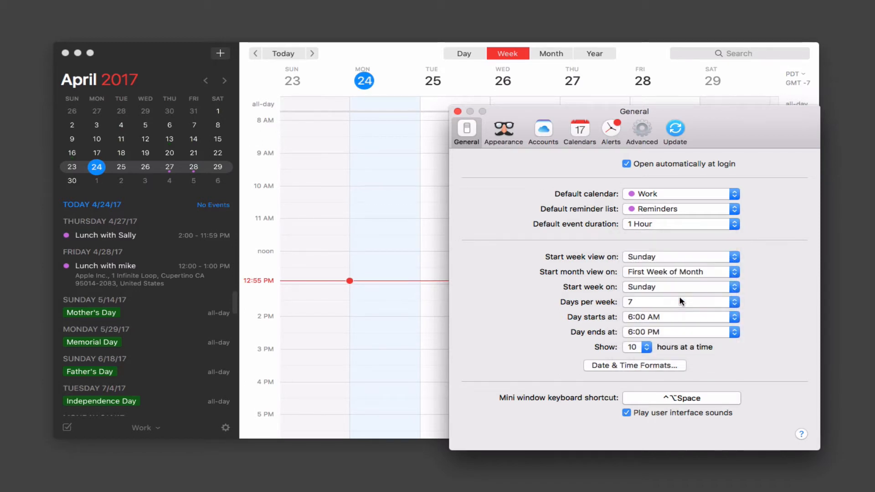
pyautogui.moveTo(369, 305)
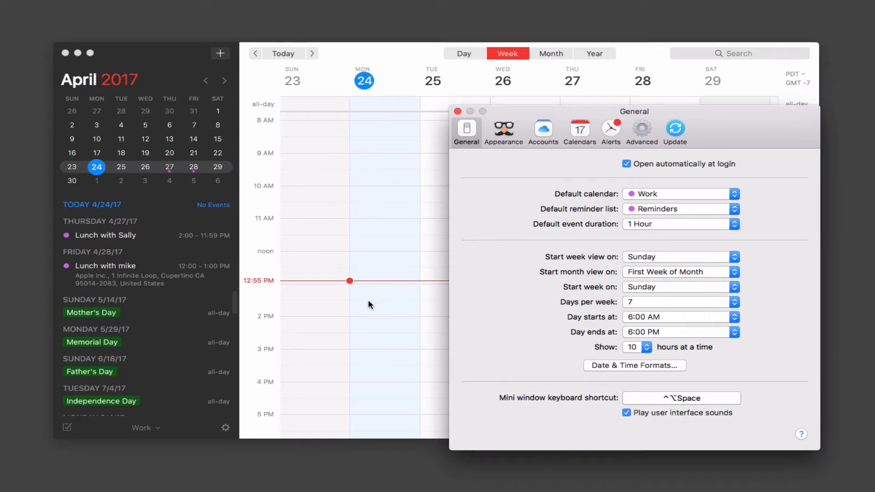
pyautogui.scroll(3)
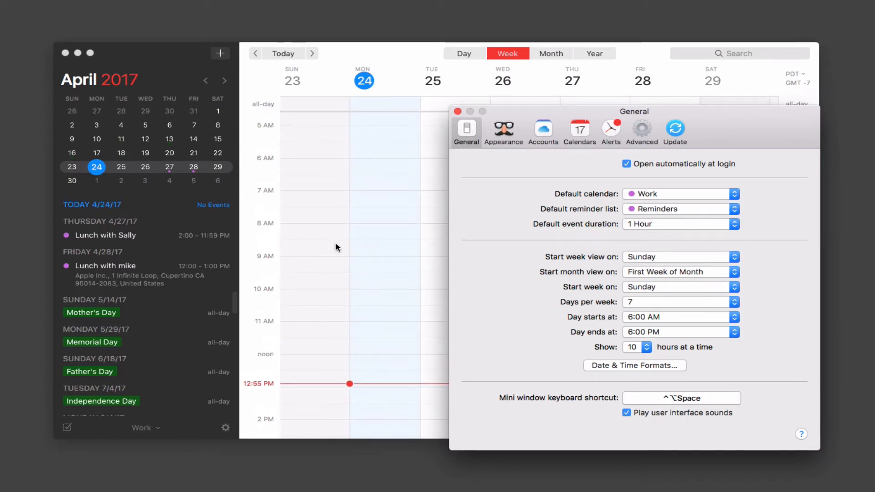
pyautogui.scroll(-3)
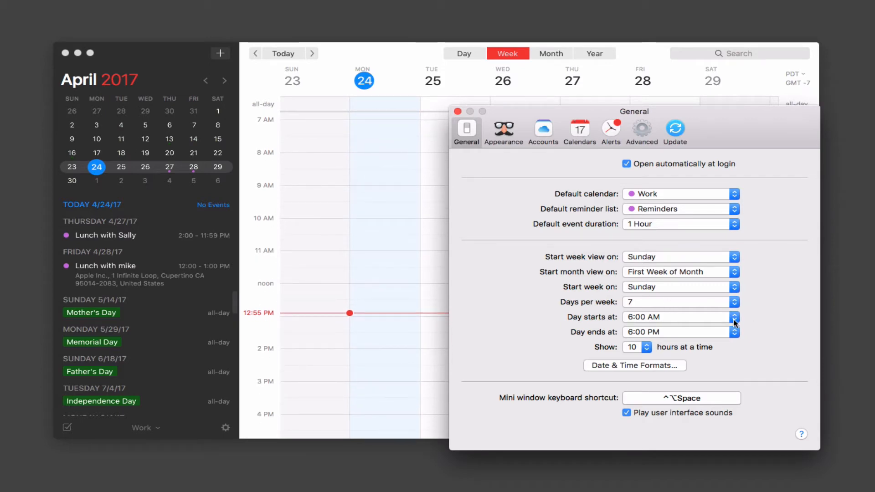
pyautogui.click(734, 317)
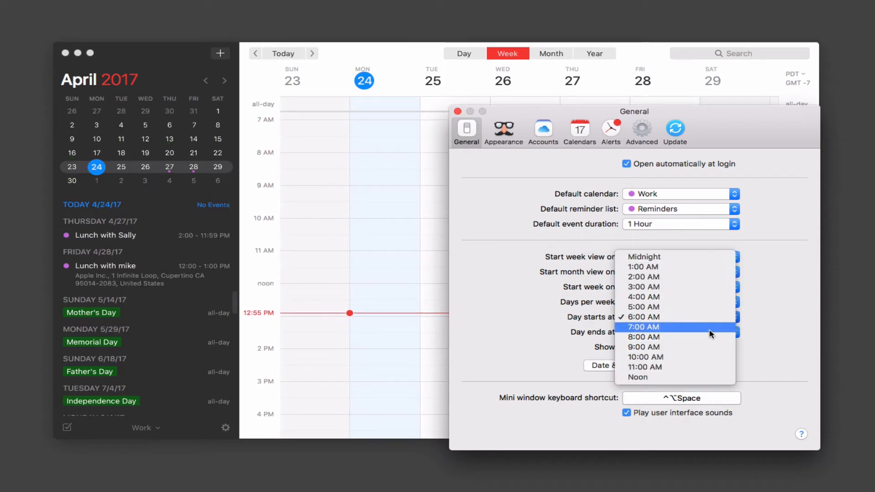
pyautogui.click(644, 336)
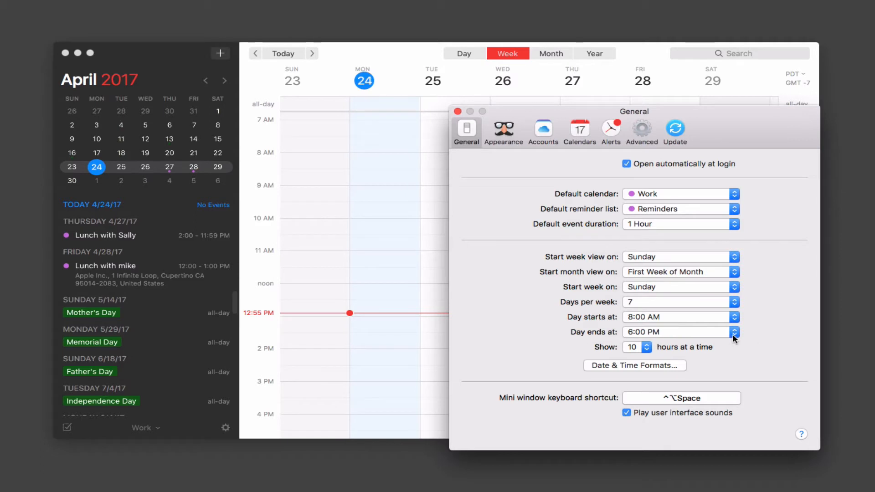
pyautogui.moveTo(786, 332)
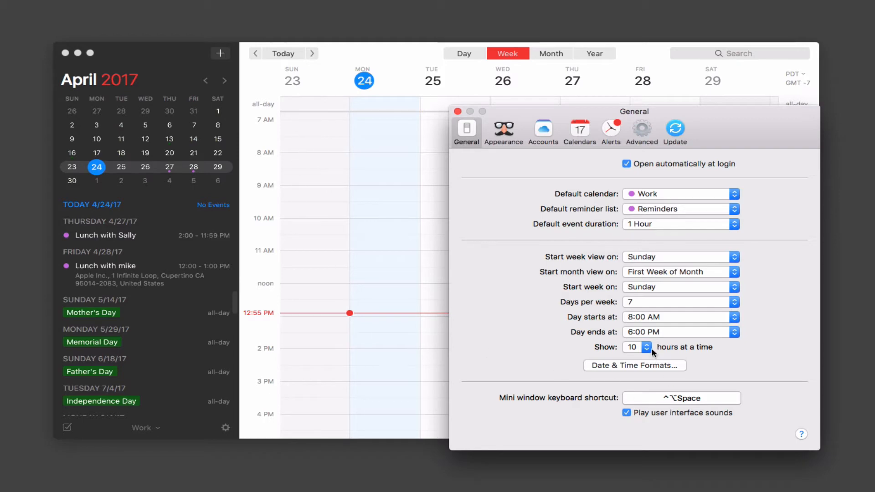
# - Set Show hours to 16 at a time, then reopen the hours popup
pyautogui.click(632, 346)
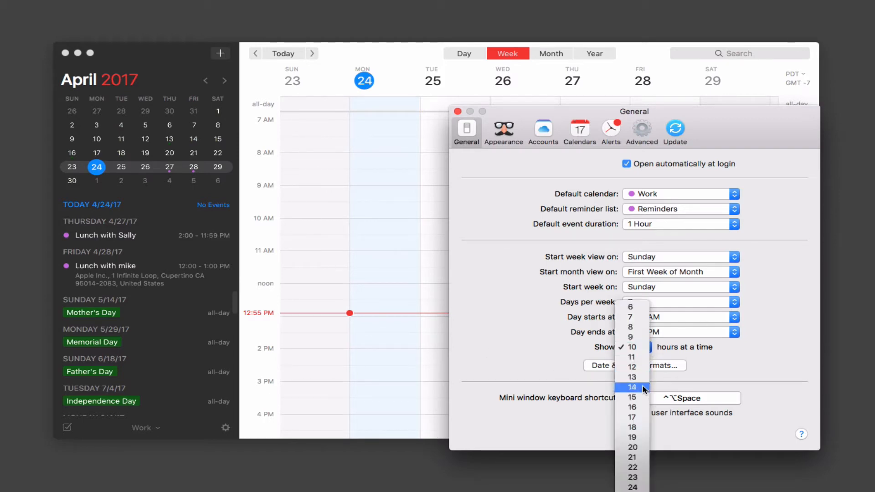
pyautogui.click(632, 407)
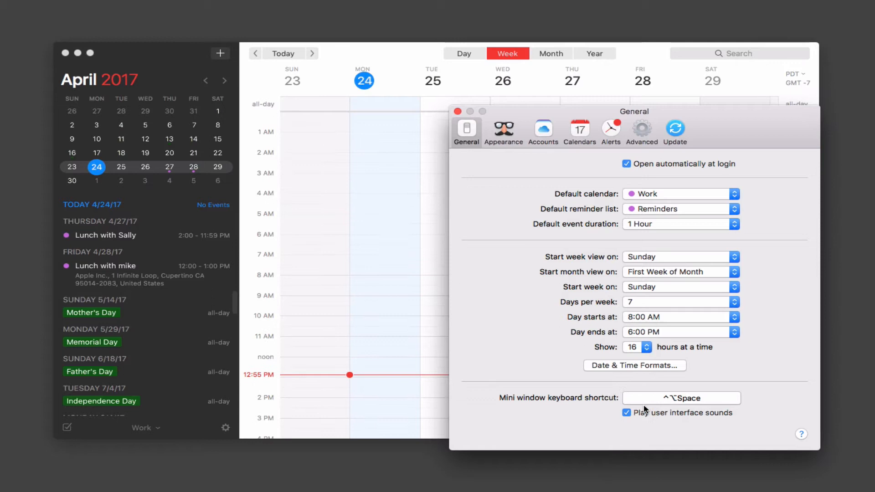
pyautogui.moveTo(274, 351)
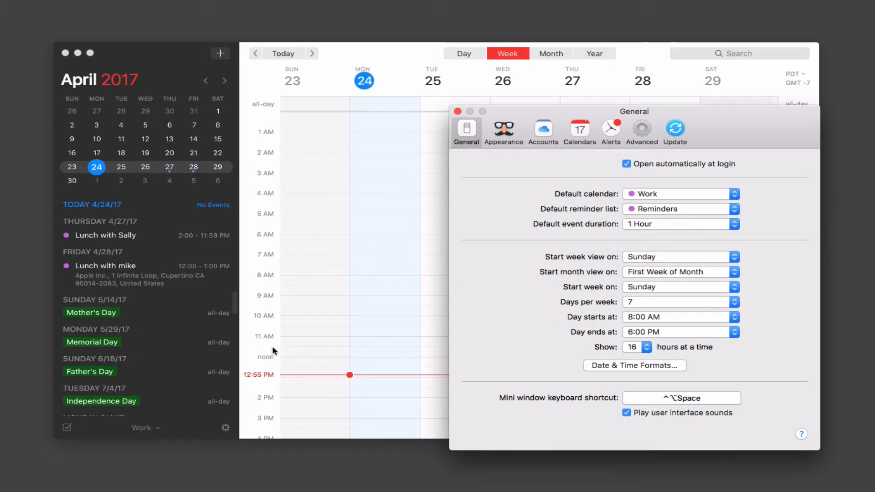
pyautogui.moveTo(565, 380)
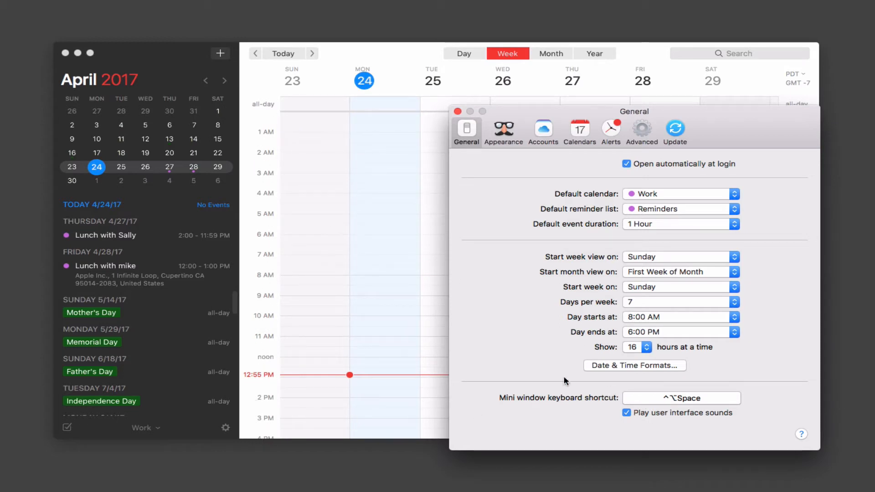
pyautogui.click(636, 346)
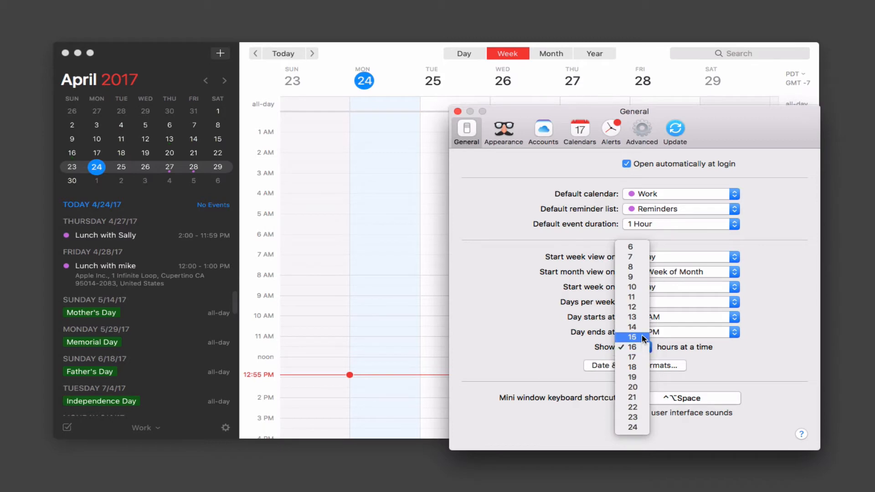
pyautogui.moveTo(632, 306)
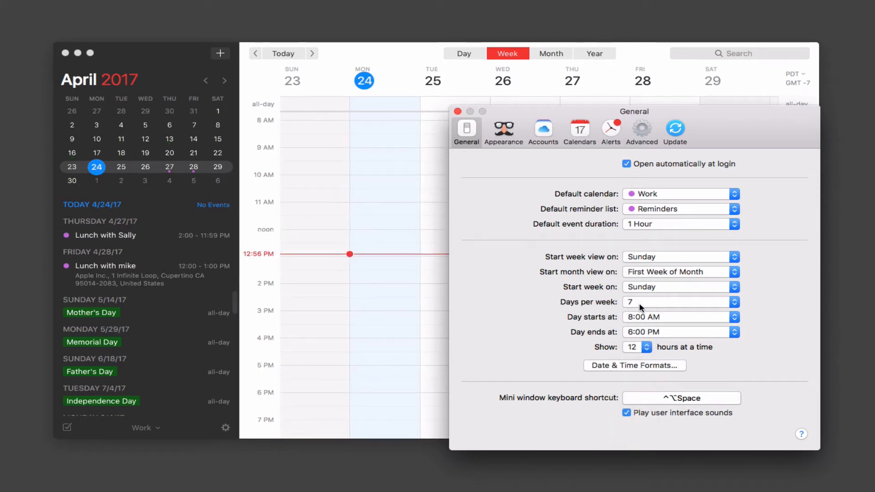
pyautogui.moveTo(296, 126)
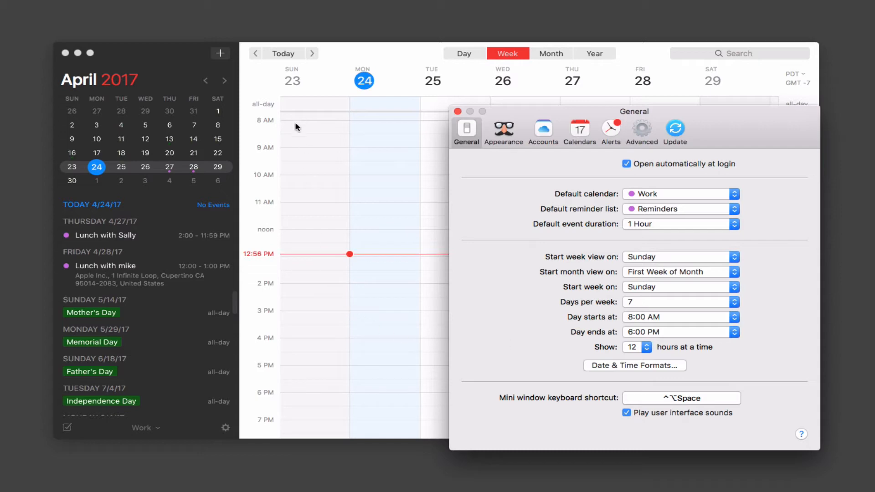
pyautogui.moveTo(347, 263)
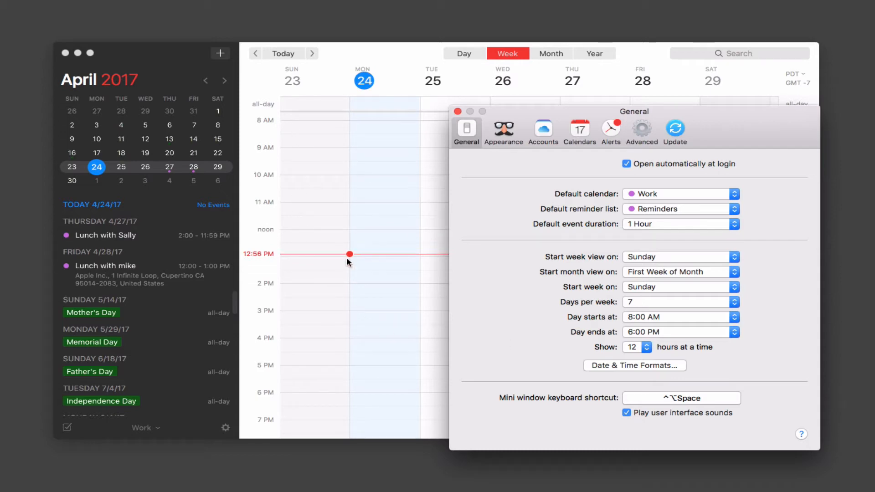
pyautogui.click(633, 365)
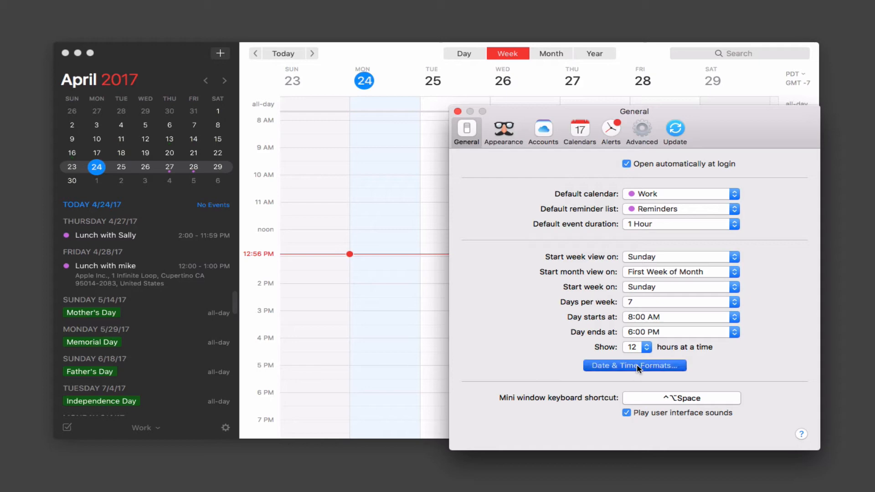
pyautogui.moveTo(664, 375)
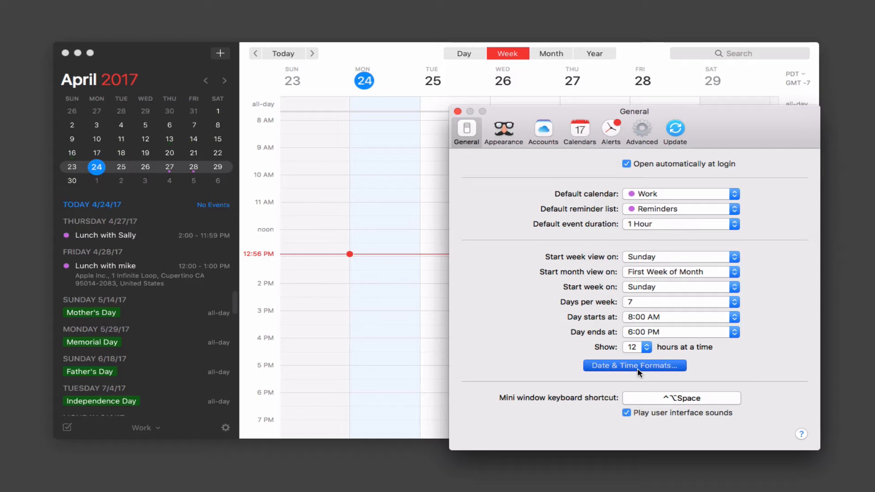
# - Leave Language & Region unchanged with 12-hour time and close System Preferences
pyautogui.click(633, 365)
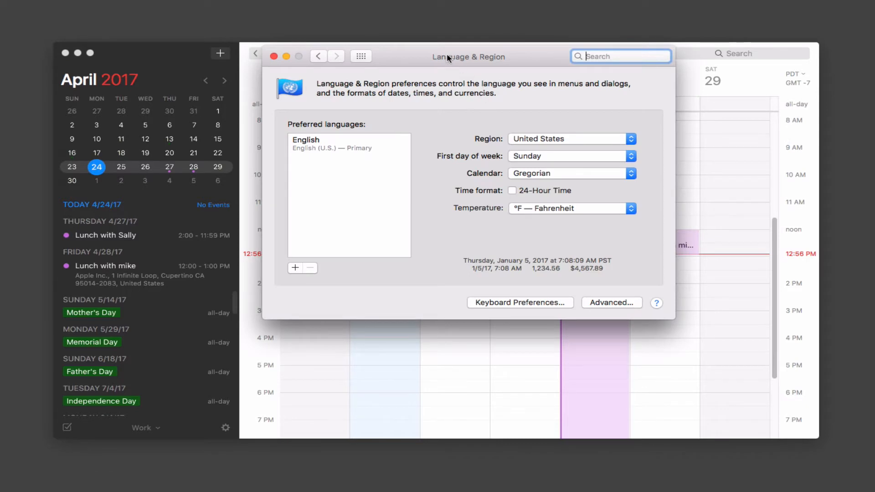
pyautogui.moveTo(450, 207)
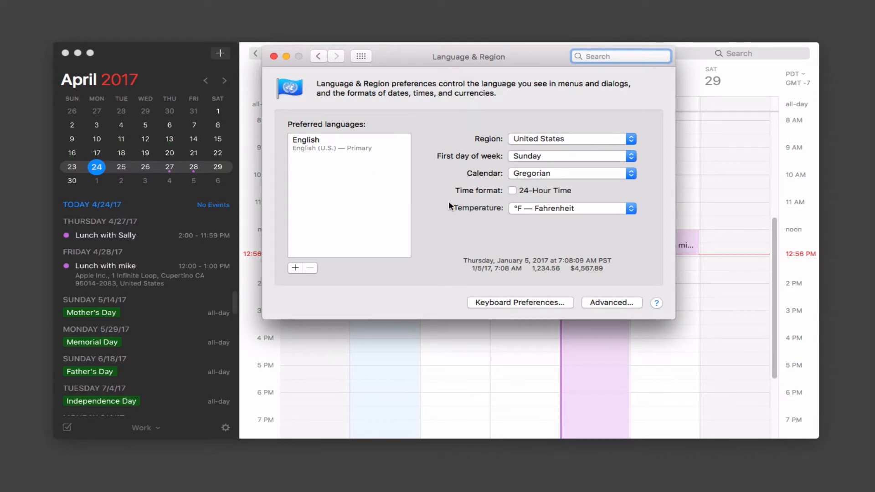
pyautogui.moveTo(342, 201)
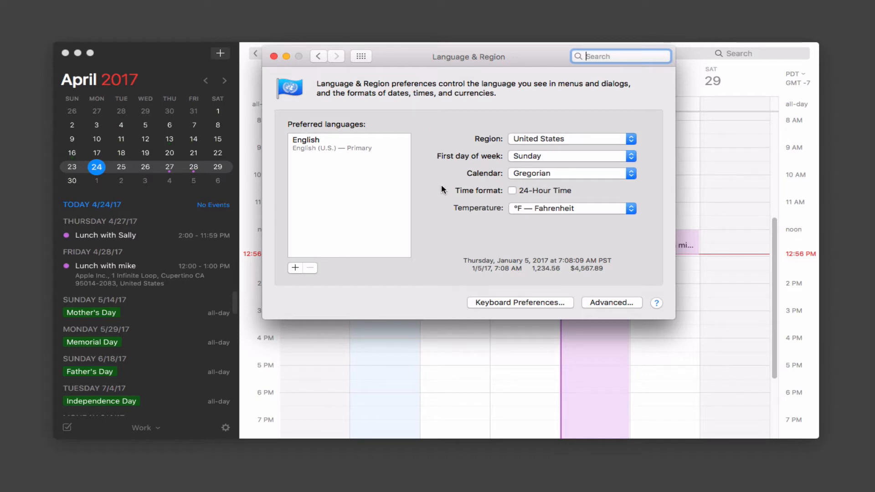
pyautogui.moveTo(274, 55)
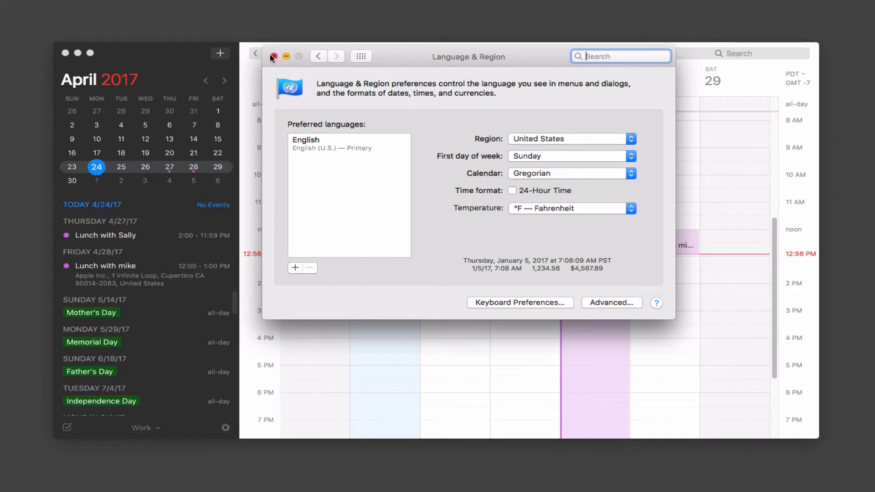
pyautogui.click(272, 56)
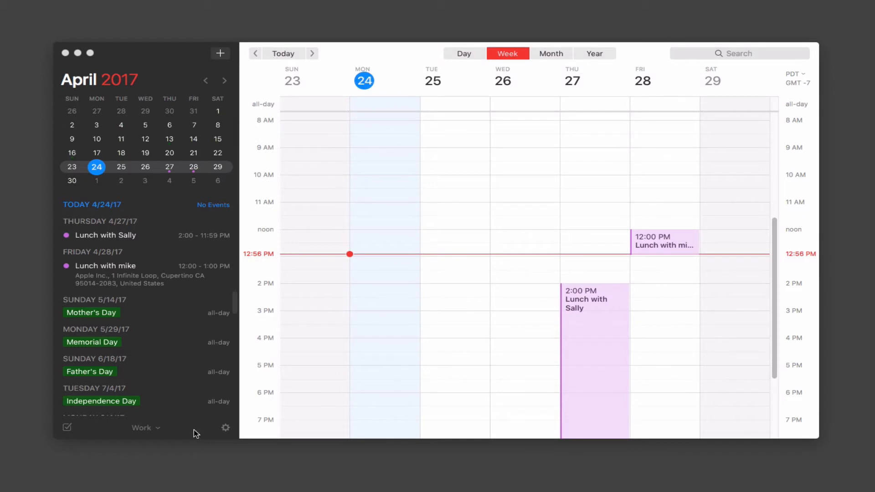
# - Reopen Fantastical's General preferences from the sidebar's gear menu
pyautogui.click(226, 427)
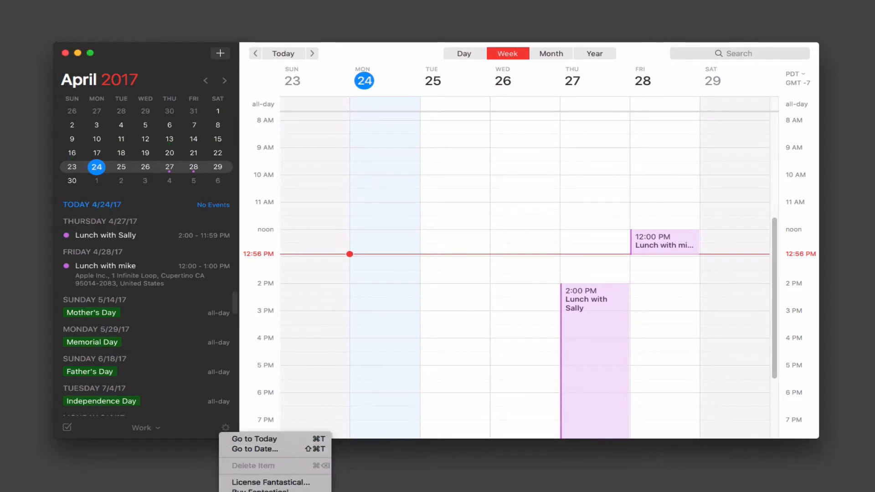
pyautogui.click(225, 427)
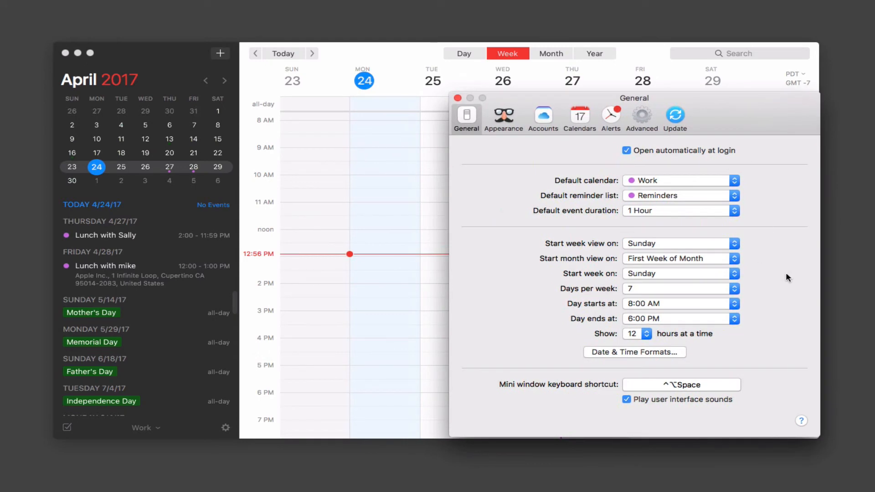
pyautogui.moveTo(606, 391)
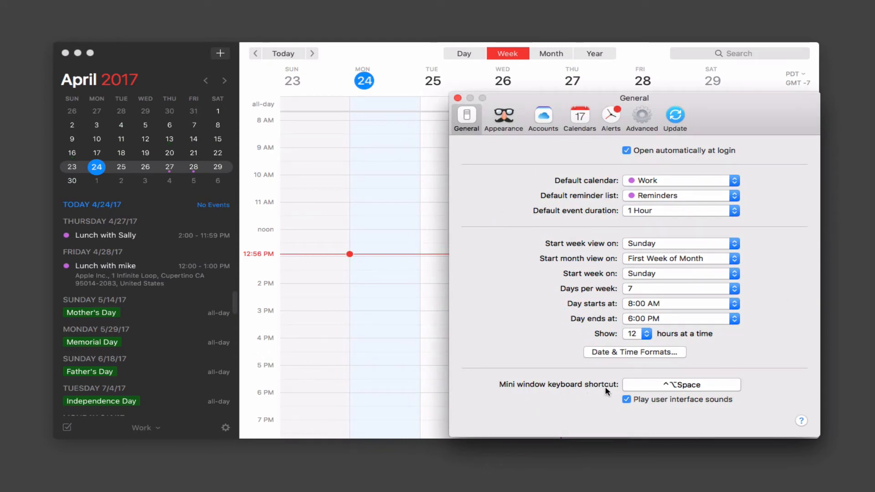
pyautogui.moveTo(690, 387)
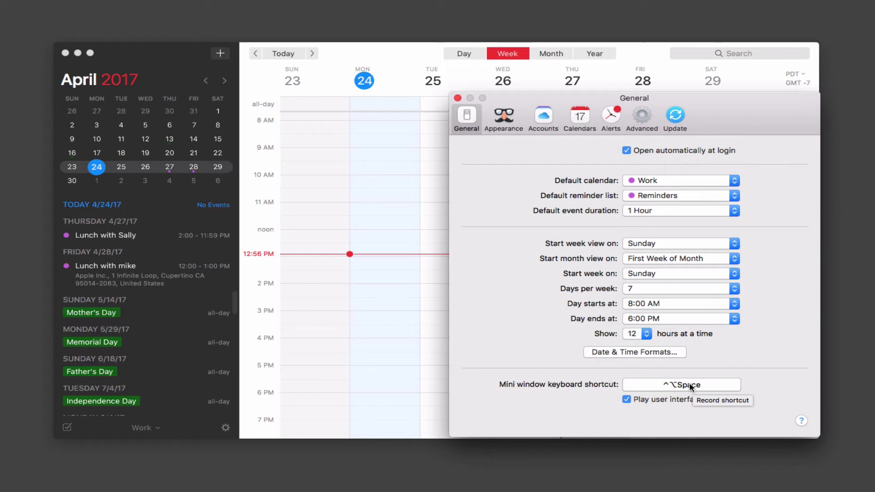
pyautogui.moveTo(686, 383)
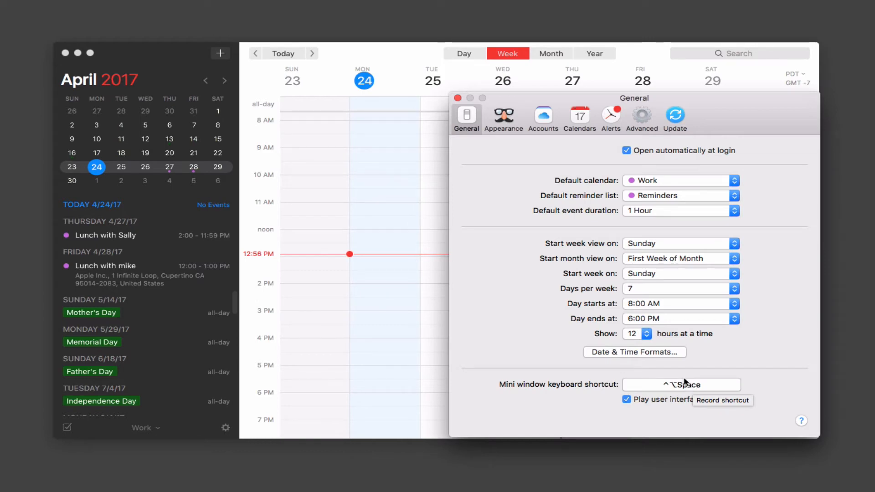
# - Hide Fantastical in the Dock, try shorter lists, then keep All Days at Normal text size
pyautogui.click(502, 115)
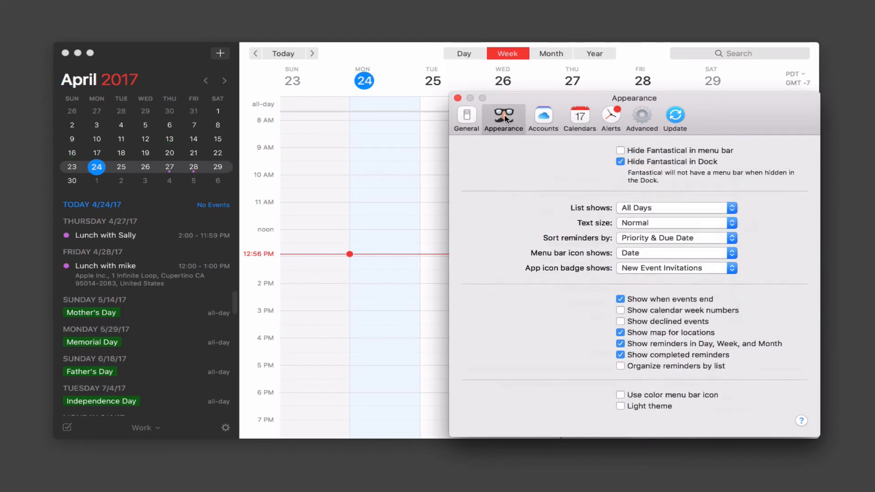
pyautogui.moveTo(703, 164)
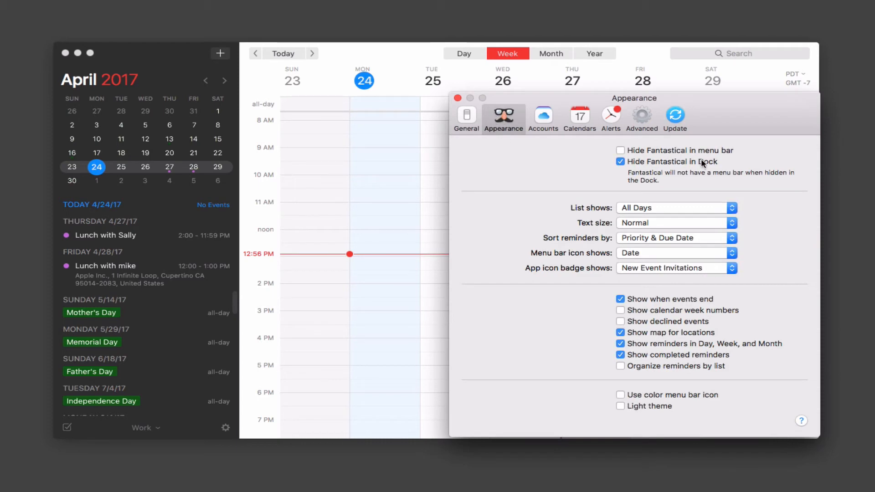
pyautogui.moveTo(703, 163)
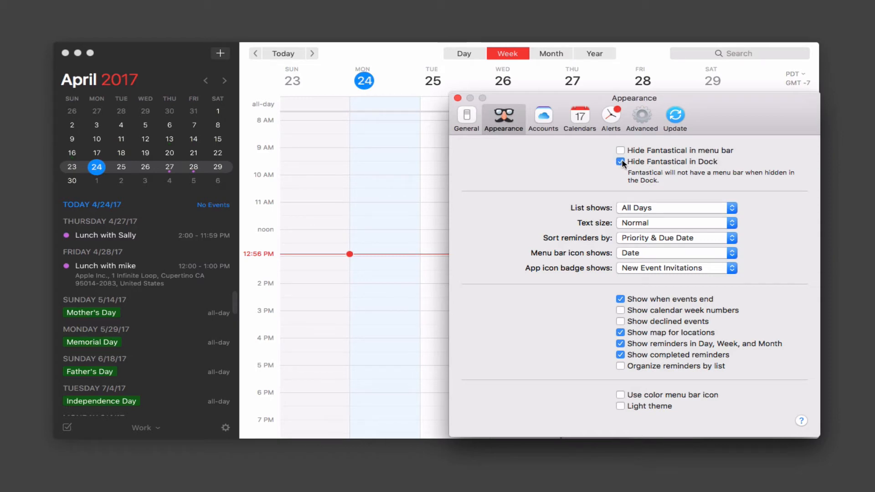
pyautogui.click(619, 162)
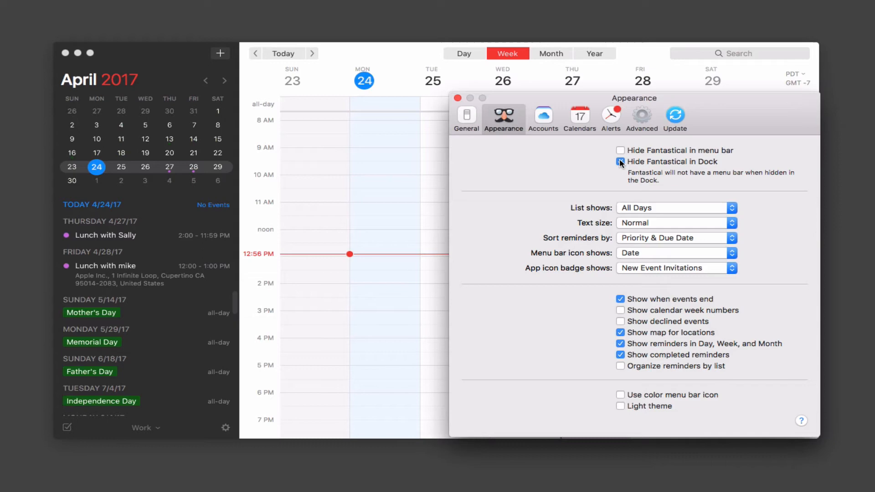
pyautogui.click(620, 161)
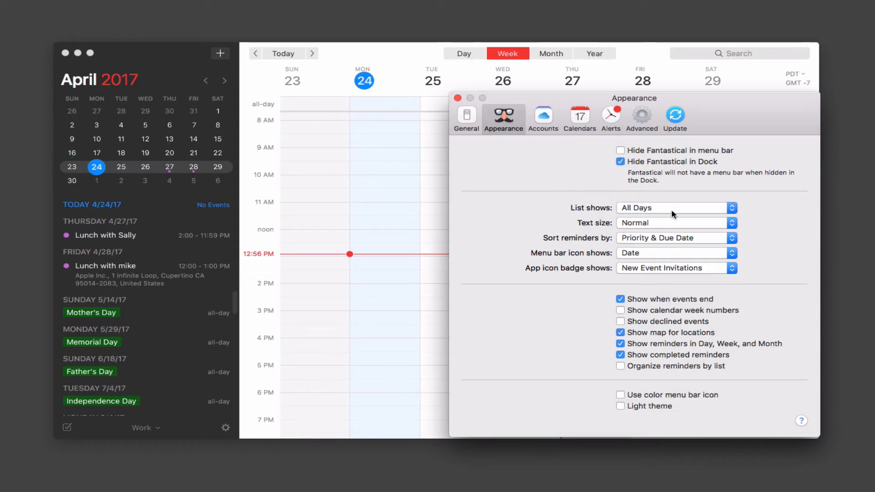
pyautogui.moveTo(731, 210)
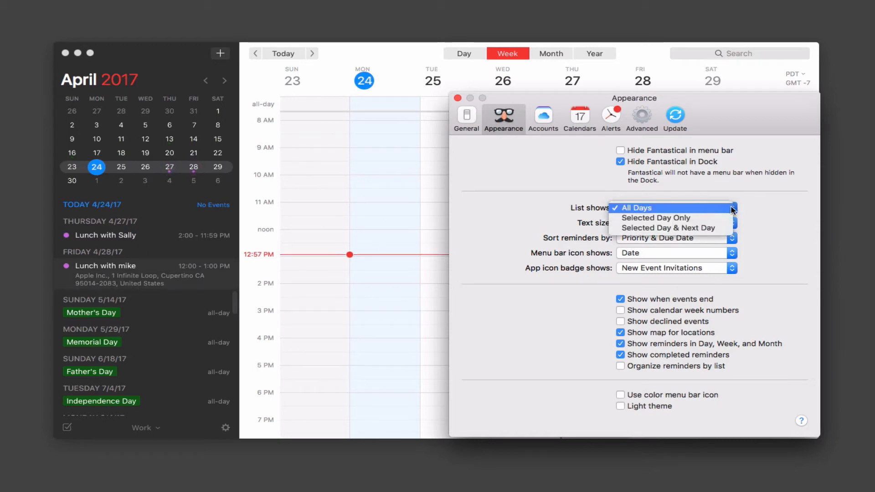
pyautogui.click(655, 217)
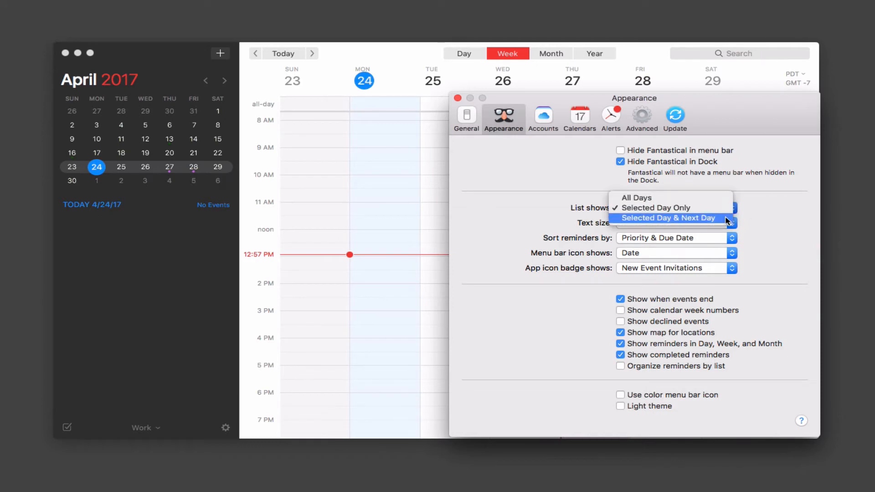
pyautogui.click(670, 218)
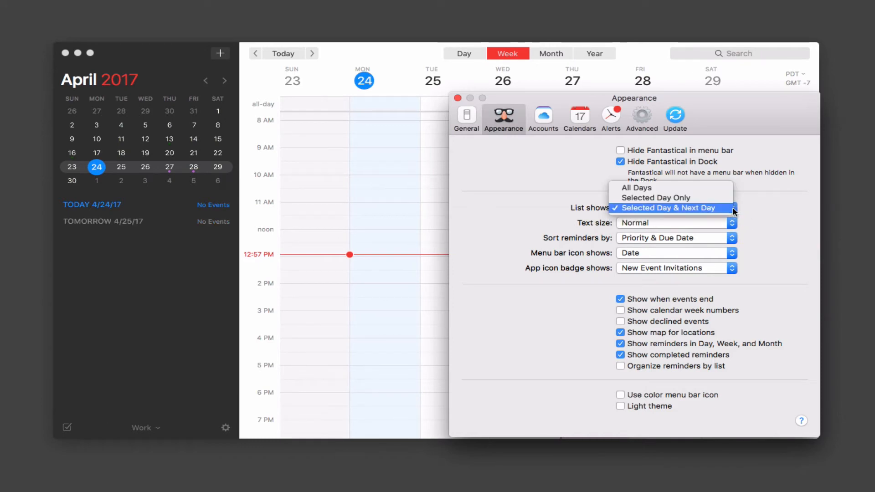
pyautogui.click(636, 187)
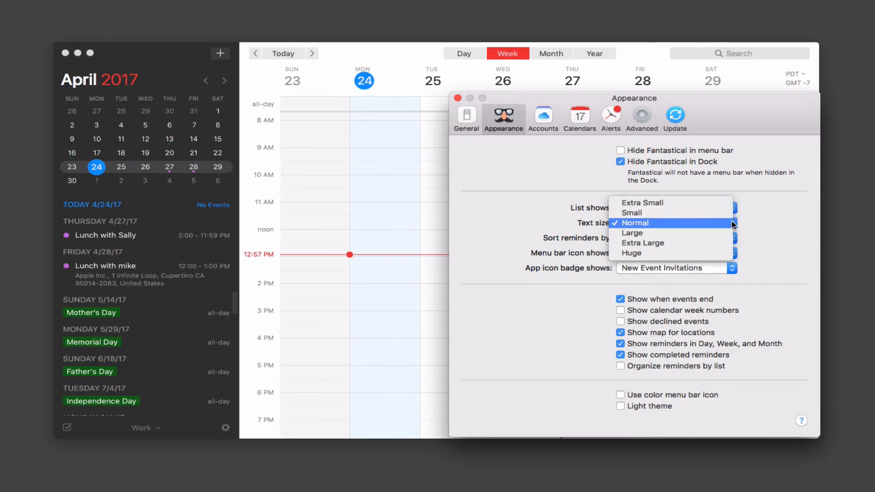
pyautogui.click(641, 203)
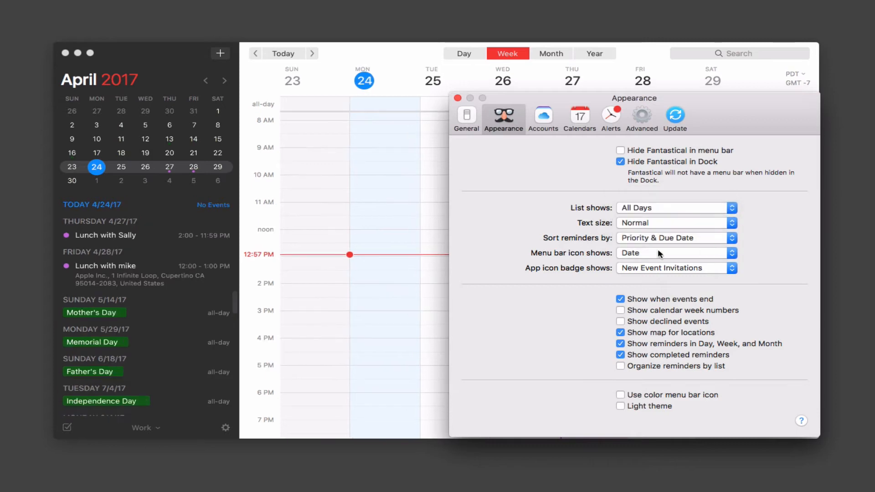
pyautogui.moveTo(624, 241)
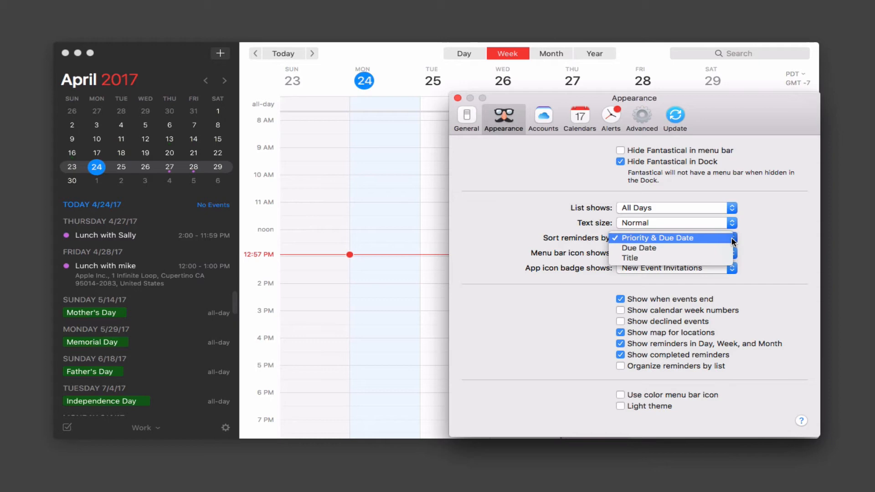
pyautogui.click(655, 238)
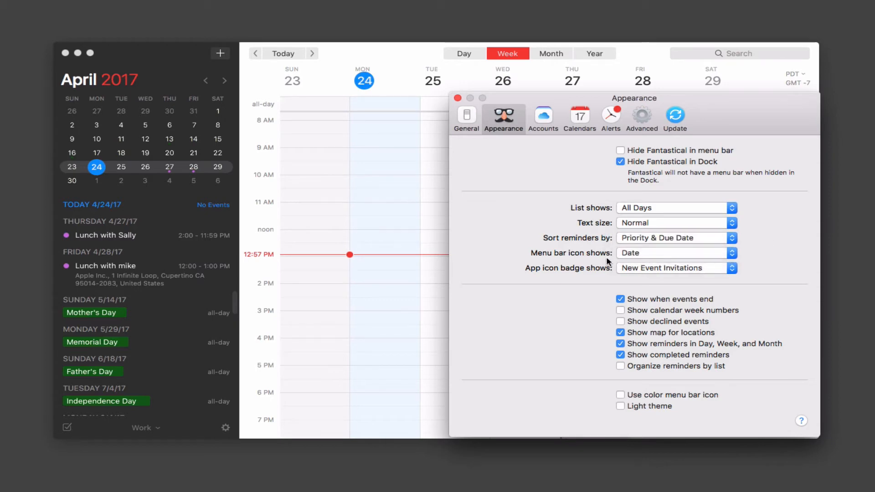
pyautogui.moveTo(653, 256)
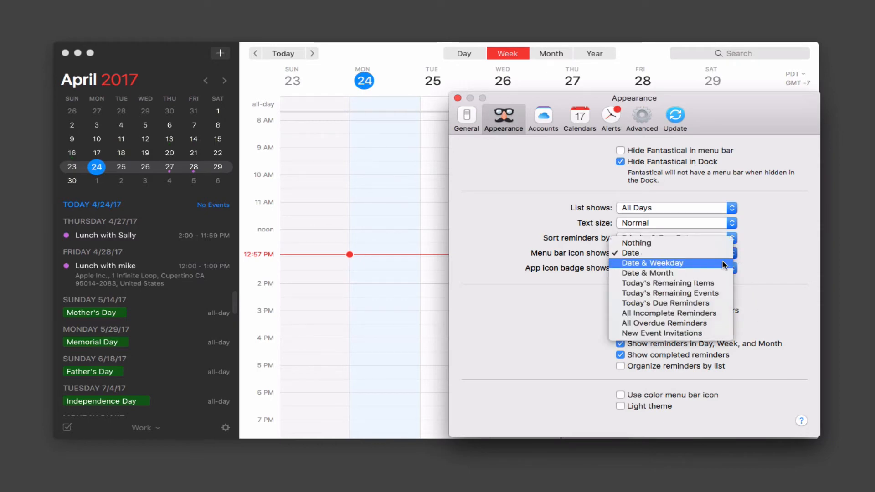
pyautogui.click(651, 263)
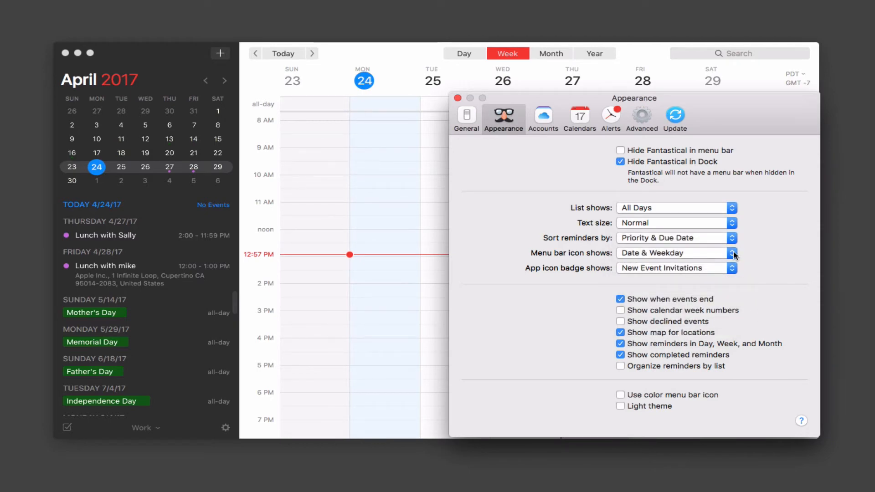
pyautogui.click(732, 253)
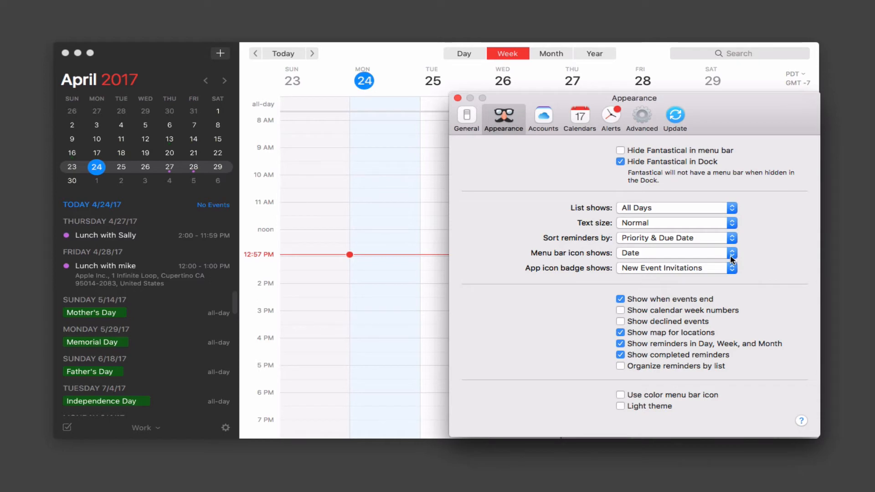
pyautogui.moveTo(723, 279)
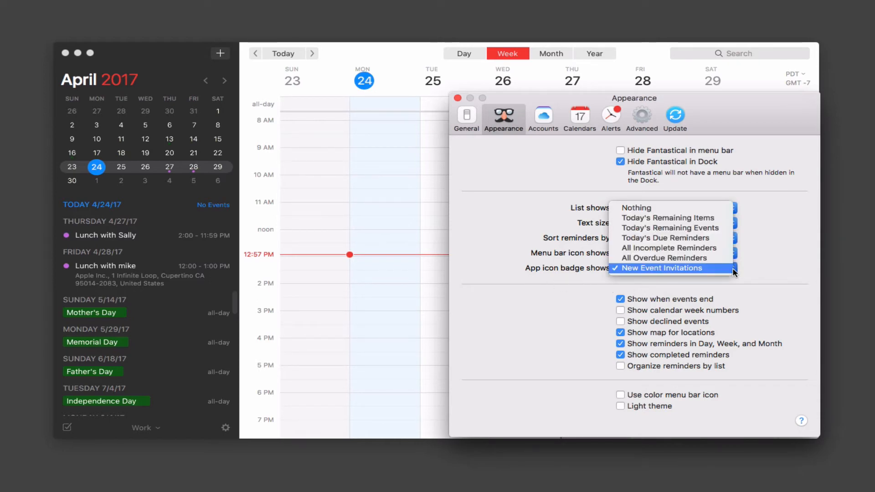
pyautogui.moveTo(748, 274)
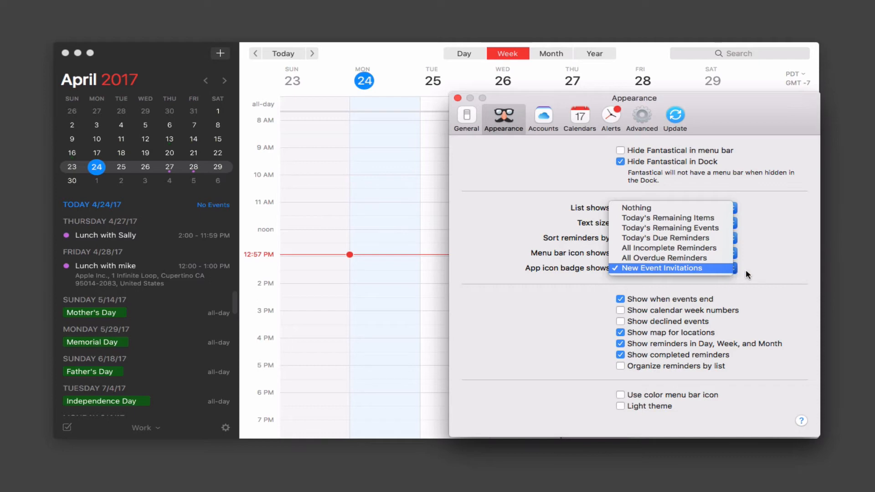
pyautogui.moveTo(748, 275)
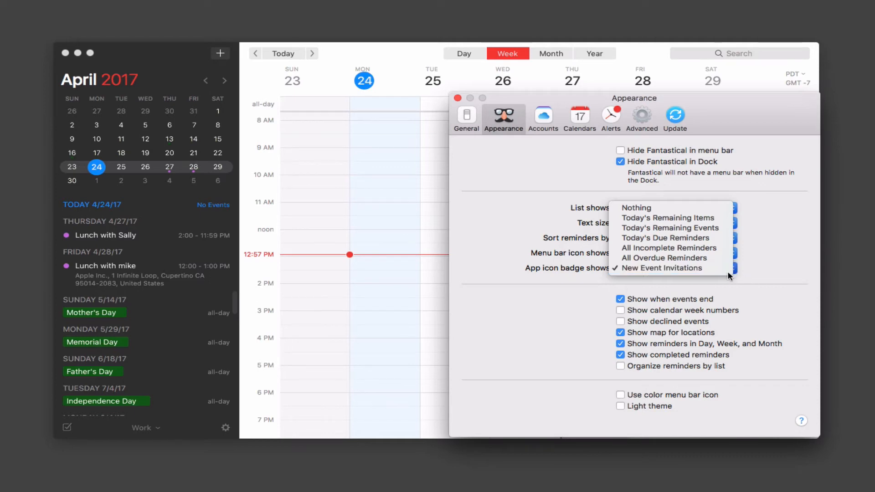
pyautogui.moveTo(664, 258)
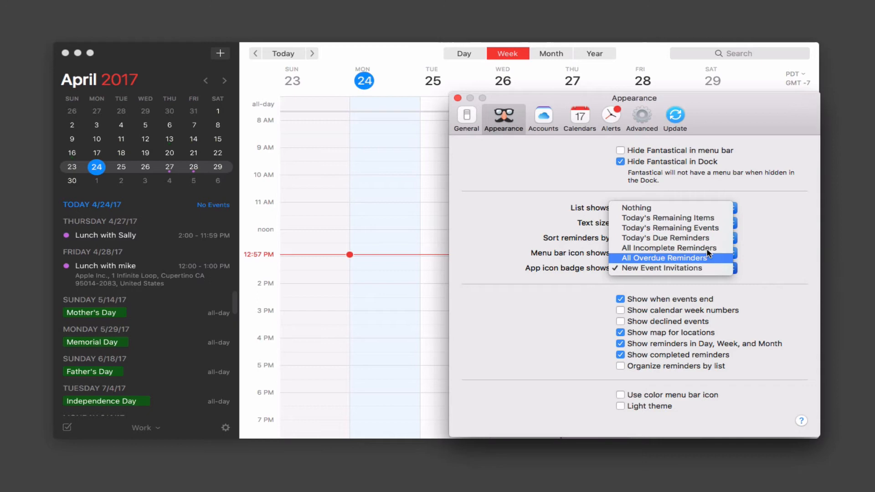
pyautogui.moveTo(712, 263)
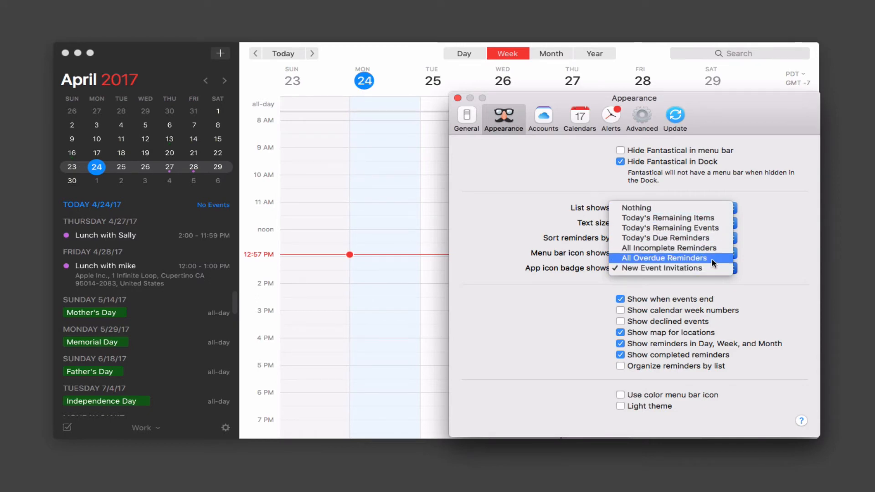
pyautogui.moveTo(684, 207)
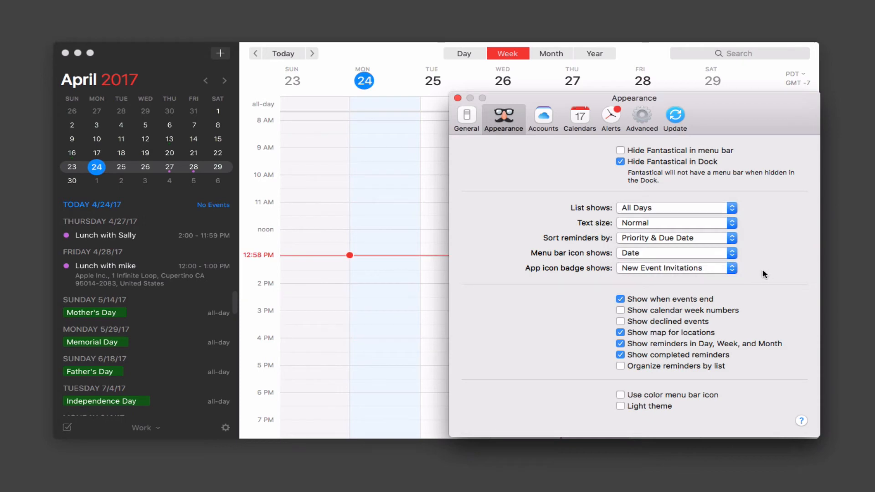
pyautogui.moveTo(656, 278)
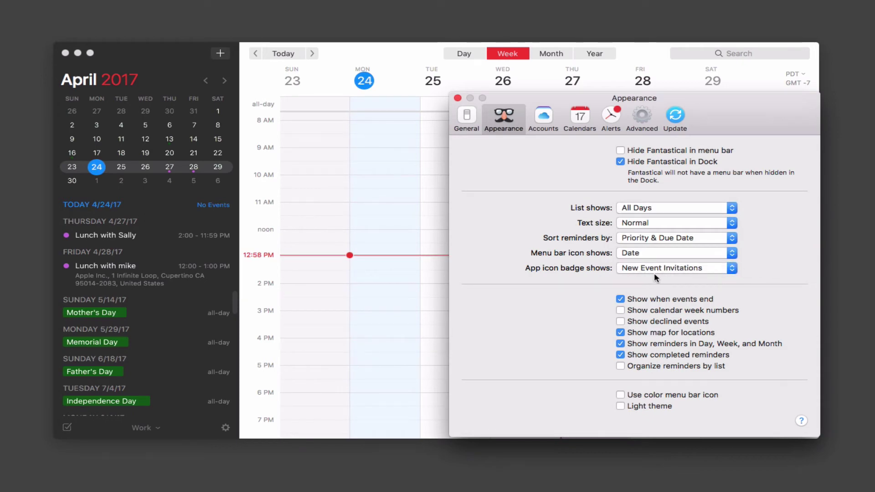
pyautogui.moveTo(680, 278)
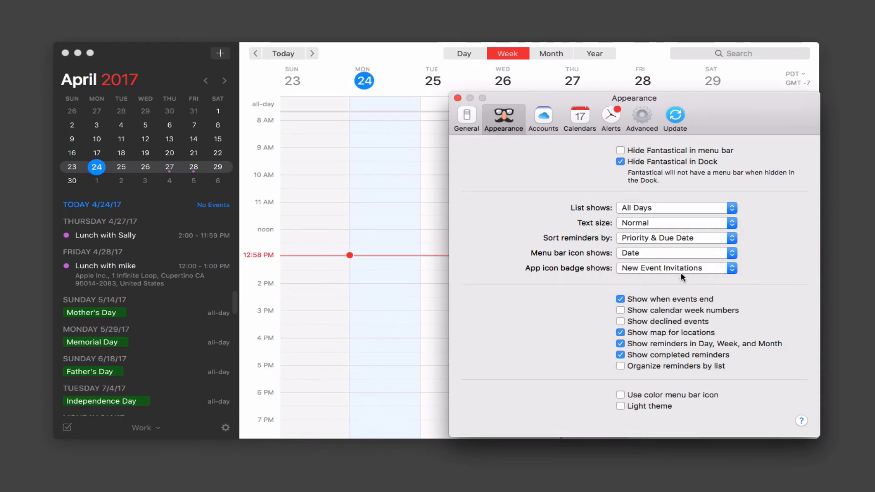
pyautogui.moveTo(710, 306)
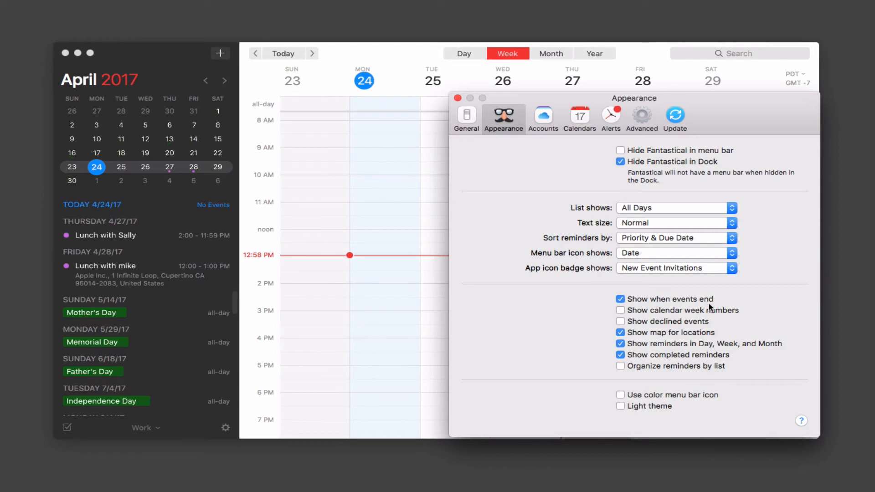
pyautogui.moveTo(621, 300)
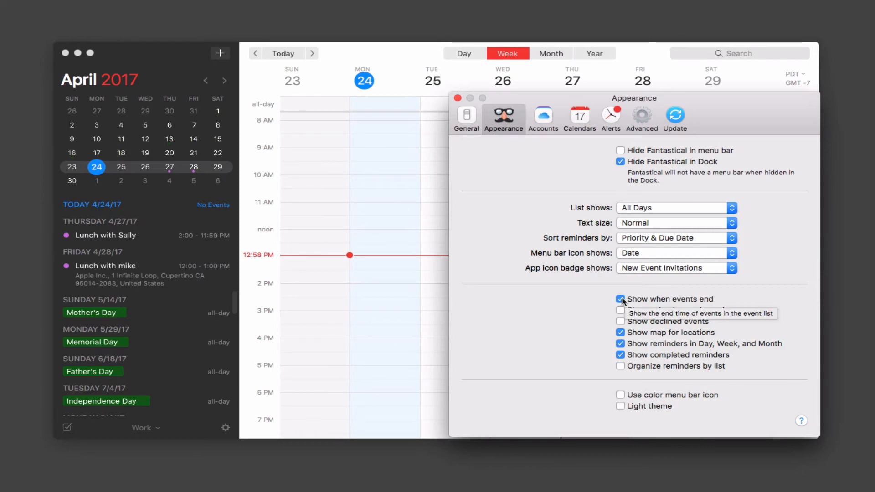
pyautogui.click(620, 299)
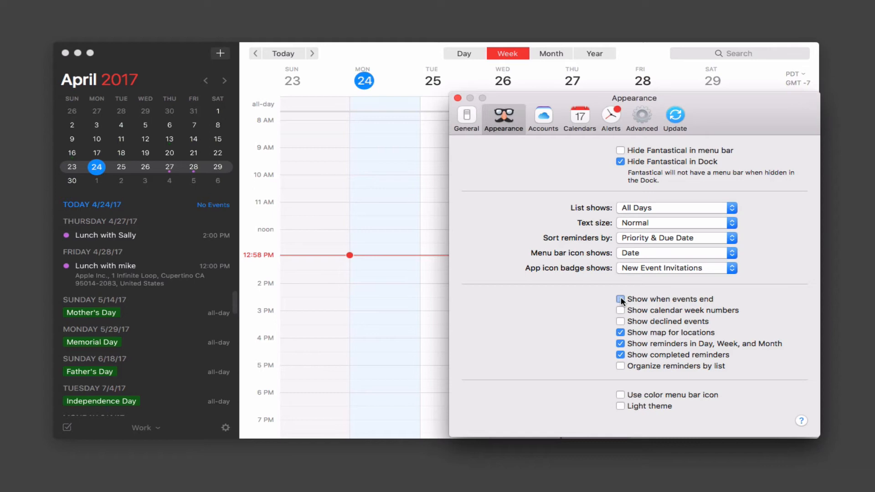
pyautogui.click(619, 299)
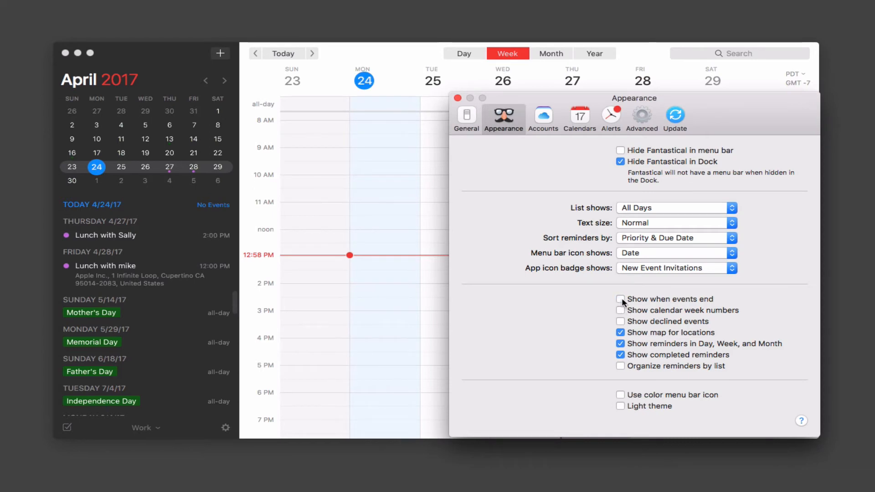
pyautogui.click(621, 298)
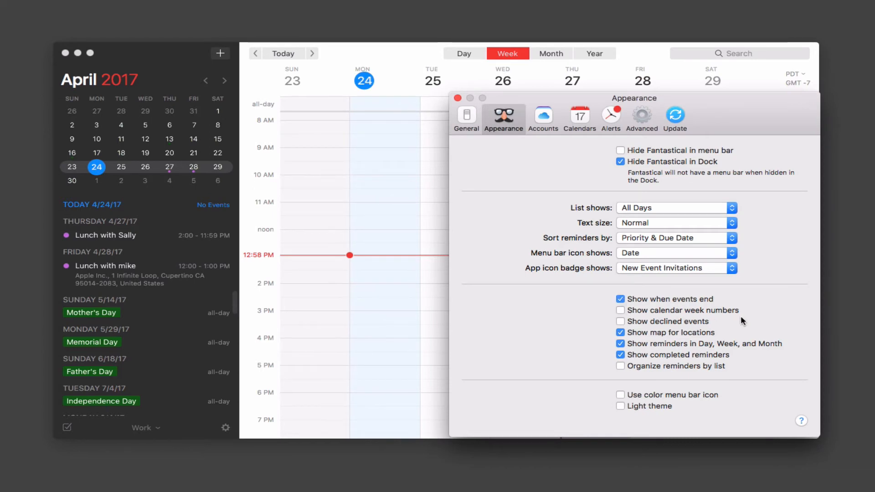
pyautogui.moveTo(736, 316)
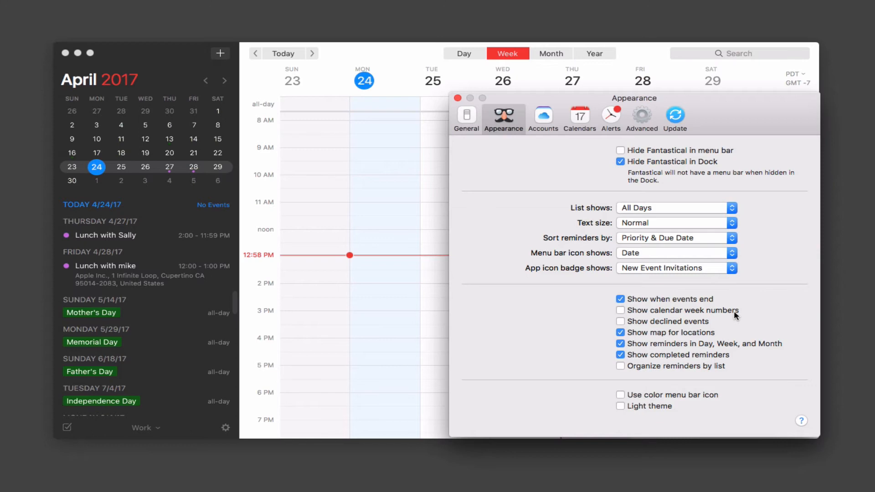
pyautogui.click(619, 310)
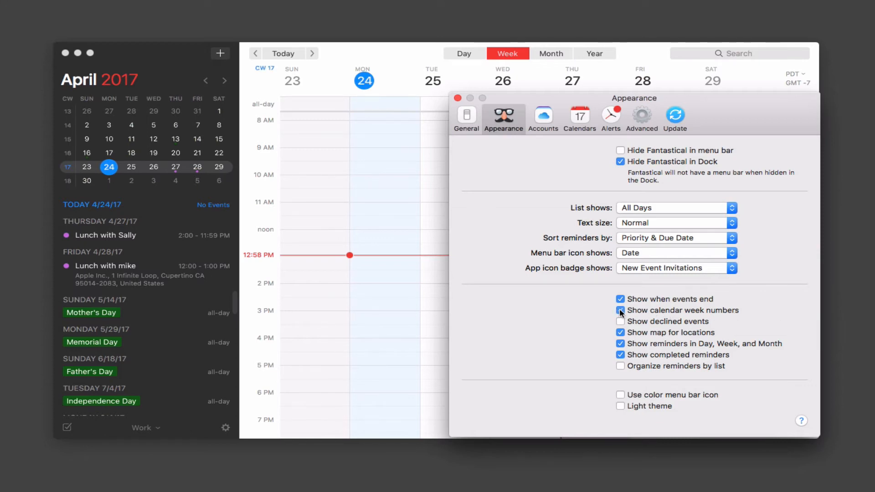
pyautogui.click(620, 310)
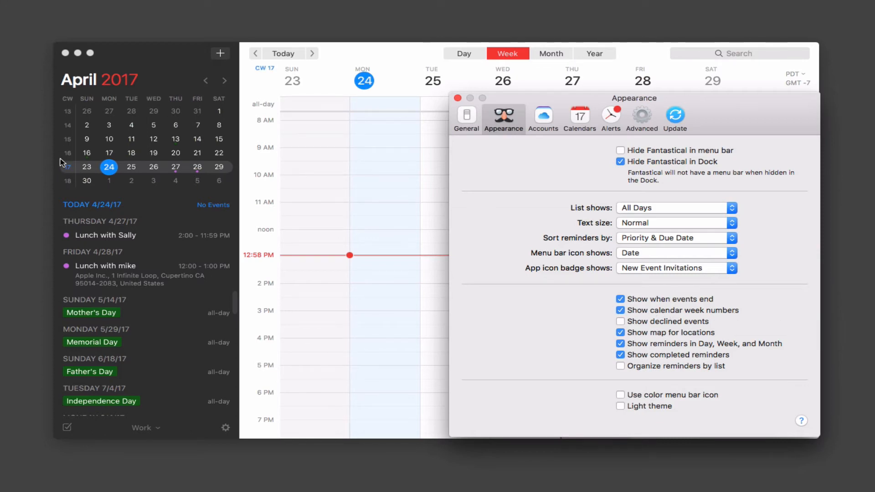
pyautogui.click(619, 310)
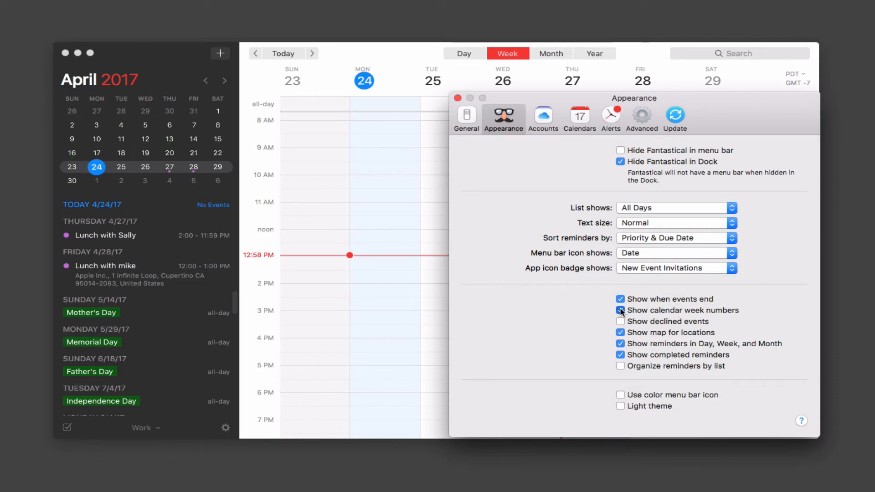
pyautogui.click(619, 310)
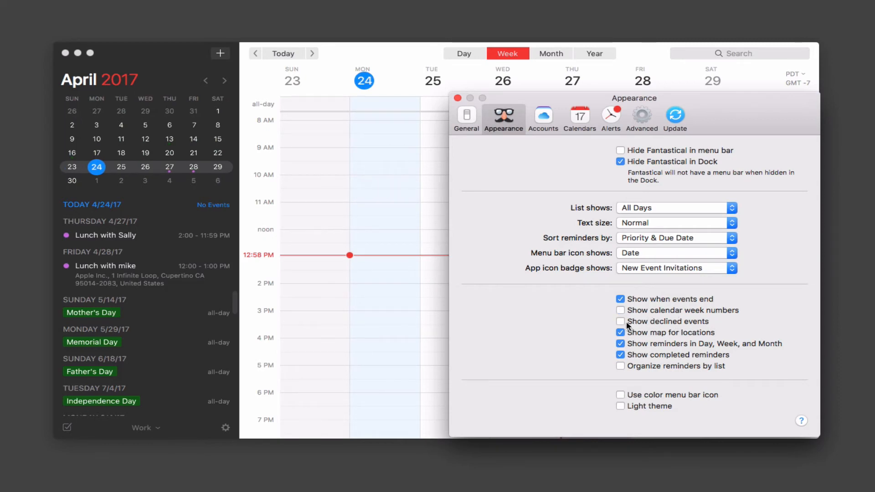
pyautogui.moveTo(680, 335)
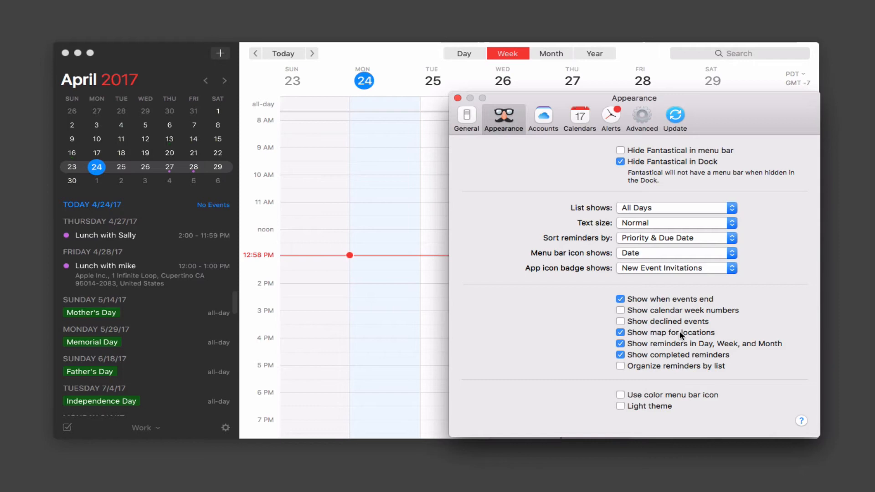
pyautogui.moveTo(762, 350)
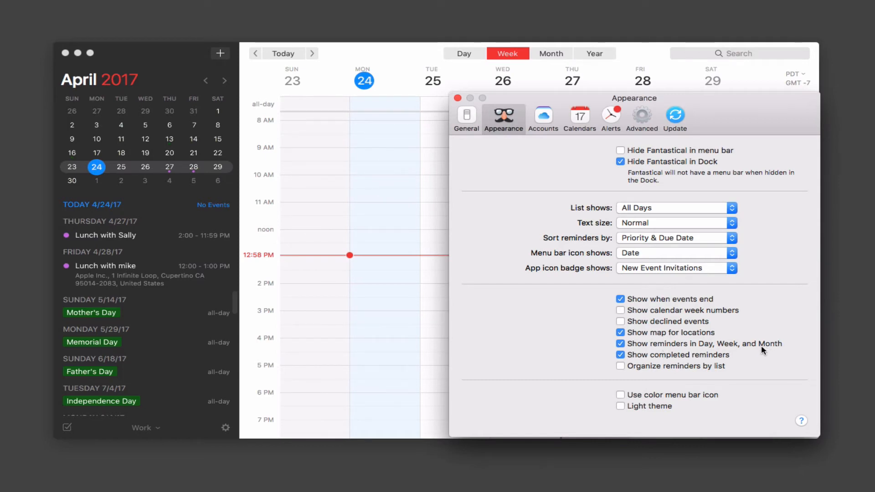
pyautogui.moveTo(683, 372)
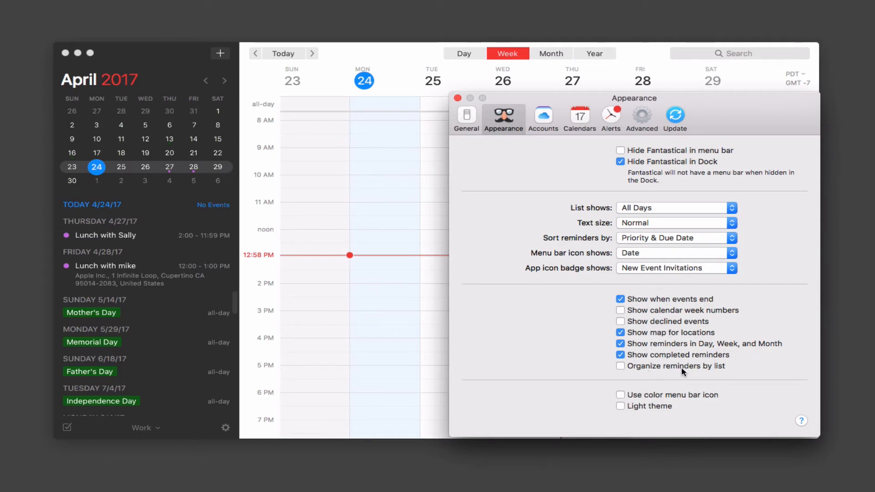
pyautogui.moveTo(725, 385)
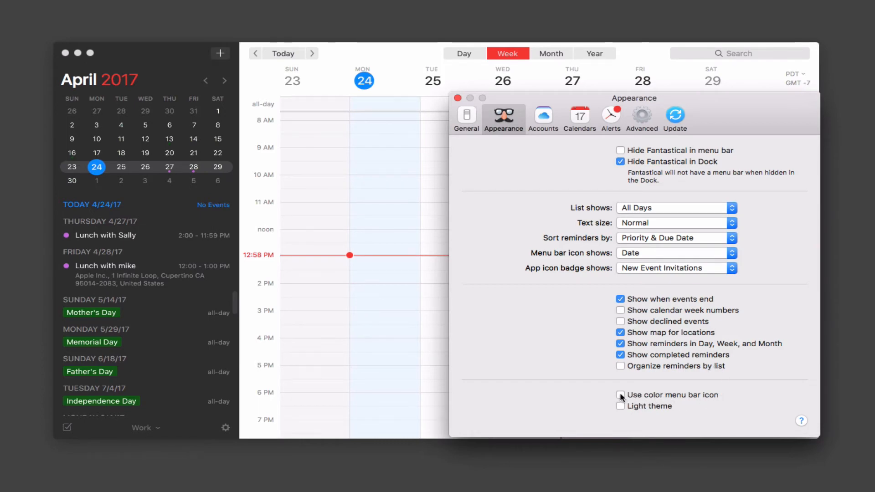
# - Toggle the colored menu bar icon and light theme on, then off again
pyautogui.click(620, 395)
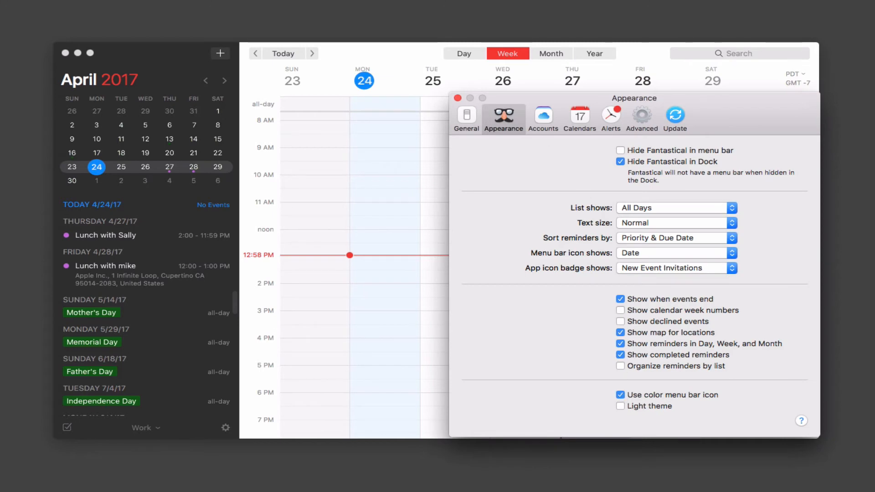
pyautogui.click(620, 395)
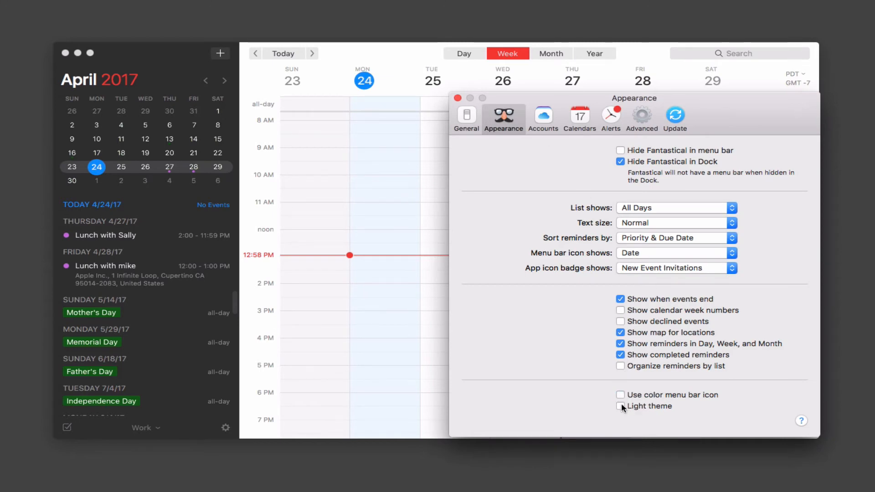
pyautogui.click(620, 406)
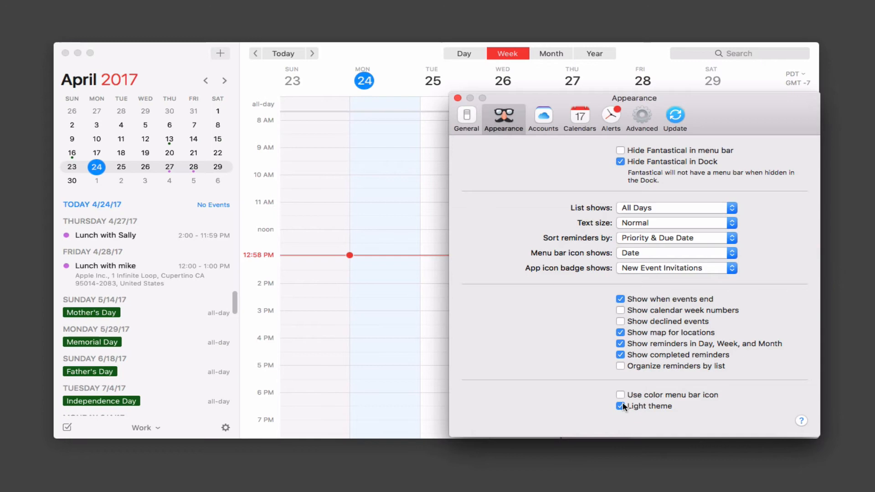
pyautogui.click(620, 406)
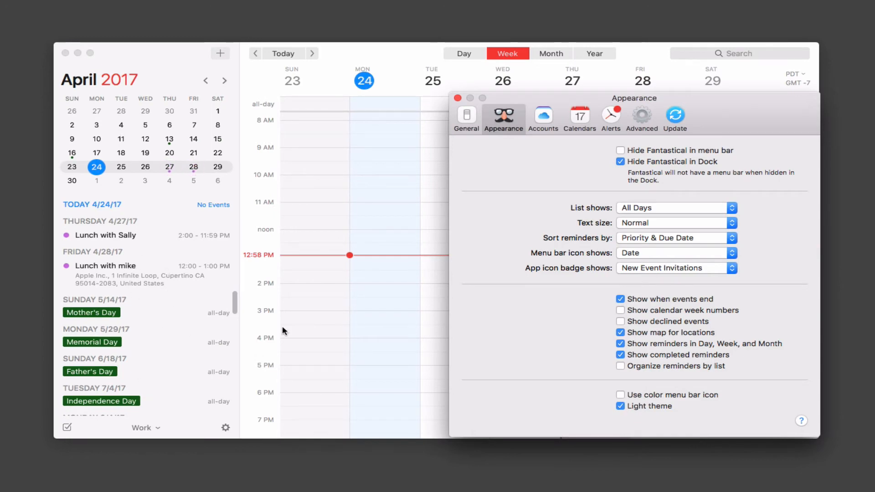
pyautogui.click(621, 406)
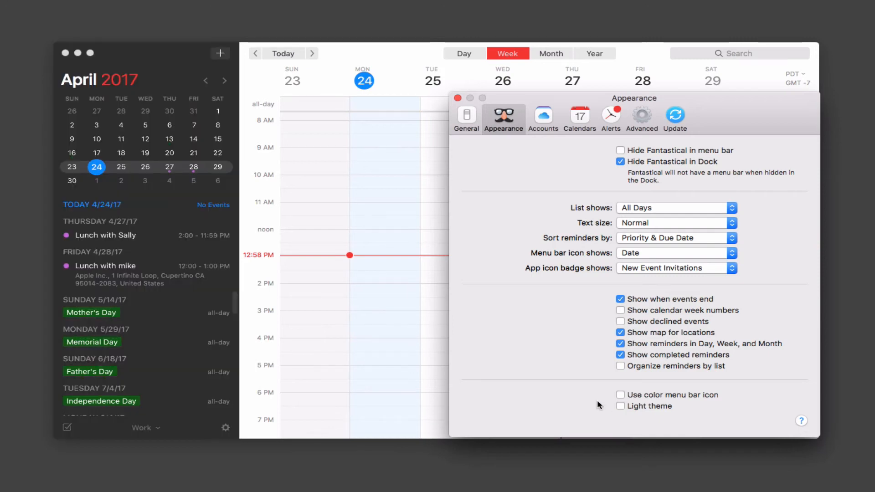
pyautogui.moveTo(576, 388)
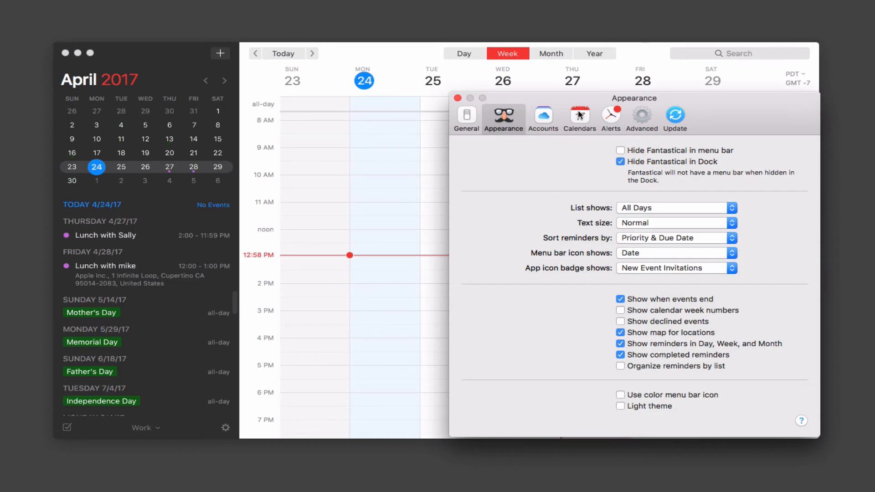
# - Review the Alerts preferences unchanged, then move to the Advanced pane
pyautogui.click(609, 117)
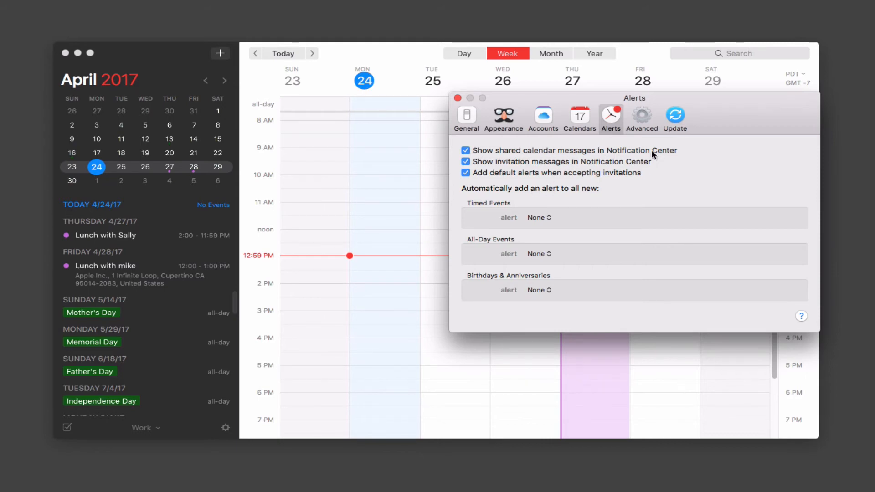
pyautogui.moveTo(575, 174)
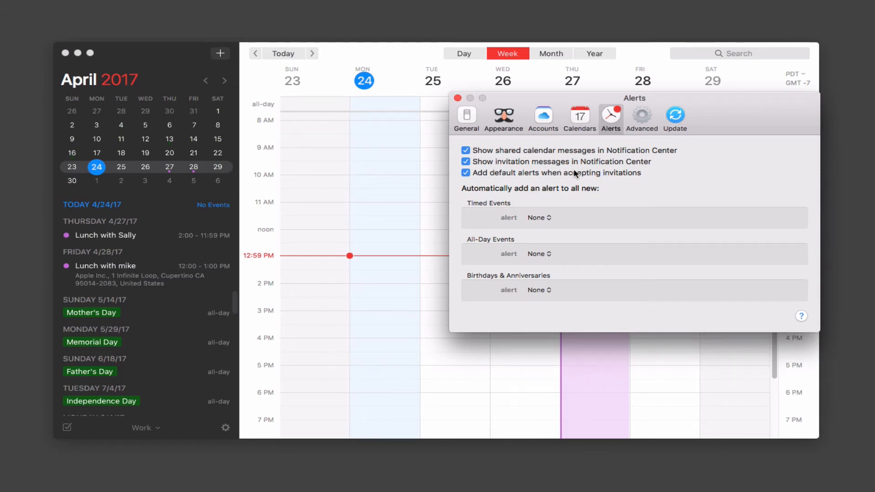
pyautogui.moveTo(524, 181)
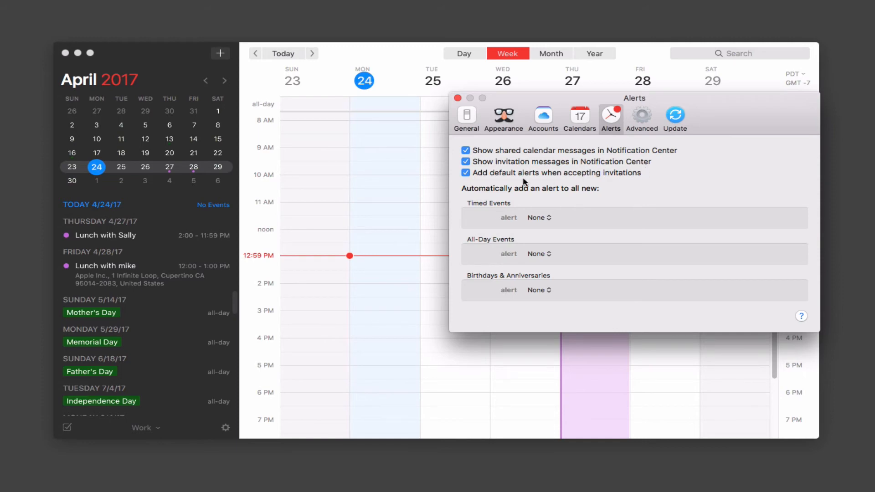
pyautogui.moveTo(549, 227)
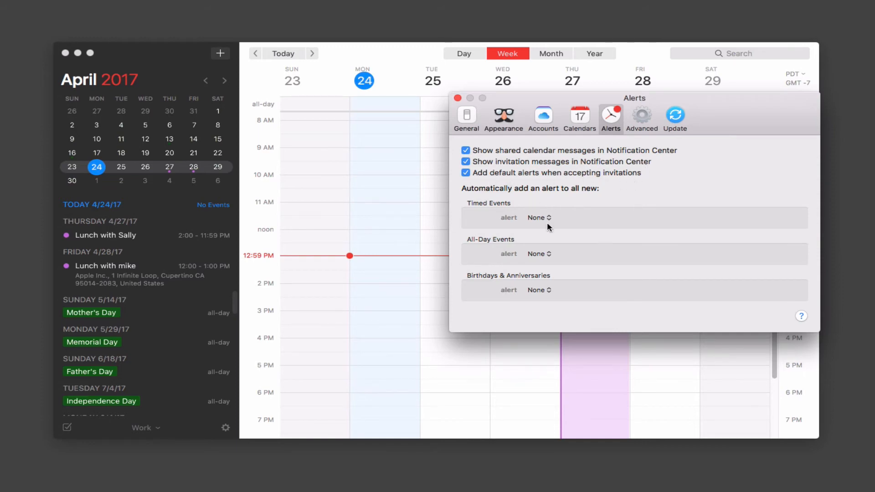
pyautogui.moveTo(605, 196)
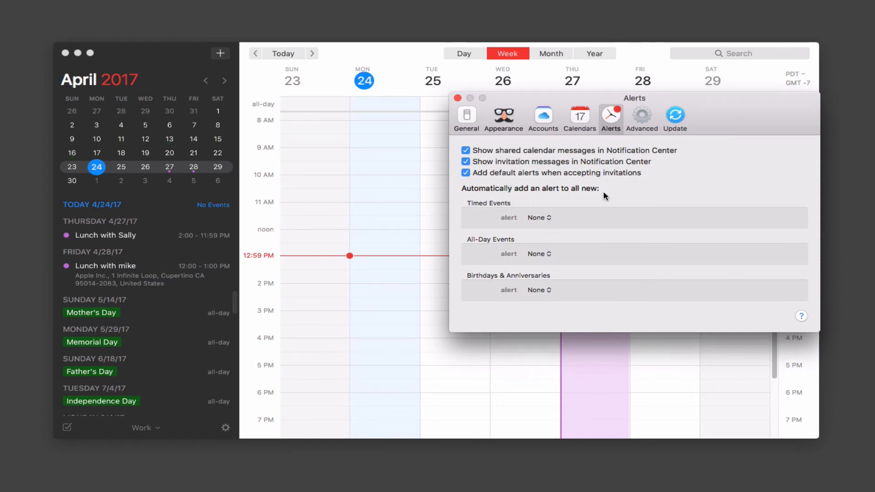
pyautogui.moveTo(497, 283)
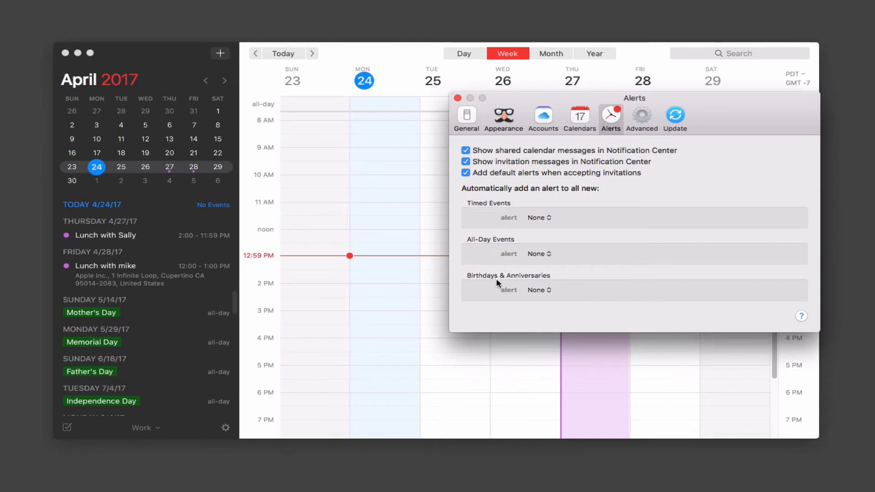
pyautogui.moveTo(567, 286)
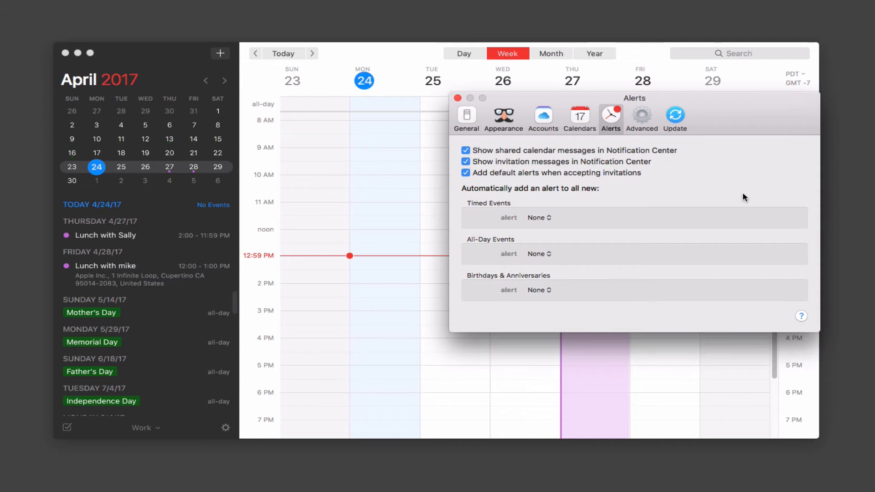
pyautogui.click(641, 115)
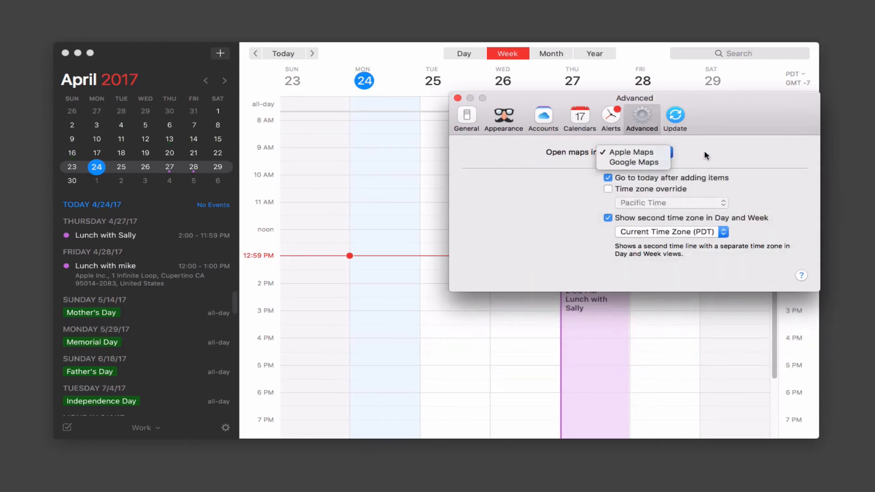
# - Keep Apple Maps and PDT time zone, view the Update pane, and close preferences
pyautogui.click(632, 151)
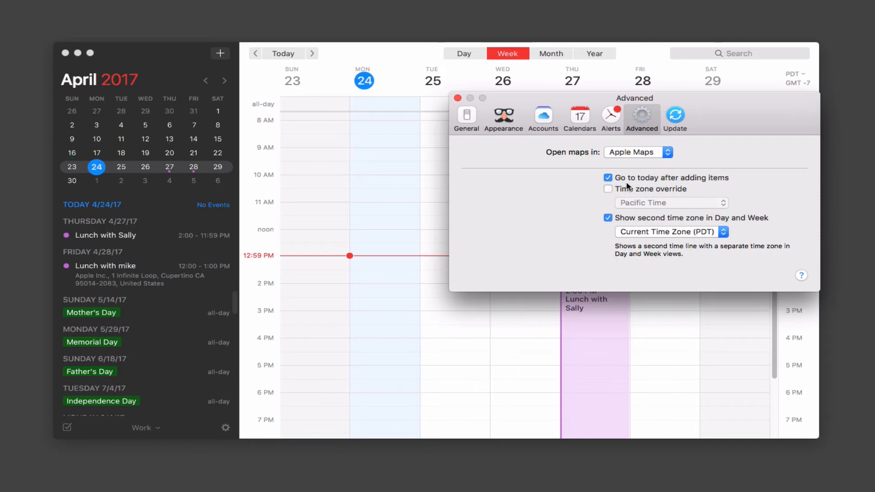
pyautogui.moveTo(649, 197)
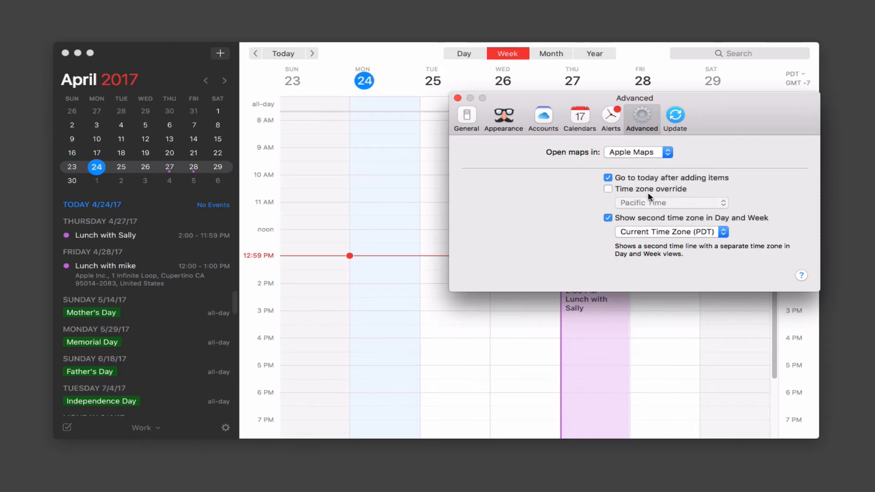
pyautogui.moveTo(656, 210)
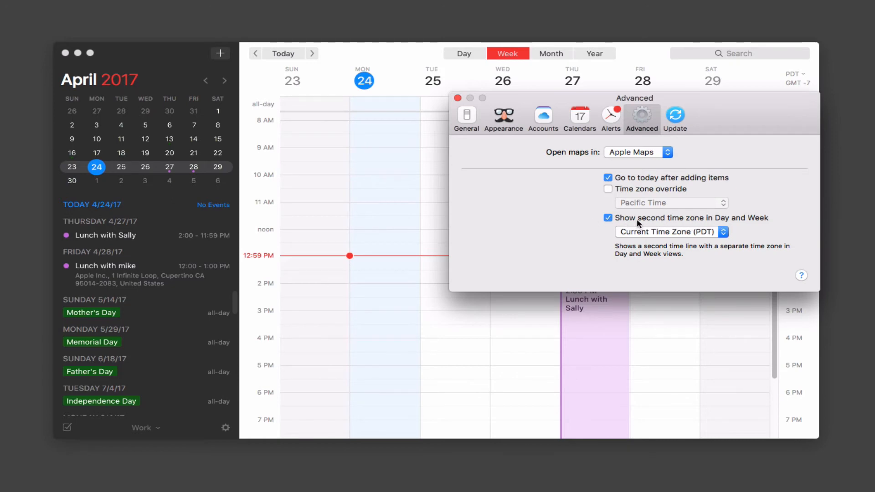
pyautogui.moveTo(723, 232)
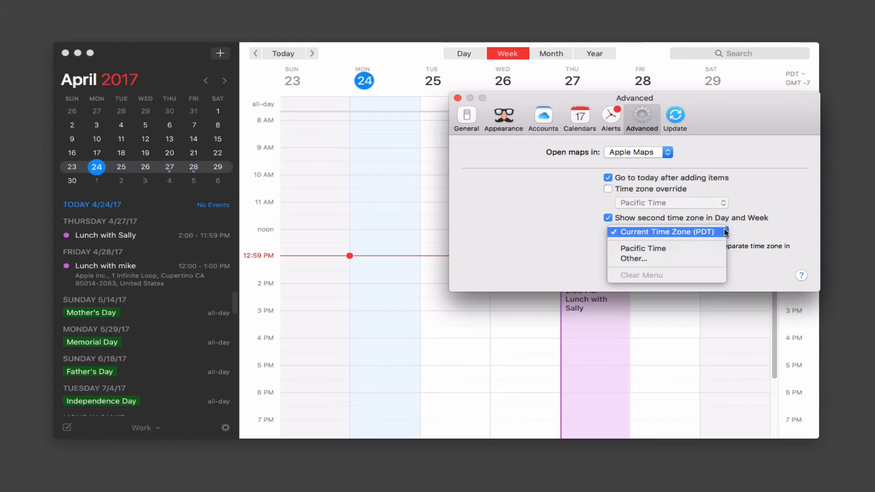
pyautogui.moveTo(733, 257)
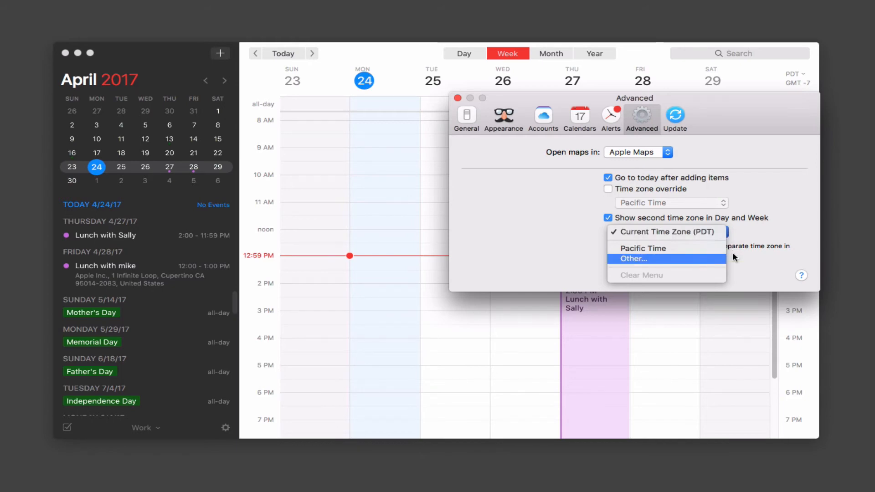
pyautogui.click(667, 231)
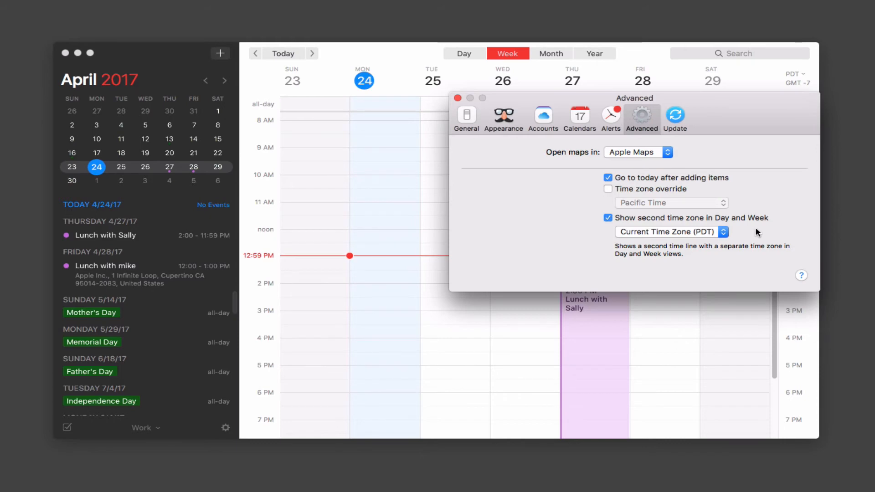
pyautogui.moveTo(676, 119)
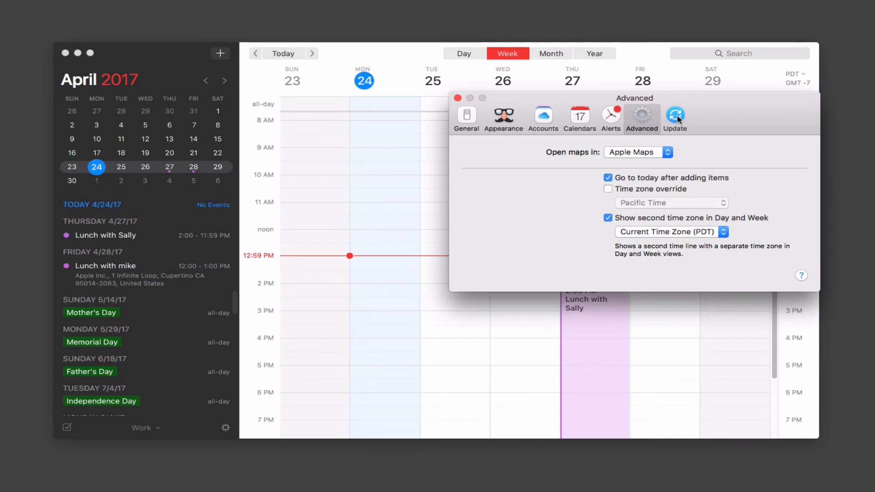
pyautogui.click(674, 114)
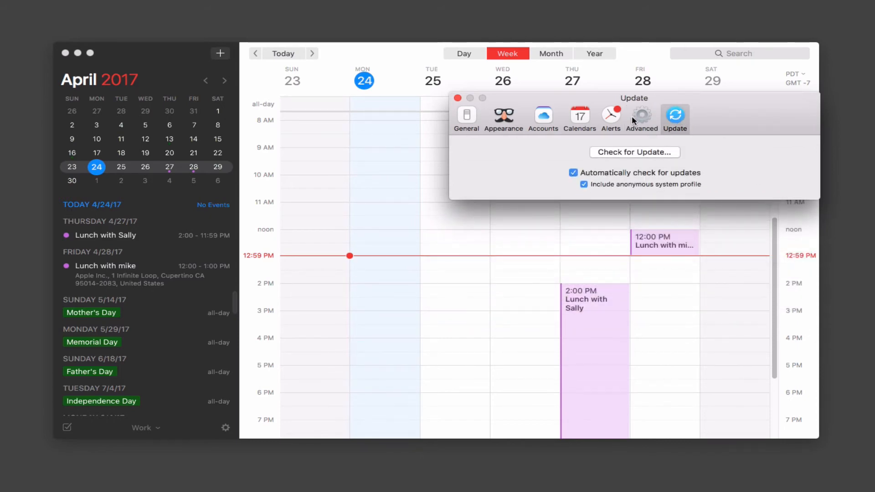
pyautogui.click(457, 98)
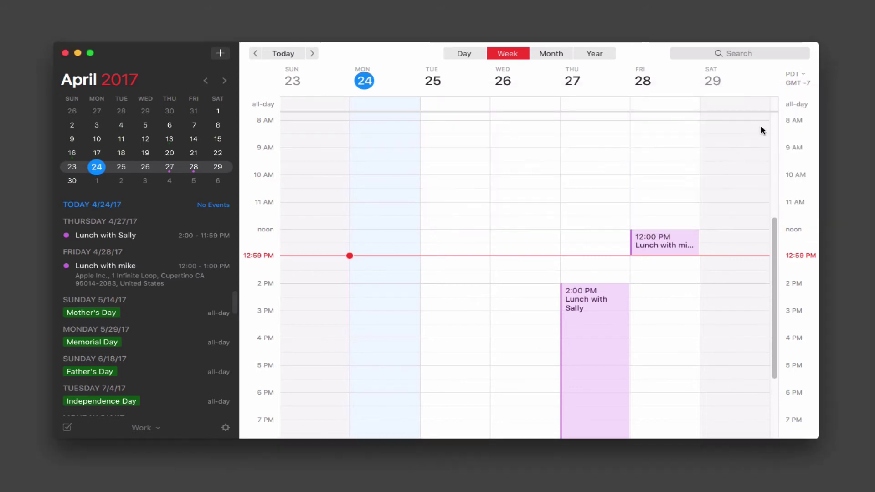
pyautogui.click(797, 77)
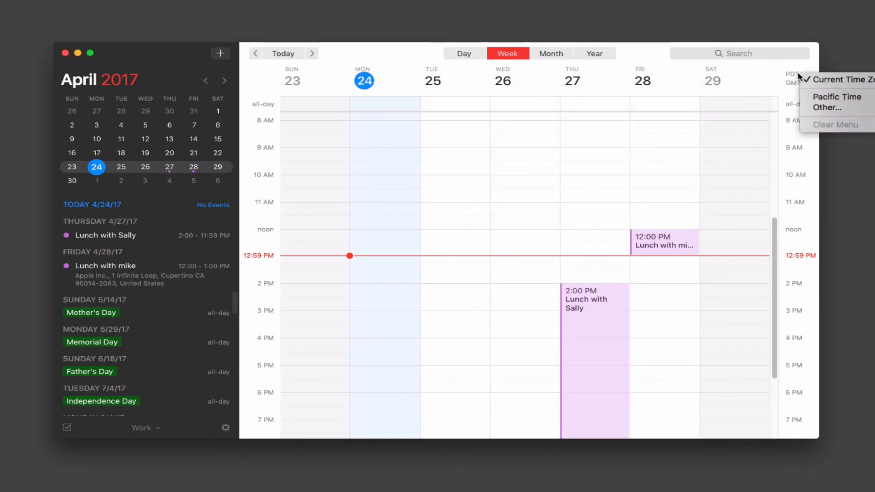
pyautogui.click(827, 107)
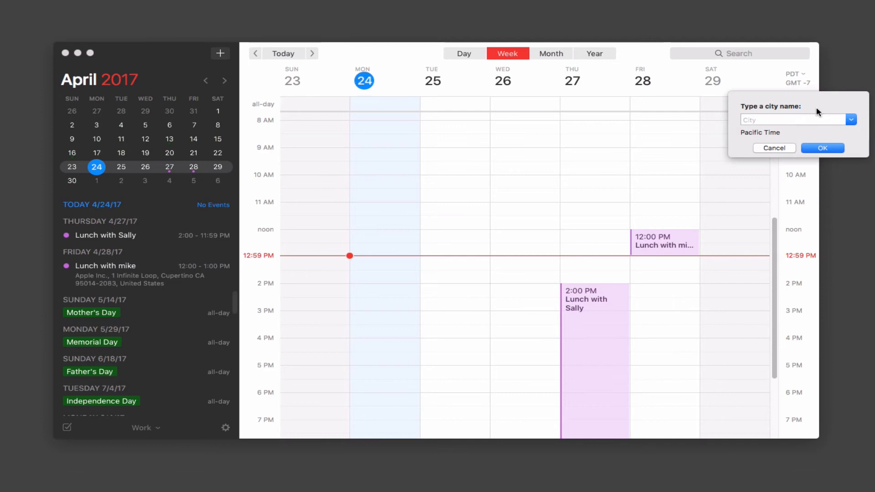
pyautogui.click(850, 119)
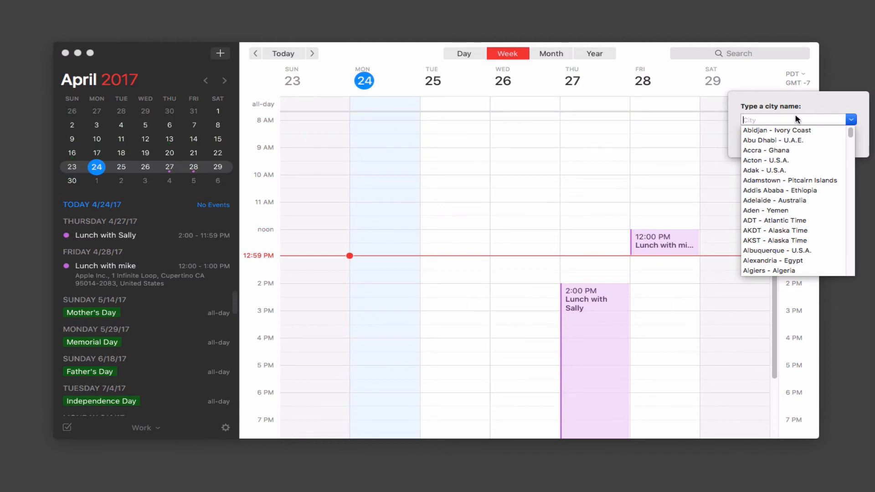
pyautogui.write('New York - U.S.A.')
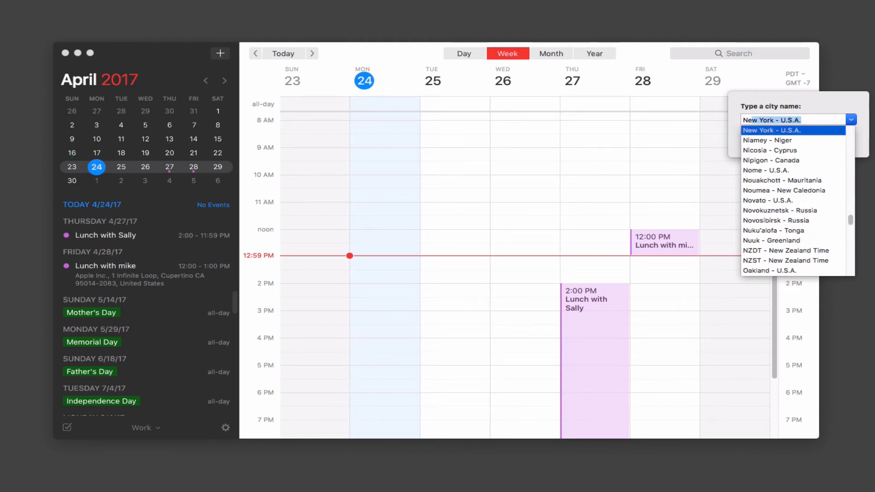
pyautogui.click(772, 130)
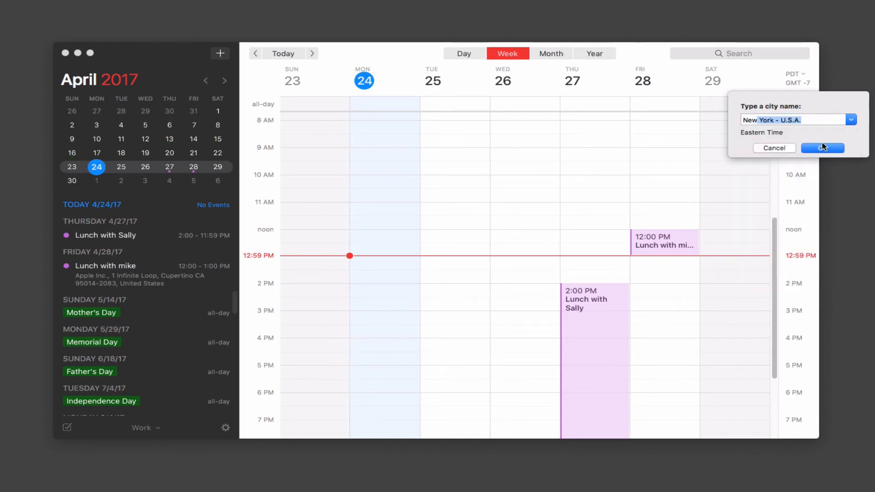
pyautogui.click(821, 148)
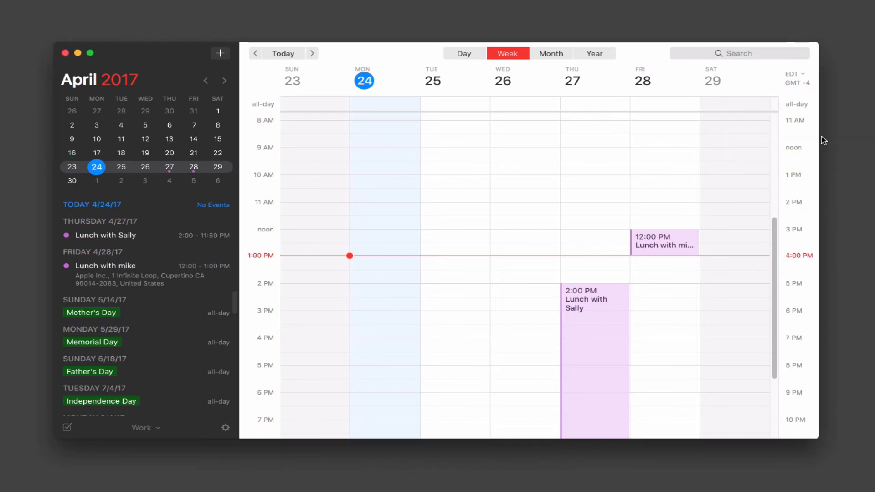
pyautogui.moveTo(741, 275)
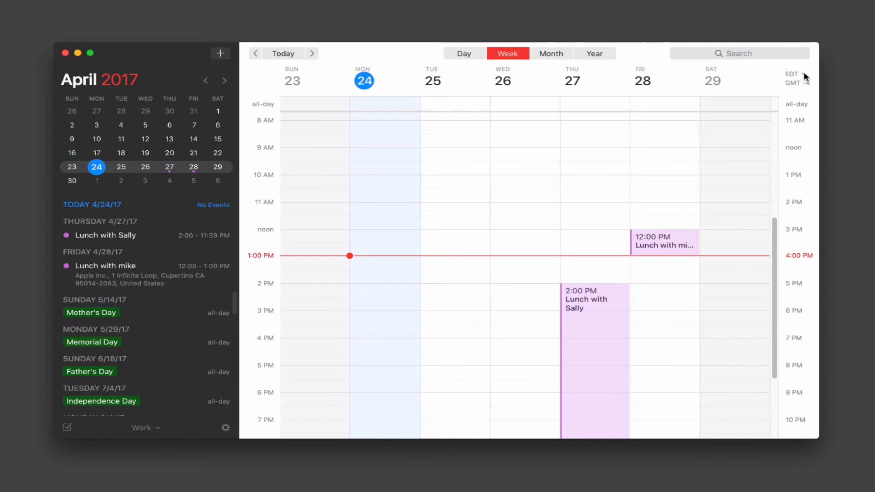
pyautogui.click(797, 74)
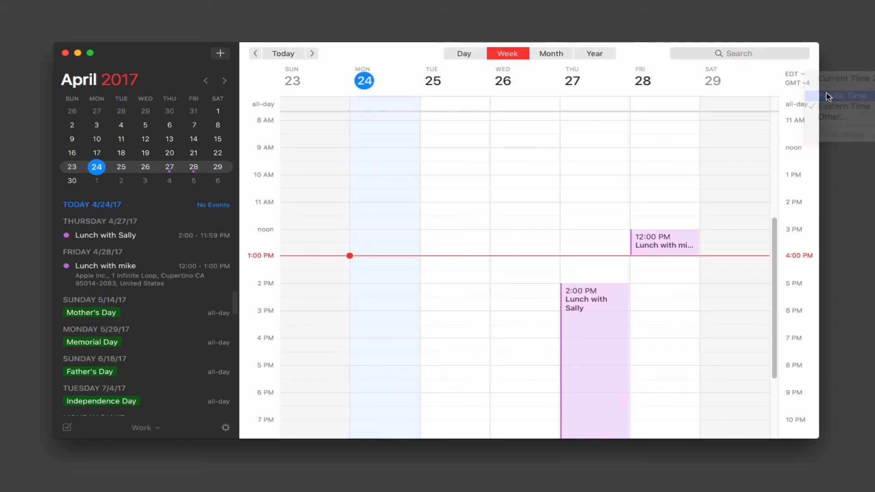
pyautogui.click(846, 95)
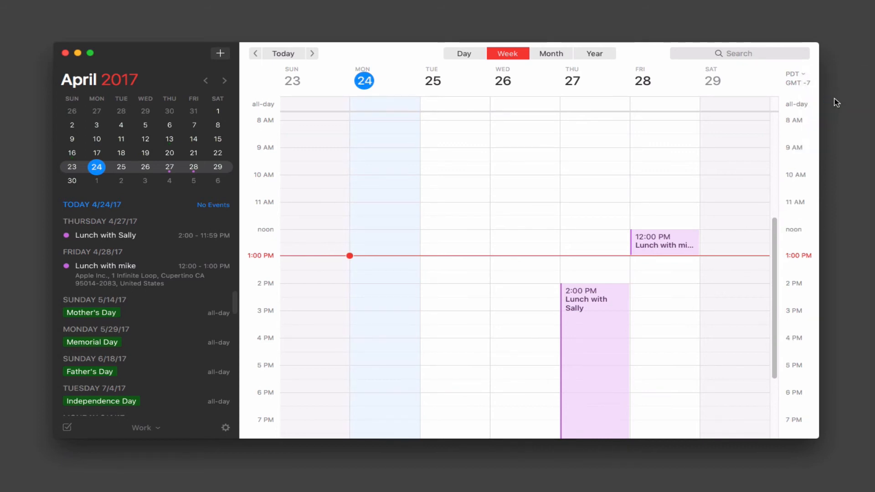
pyautogui.click(795, 73)
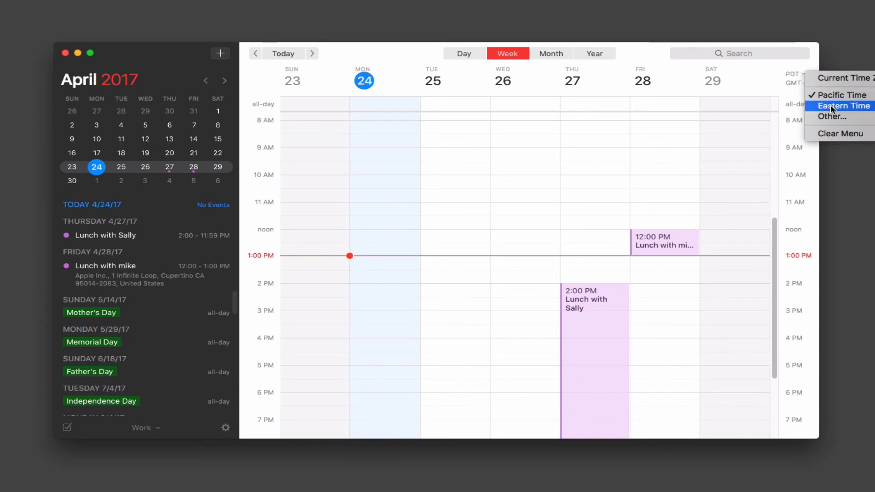
pyautogui.click(842, 106)
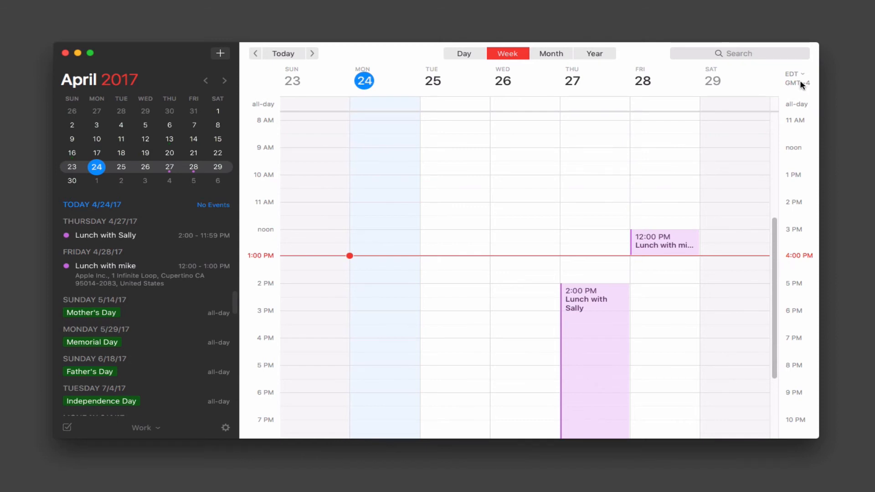
pyautogui.click(793, 78)
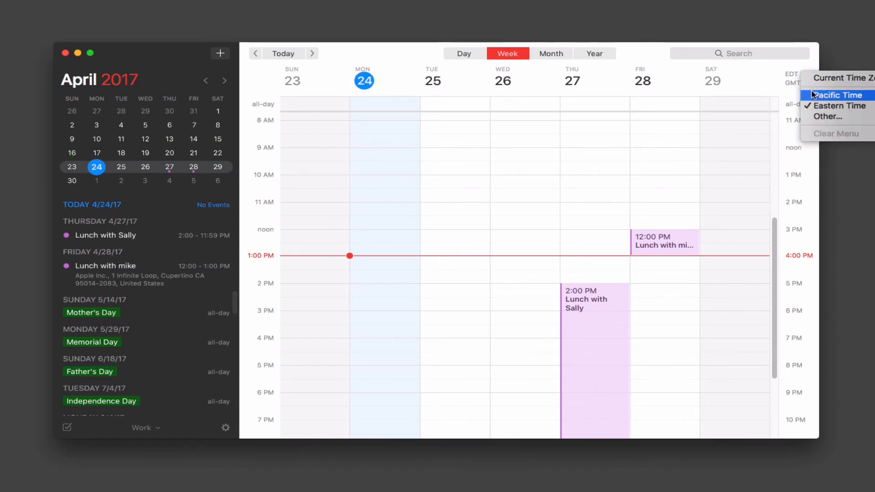
pyautogui.click(837, 95)
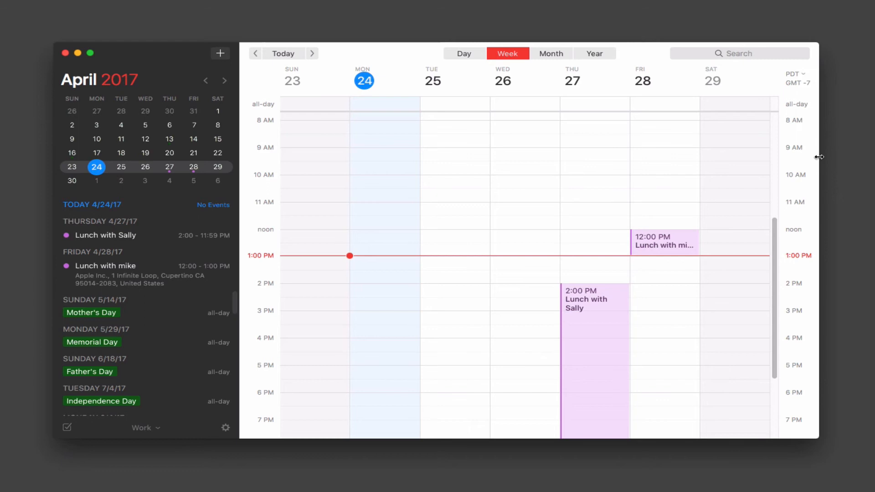
pyautogui.moveTo(477, 184)
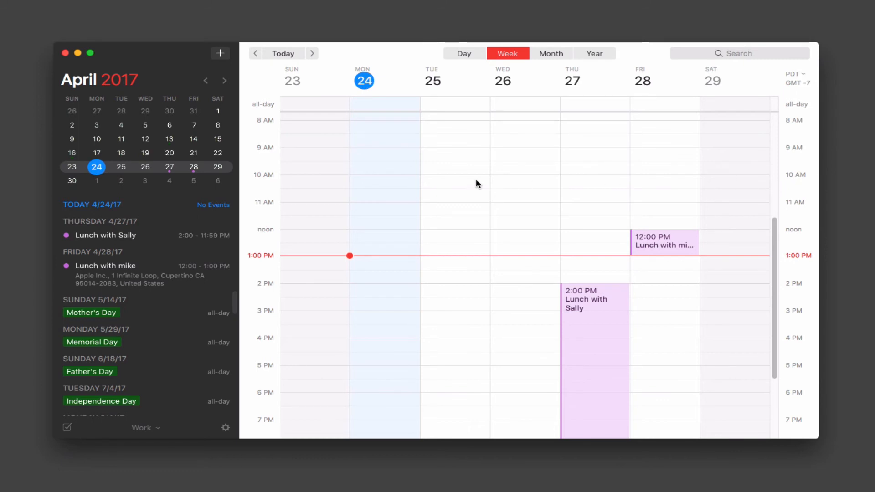
pyautogui.moveTo(392, 211)
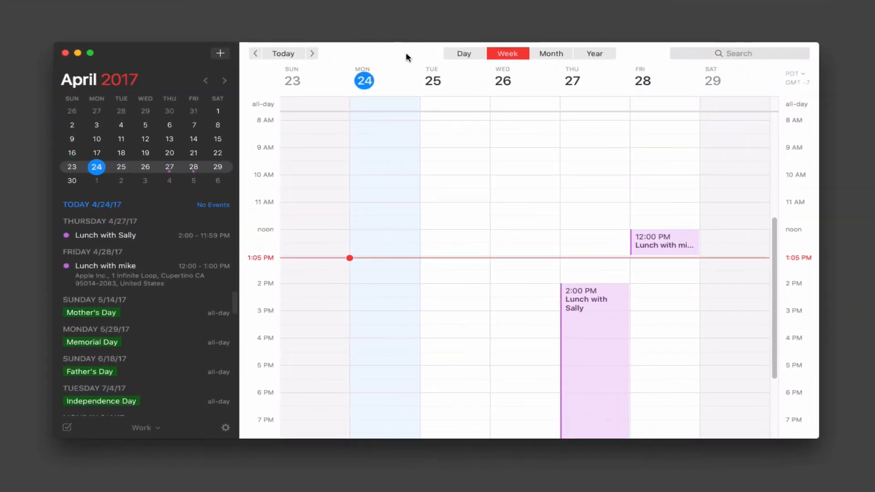
pyautogui.moveTo(327, 324)
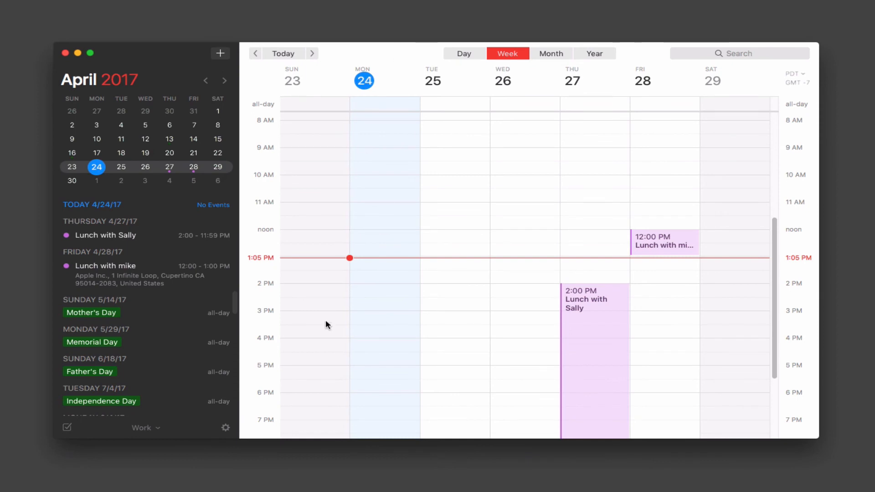
pyautogui.moveTo(512, 274)
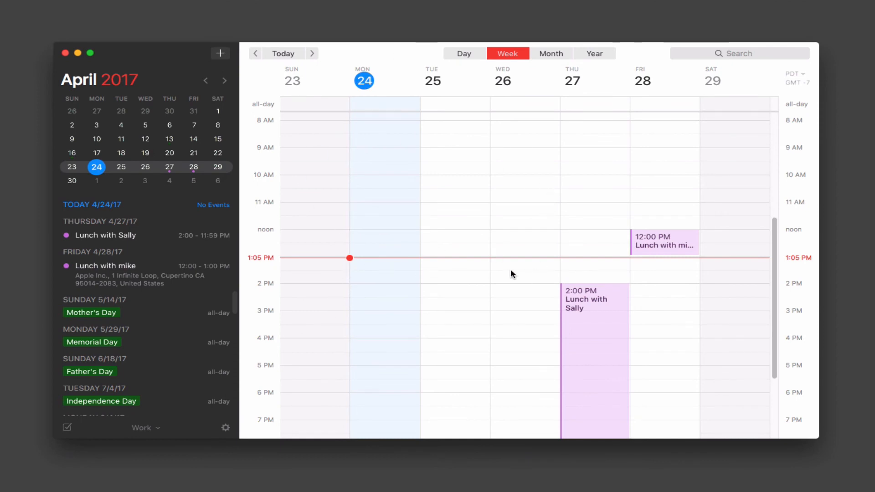
pyautogui.moveTo(450, 257)
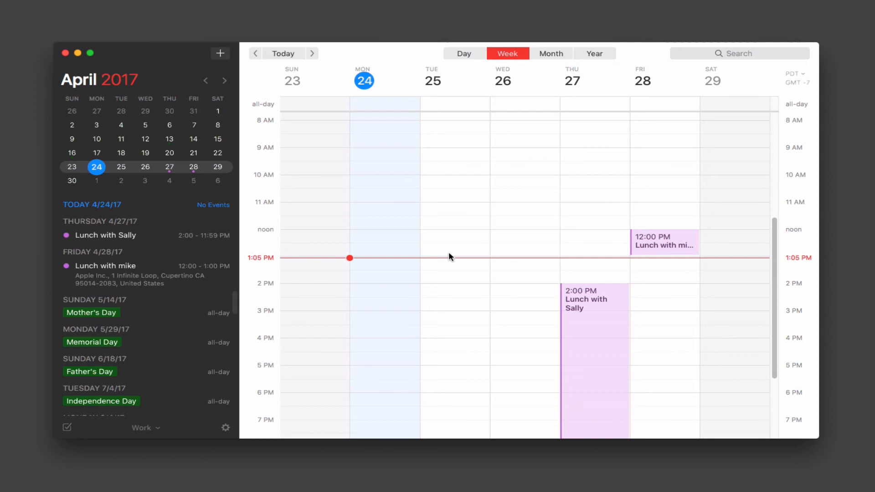
pyautogui.moveTo(223, 433)
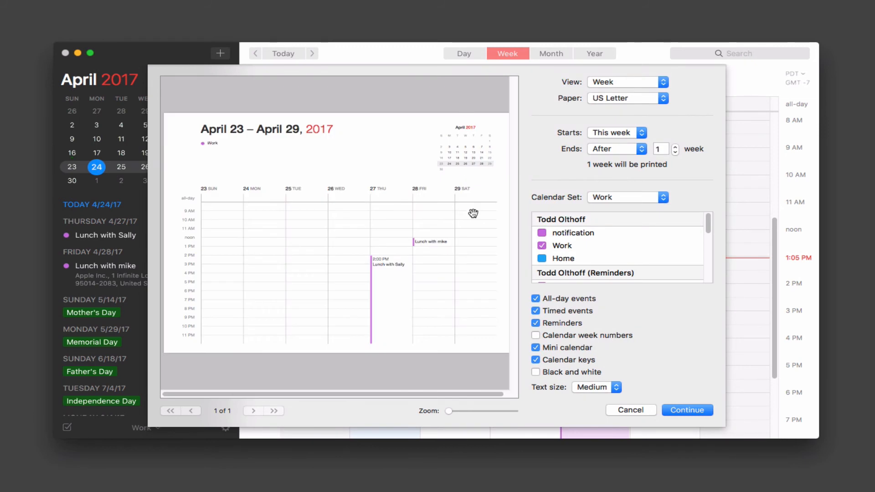
pyautogui.moveTo(364, 205)
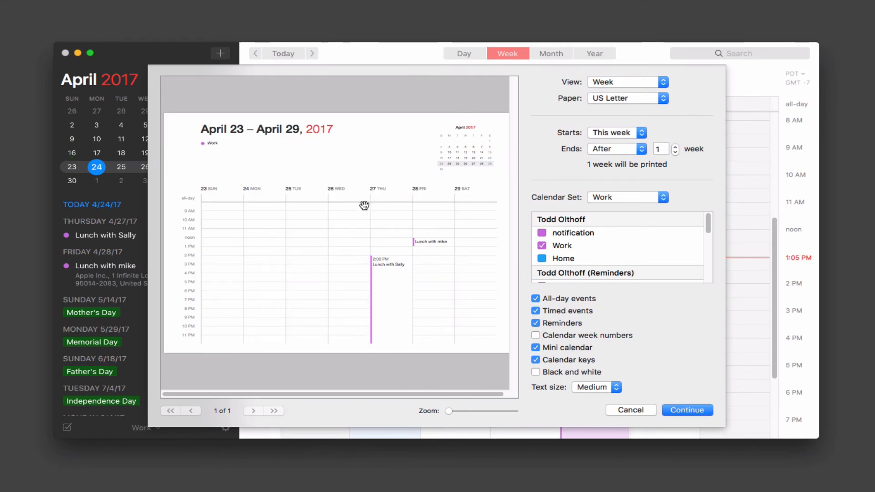
pyautogui.moveTo(364, 194)
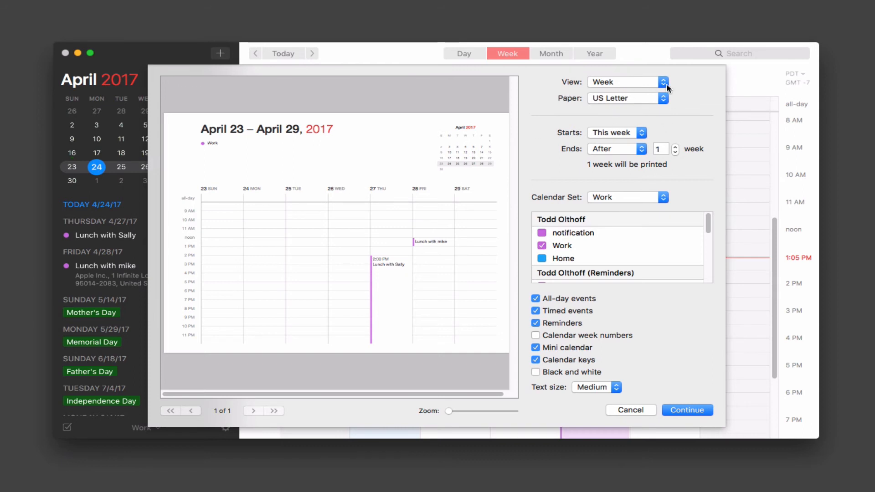
# - Try year, list, day and week printout layouts, settling on Month
pyautogui.click(663, 82)
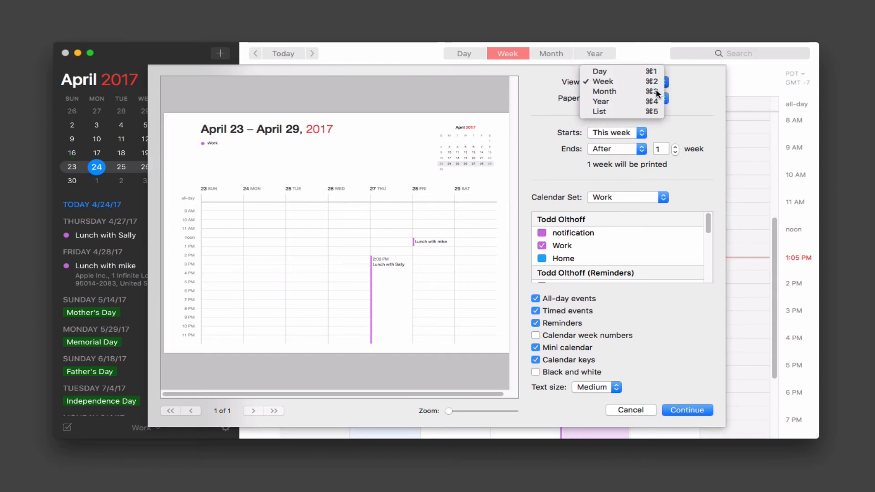
pyautogui.click(604, 91)
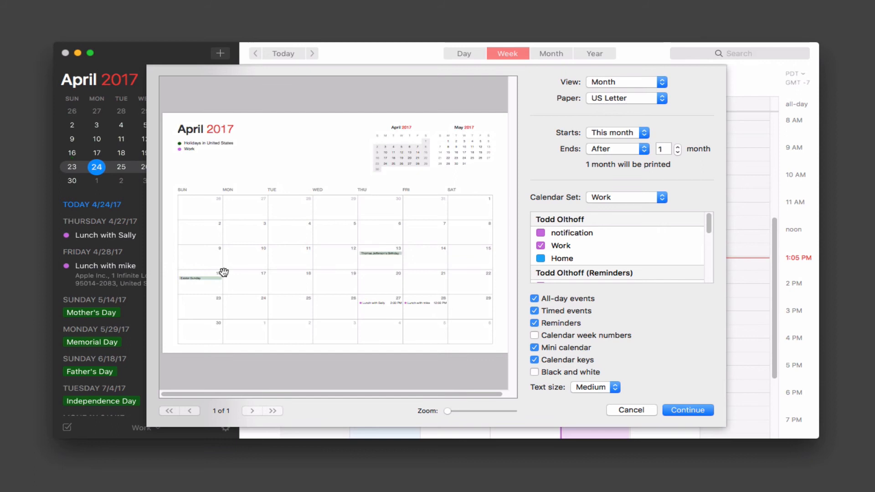
pyautogui.moveTo(233, 146)
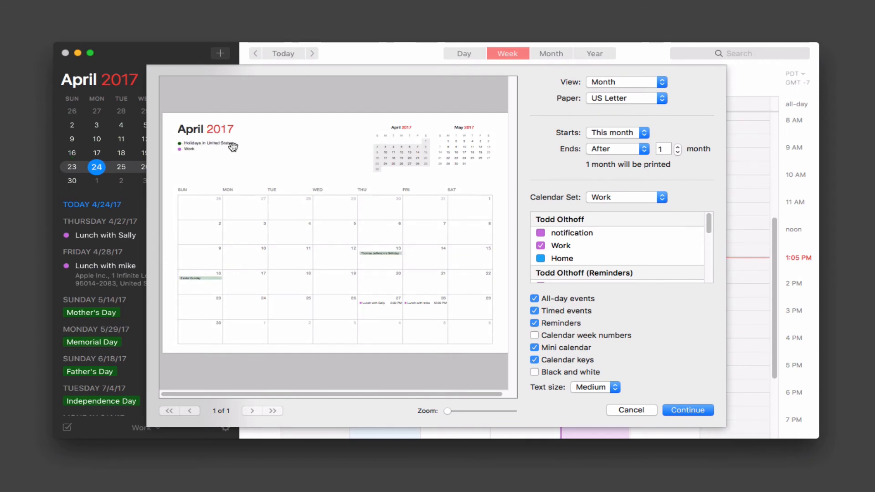
pyautogui.moveTo(435, 279)
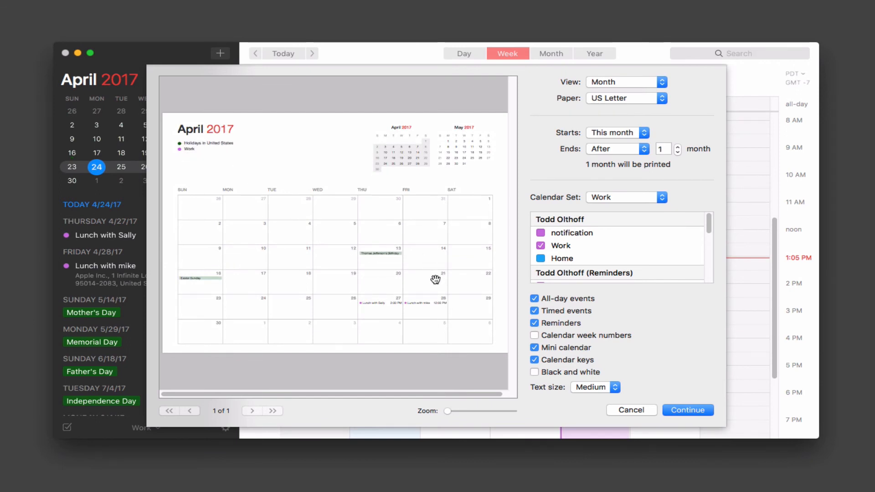
pyautogui.moveTo(382, 167)
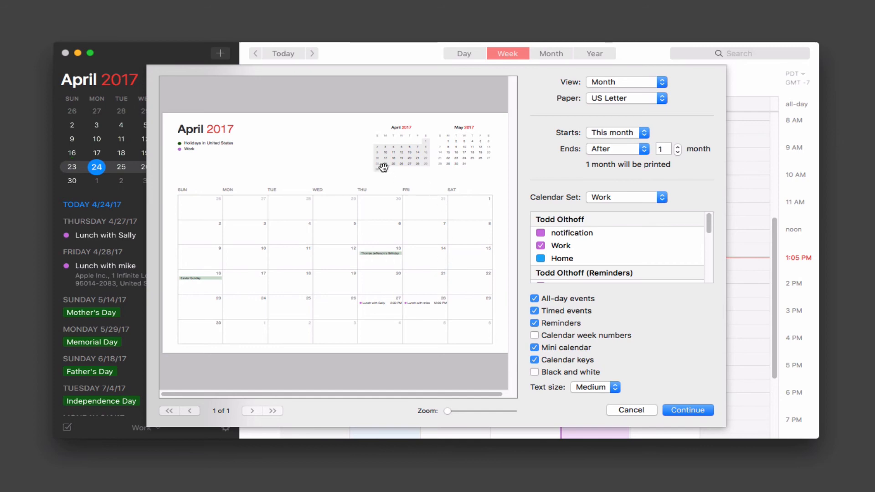
pyautogui.moveTo(476, 160)
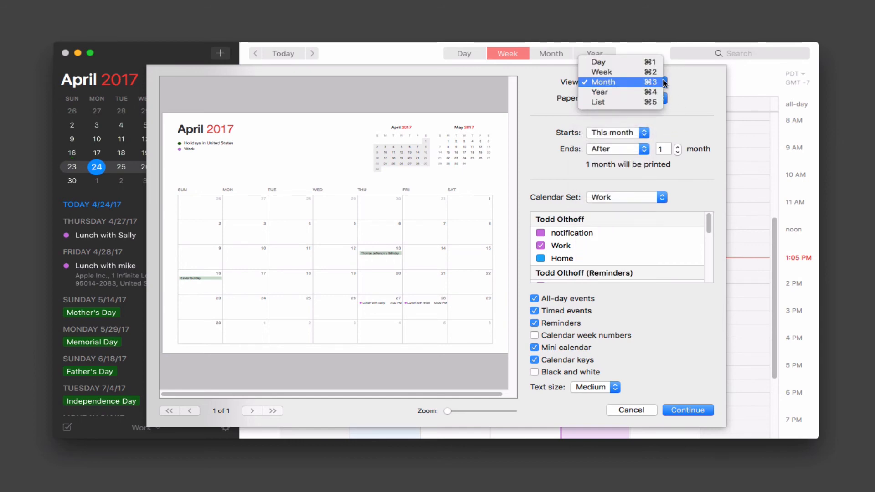
pyautogui.click(600, 92)
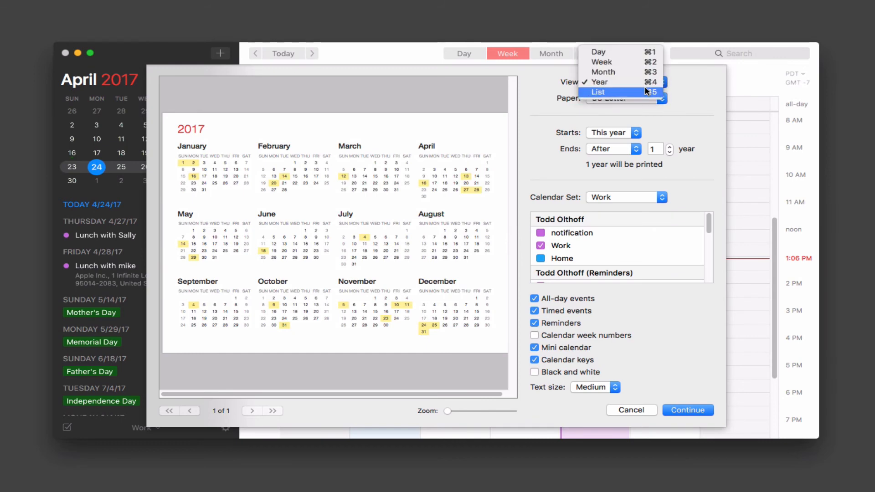
pyautogui.click(598, 92)
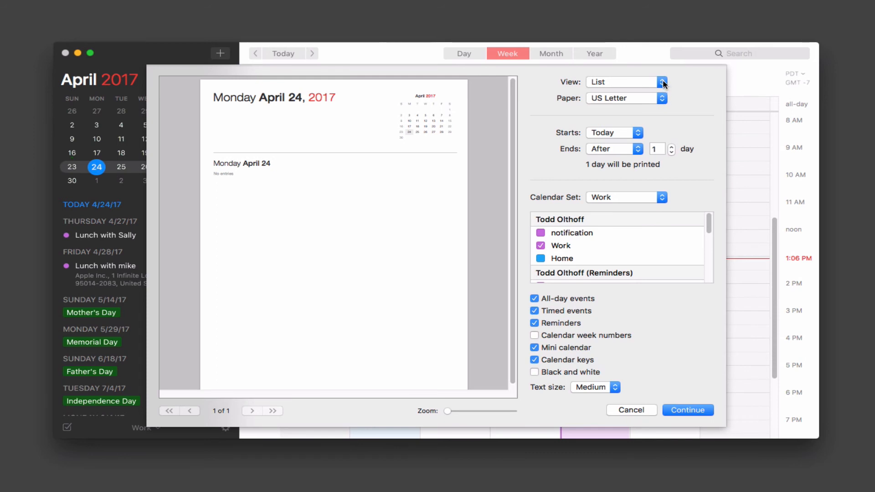
pyautogui.click(661, 82)
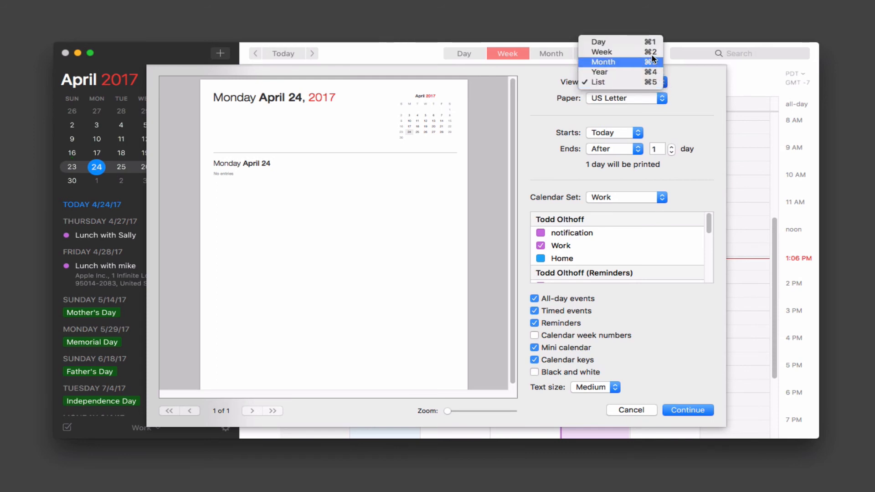
pyautogui.click(597, 41)
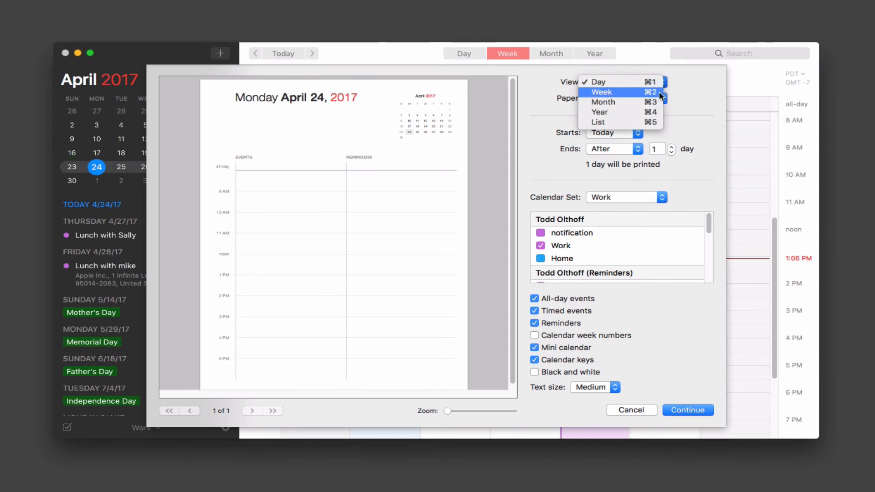
pyautogui.click(601, 92)
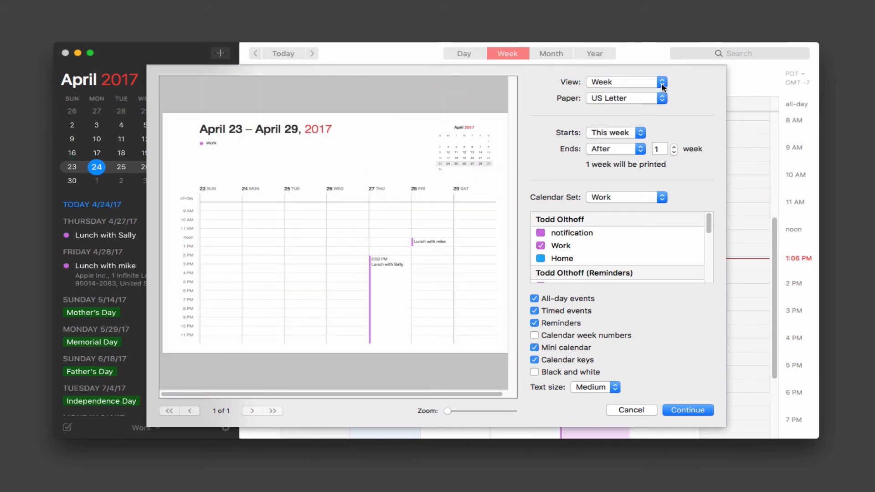
pyautogui.click(662, 81)
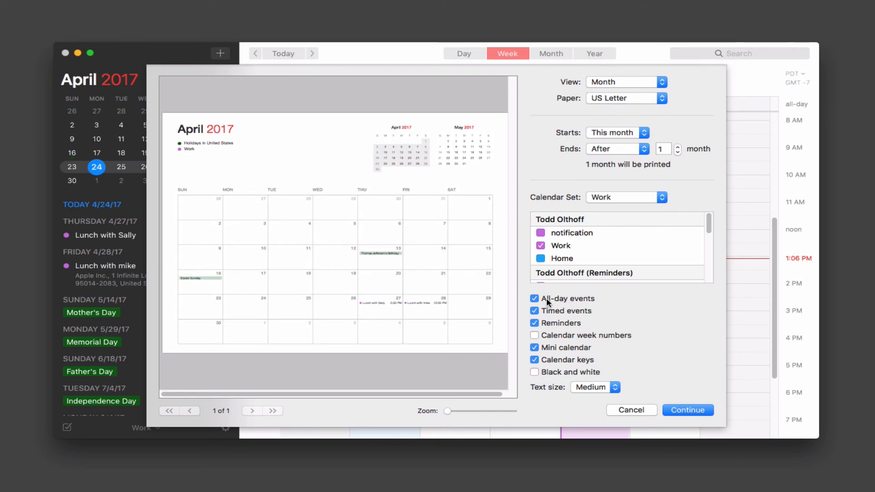
pyautogui.moveTo(603, 368)
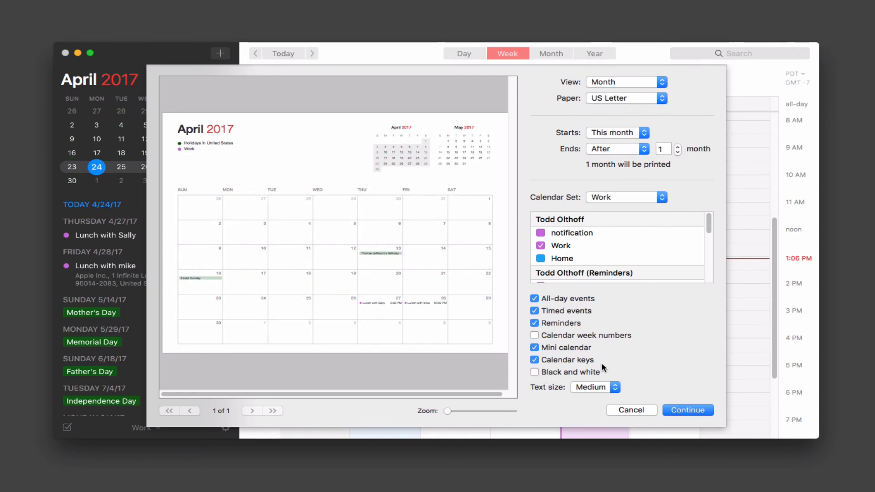
# - Toggle mini calendar, calendar key and week numbers on the printout, keeping the key
pyautogui.click(534, 347)
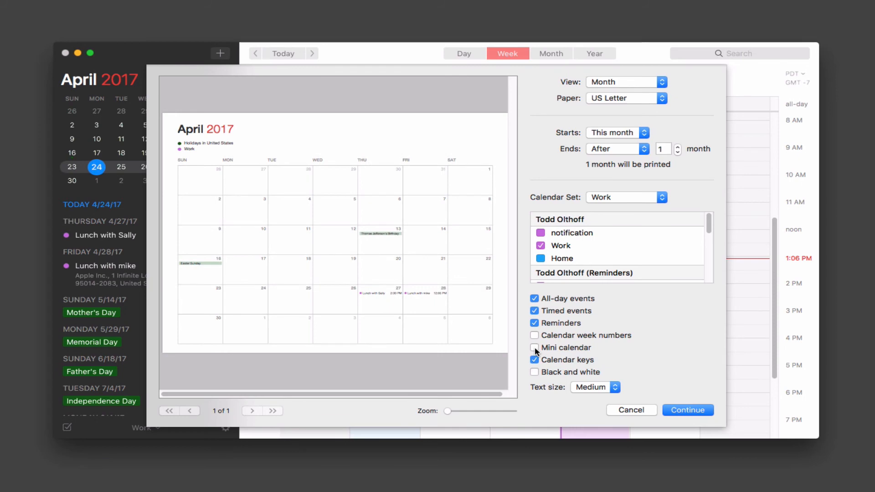
pyautogui.click(534, 347)
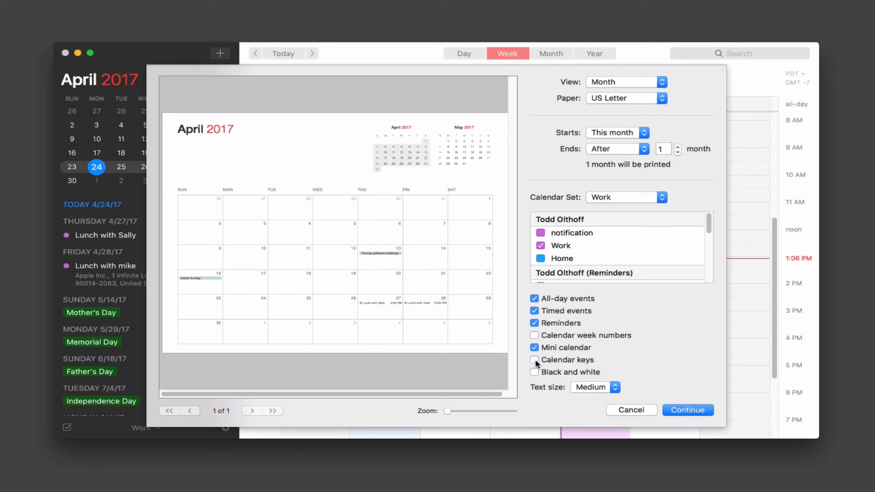
pyautogui.click(534, 360)
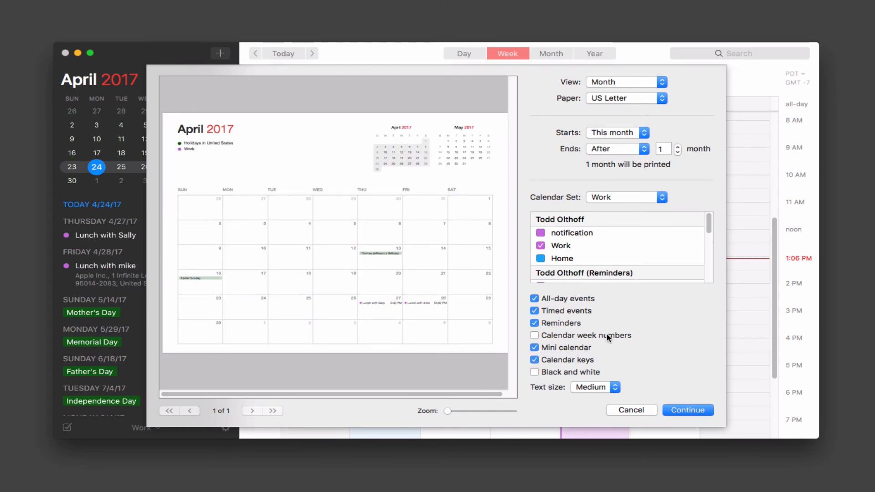
pyautogui.click(534, 335)
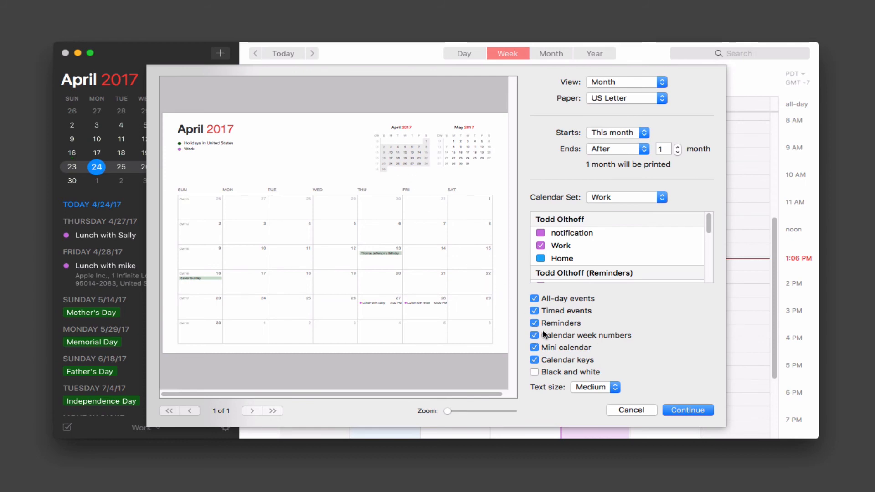
pyautogui.click(534, 336)
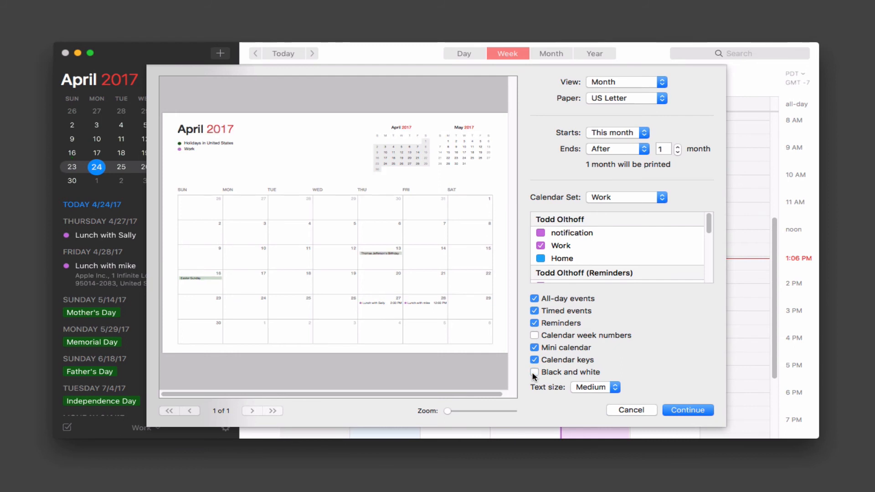
# - Try Large and Small printout text sizes, ending with Medium
pyautogui.click(594, 387)
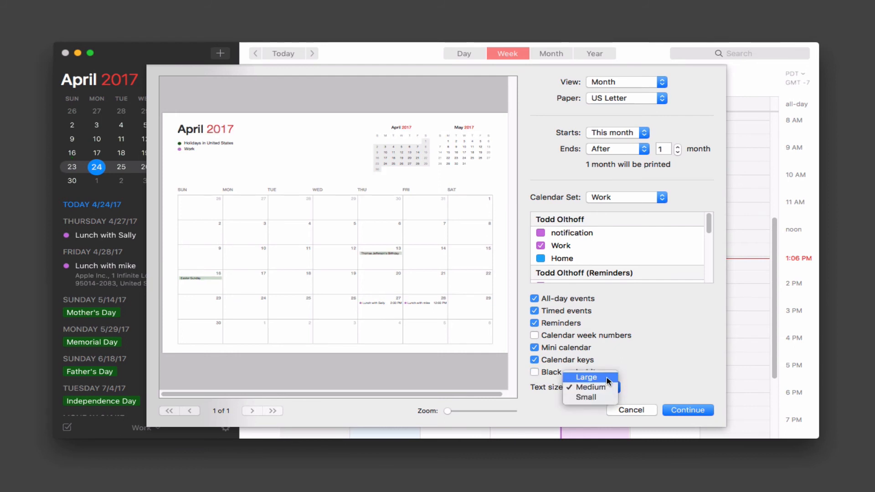
pyautogui.click(587, 378)
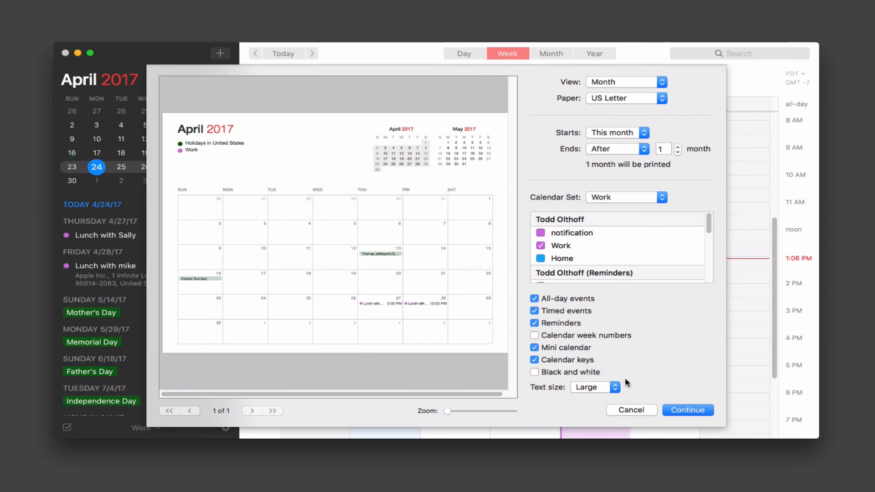
pyautogui.click(595, 387)
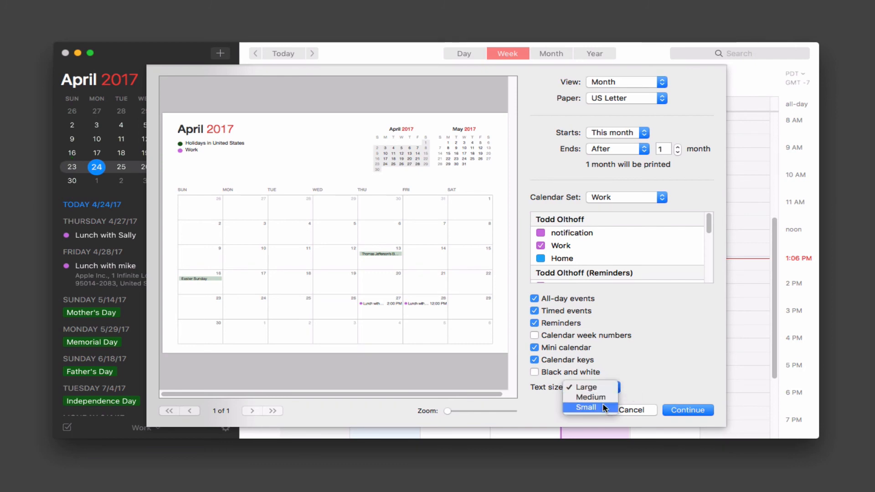
pyautogui.click(586, 408)
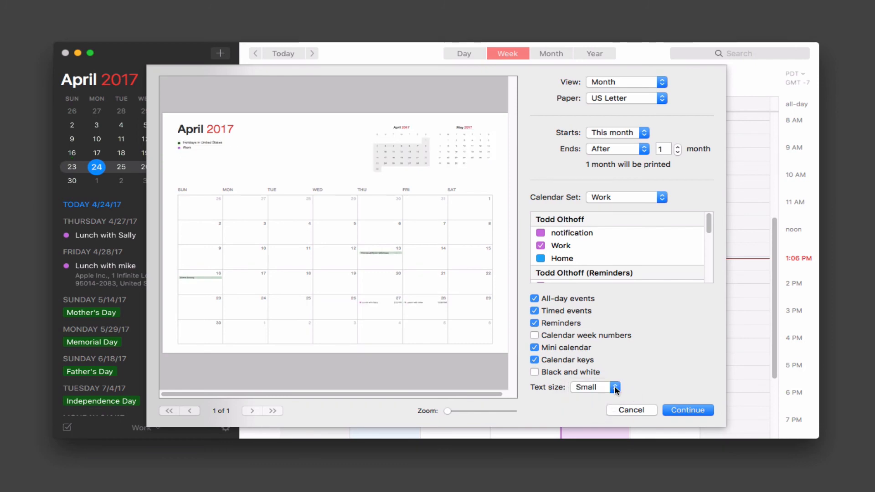
pyautogui.click(614, 388)
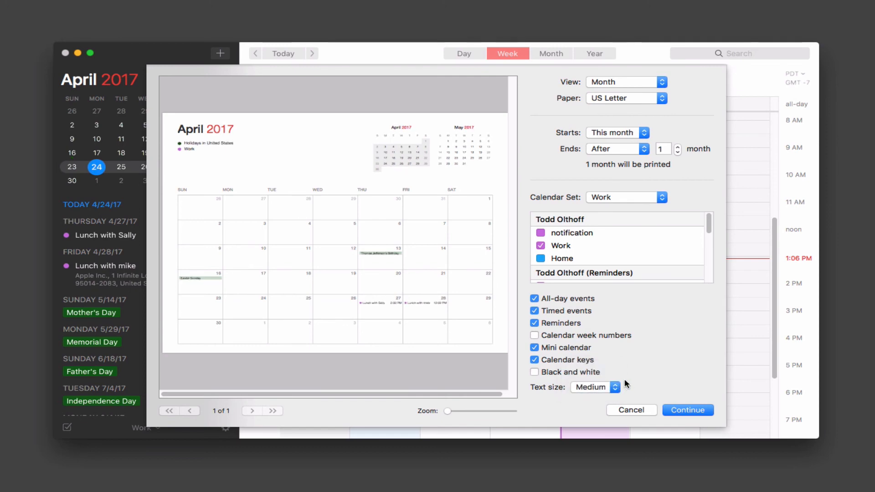
pyautogui.moveTo(354, 180)
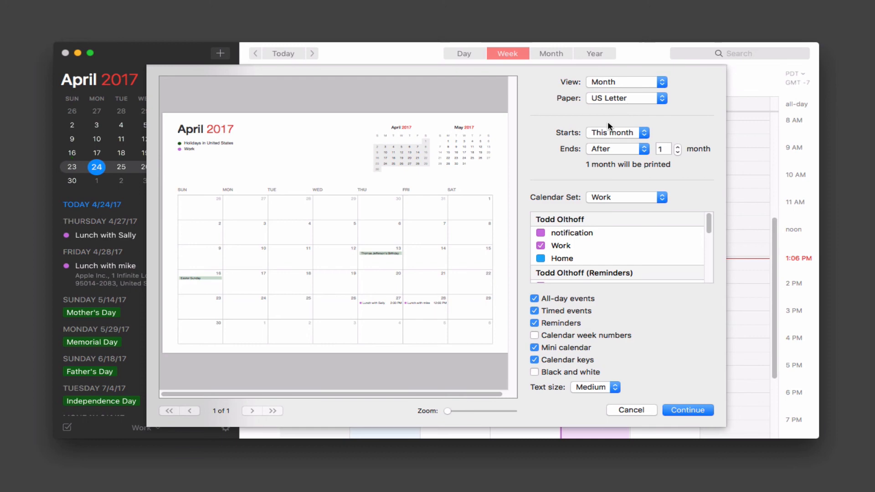
pyautogui.moveTo(611, 207)
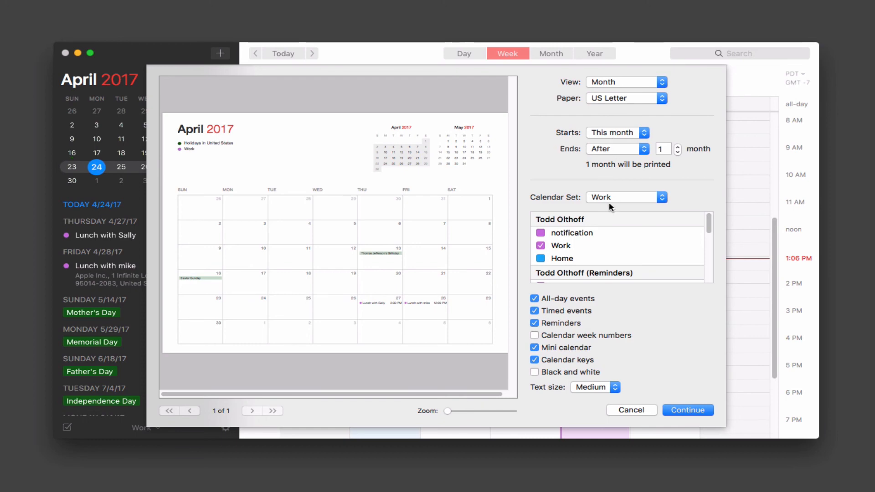
pyautogui.click(630, 410)
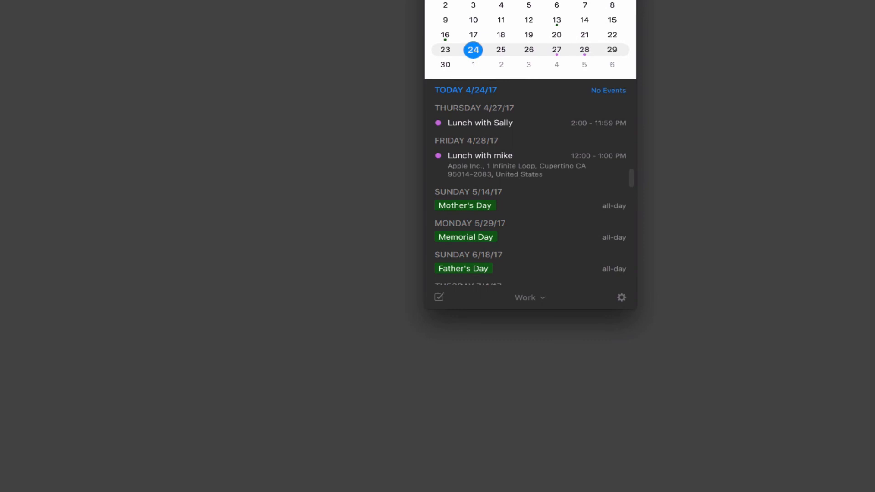
# - Scroll the mini window's upcoming events, lunches and holidays through July 4
pyautogui.scroll(-3)
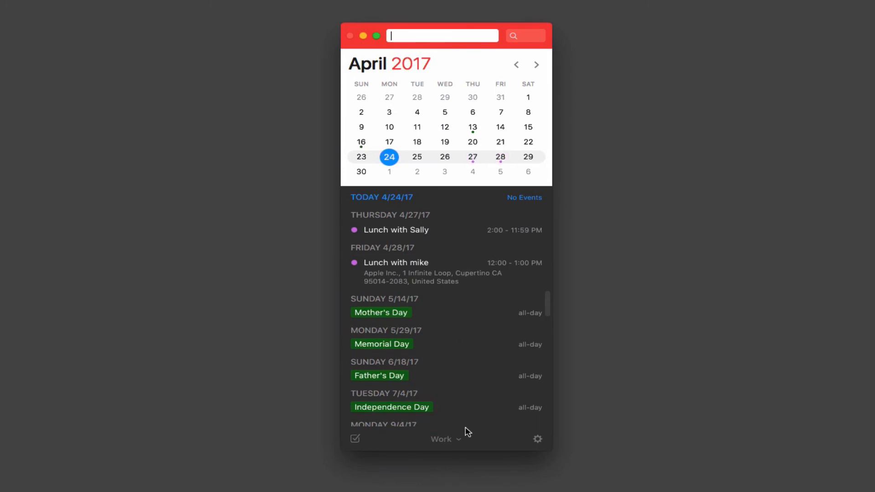
pyautogui.moveTo(507, 132)
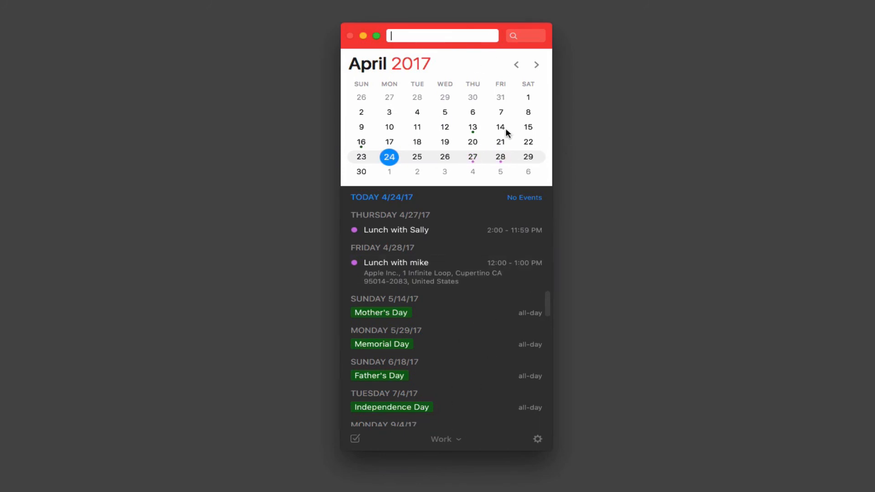
pyautogui.moveTo(500, 97)
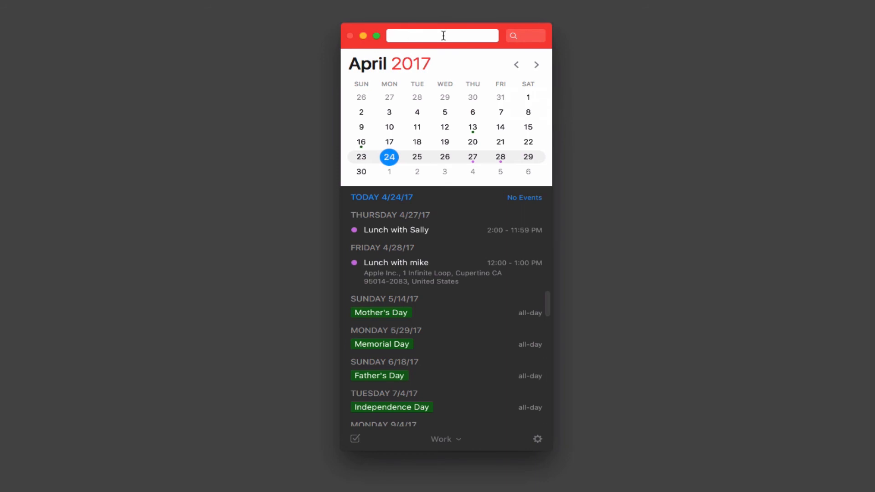
pyautogui.moveTo(523, 35)
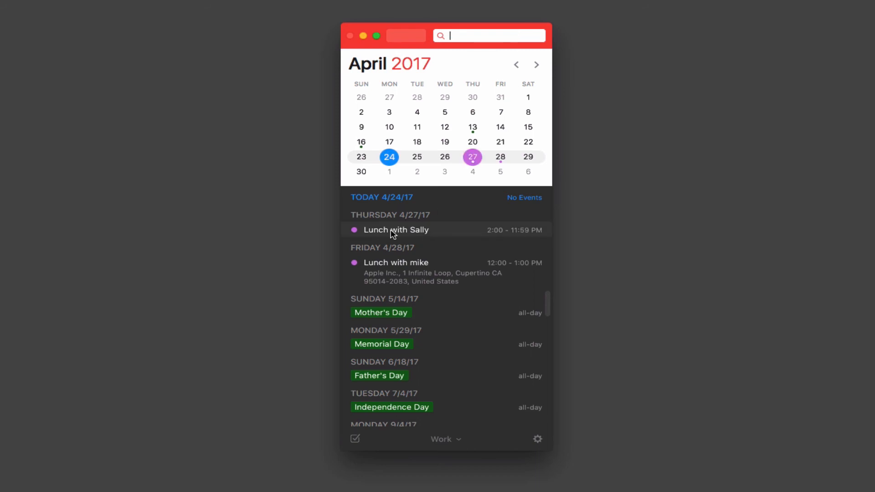
pyautogui.click(396, 230)
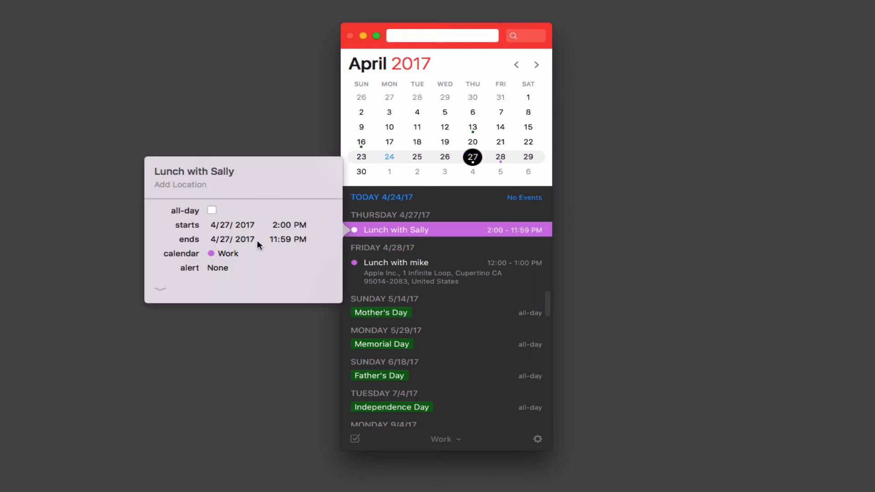
pyautogui.click(160, 289)
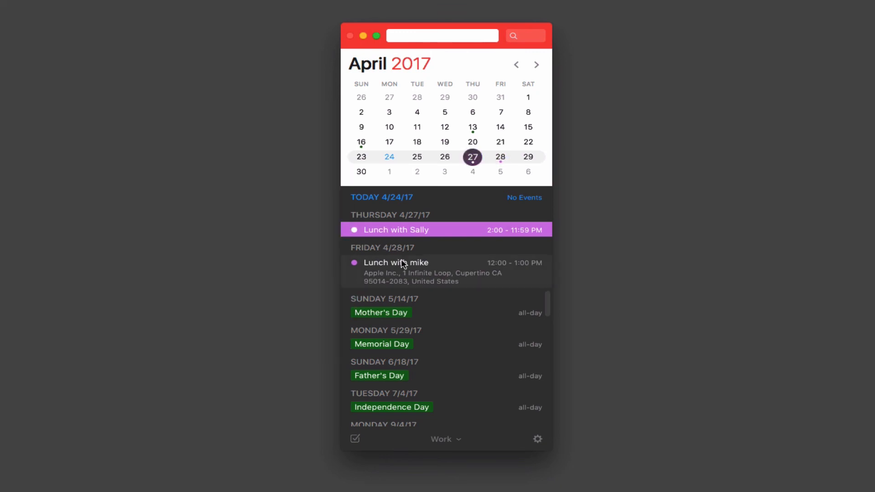
pyautogui.click(396, 263)
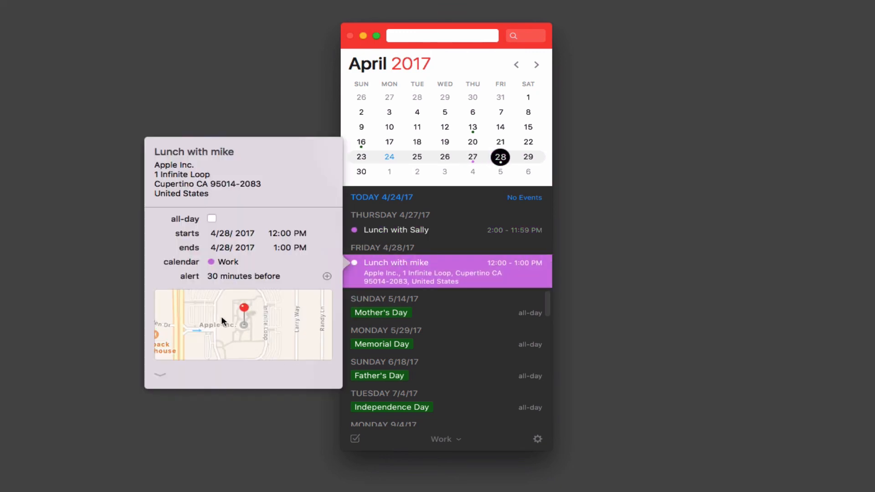
pyautogui.moveTo(285, 325)
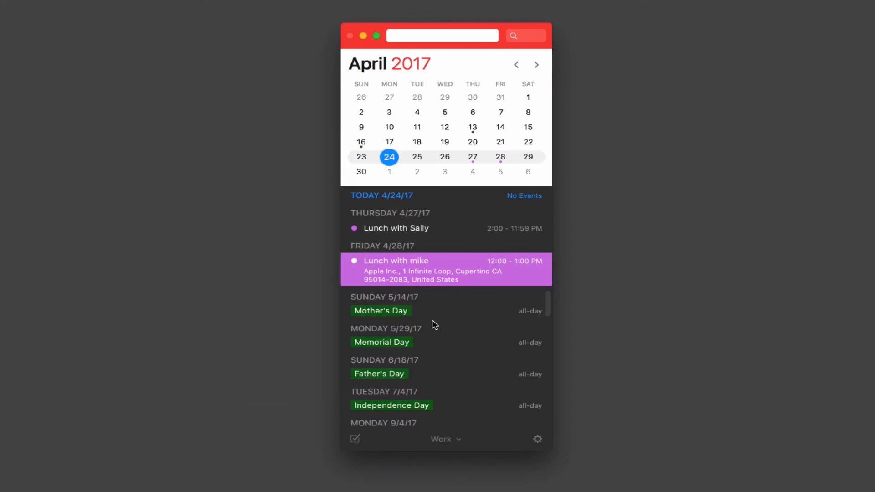
pyautogui.click(535, 64)
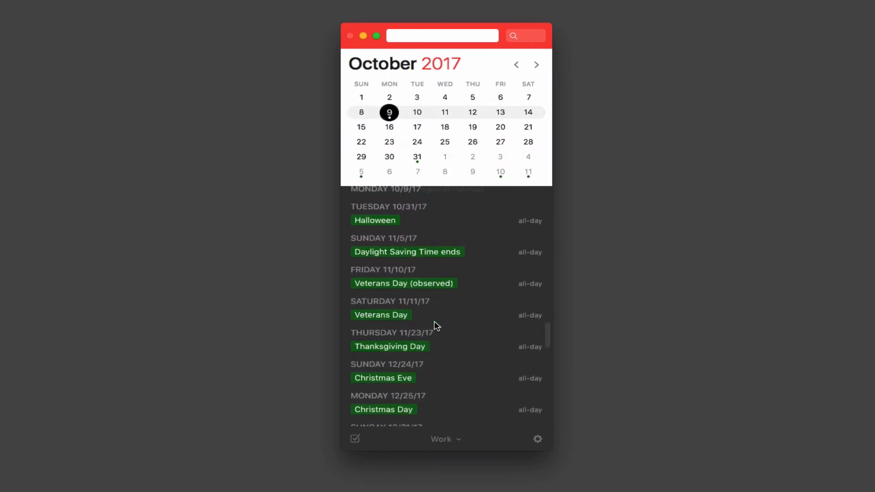
pyautogui.click(516, 65)
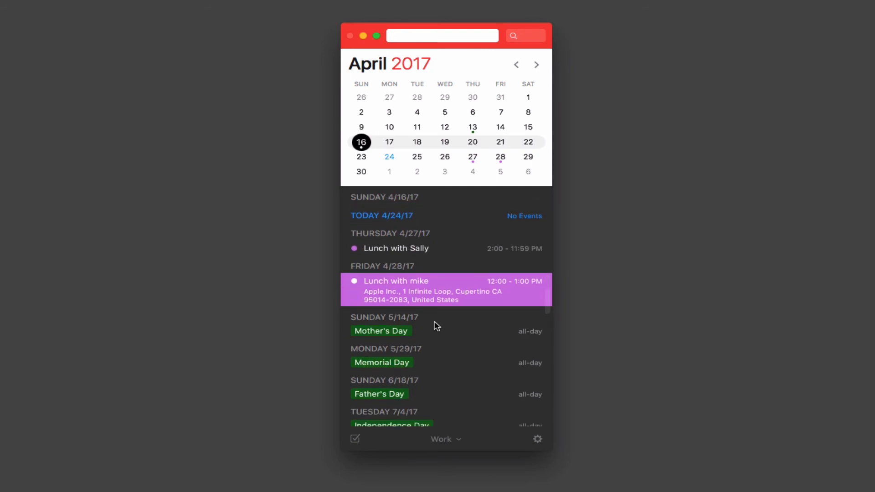
pyautogui.moveTo(442, 445)
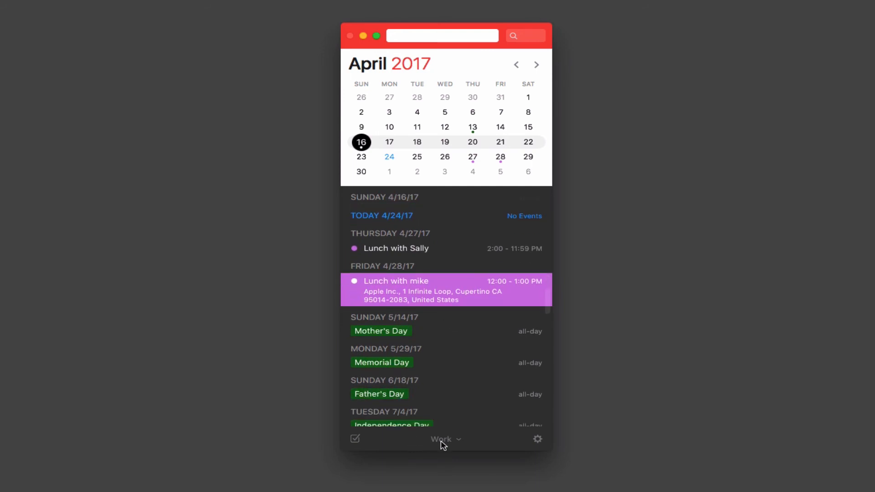
pyautogui.click(445, 439)
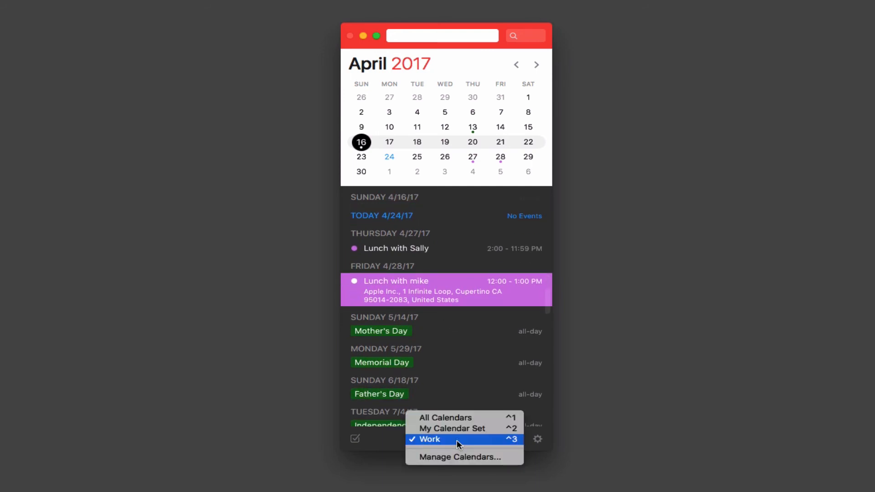
pyautogui.moveTo(452, 427)
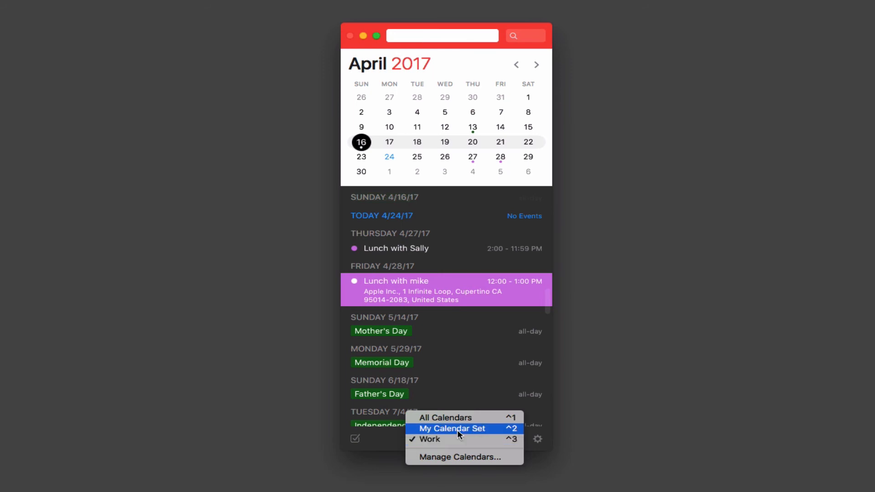
pyautogui.click(452, 428)
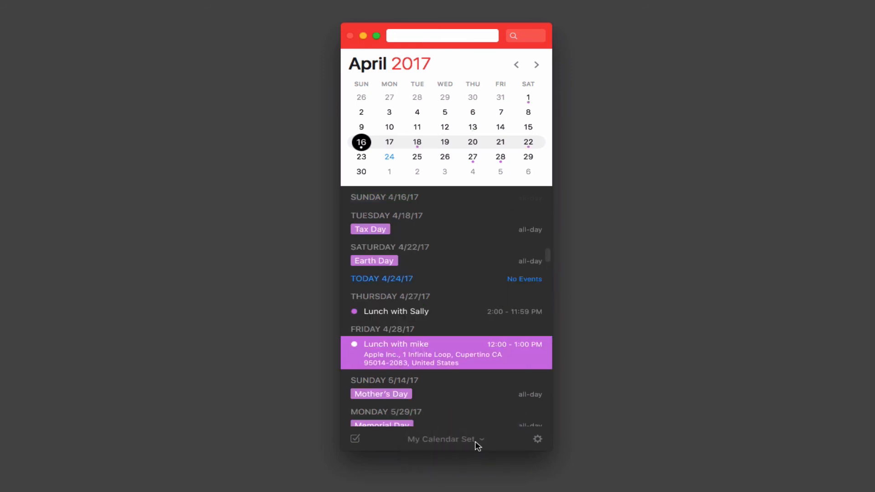
pyautogui.click(444, 439)
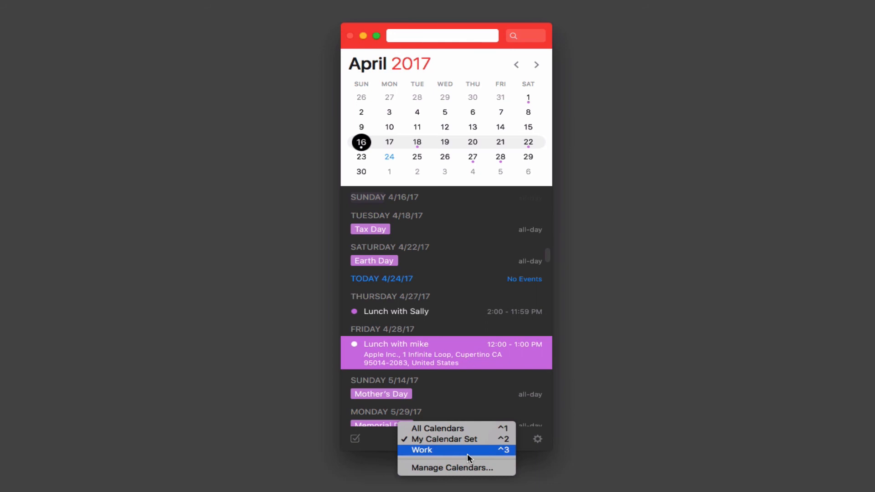
pyautogui.click(422, 450)
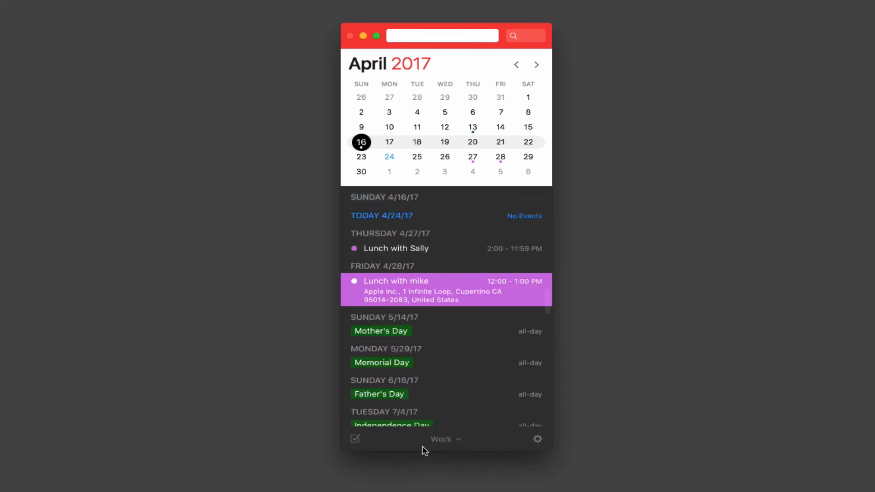
pyautogui.click(355, 438)
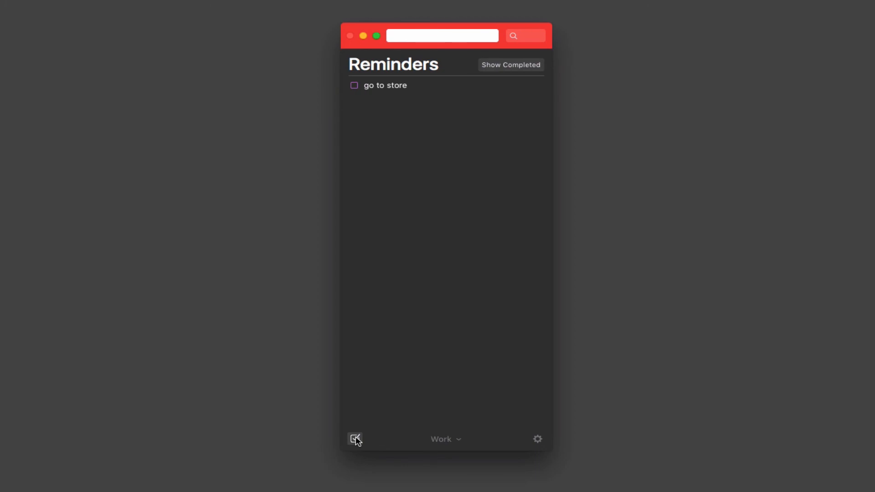
pyautogui.click(354, 440)
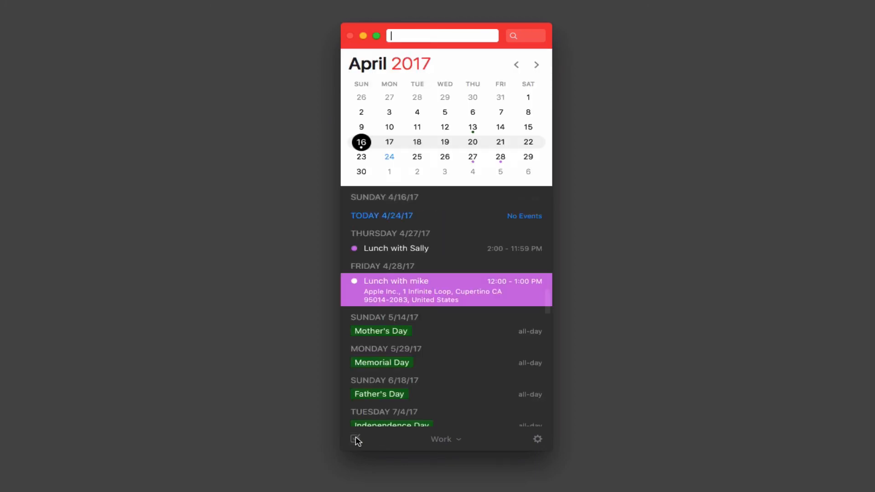
pyautogui.click(537, 438)
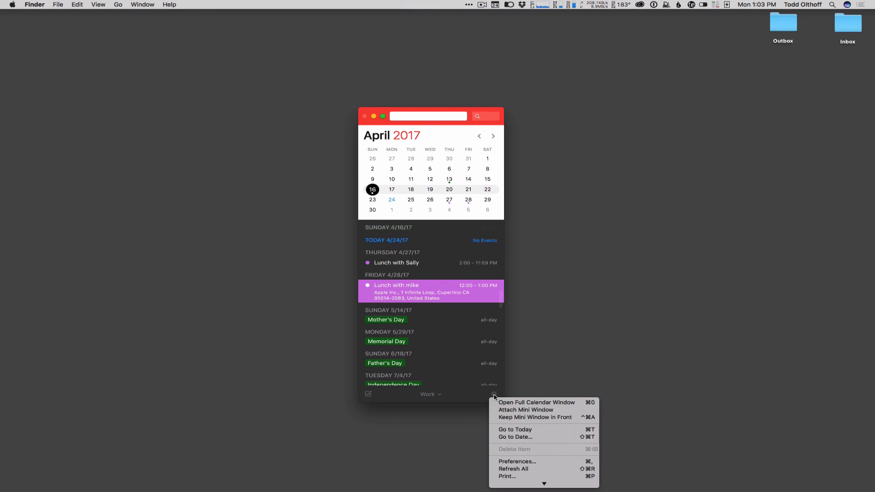
pyautogui.moveTo(525, 409)
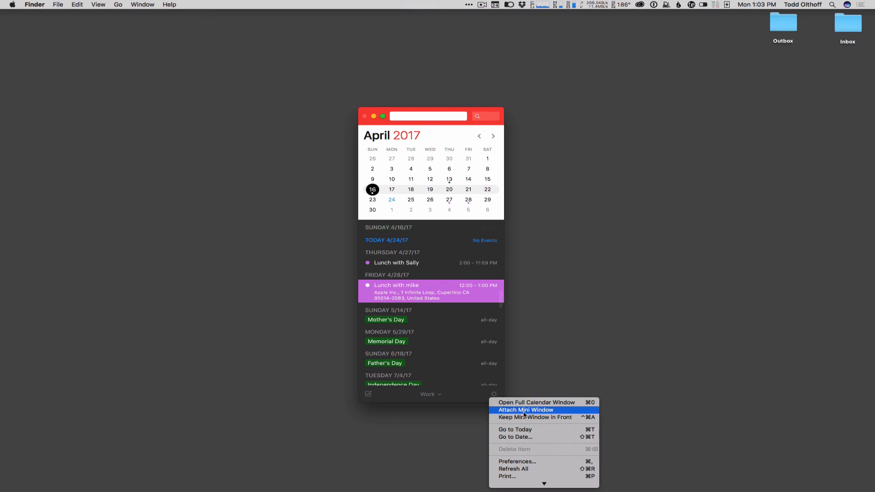
# - Choose Attach Mini Window from the gear menu so it drops from the menu bar icon
pyautogui.click(525, 410)
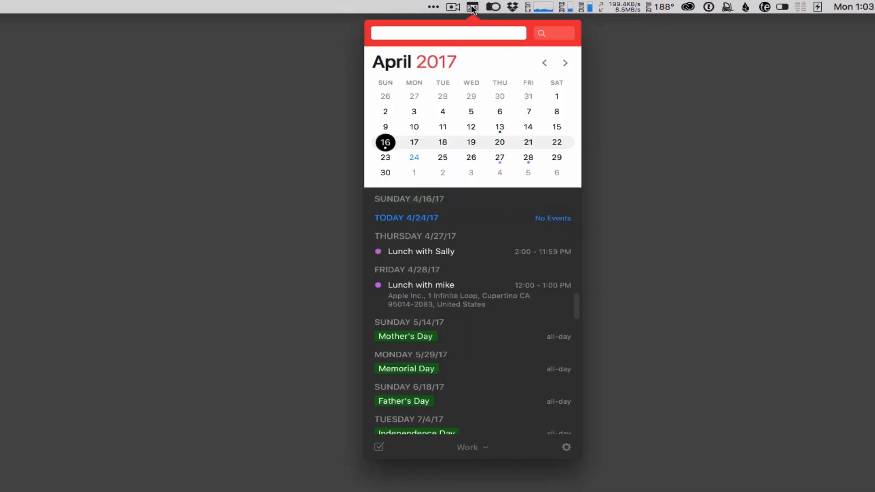
pyautogui.click(447, 33)
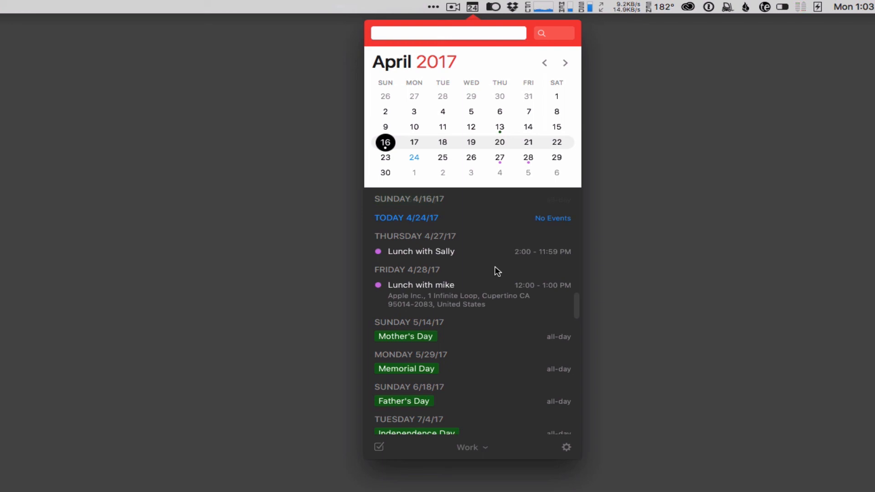
pyautogui.click(446, 33)
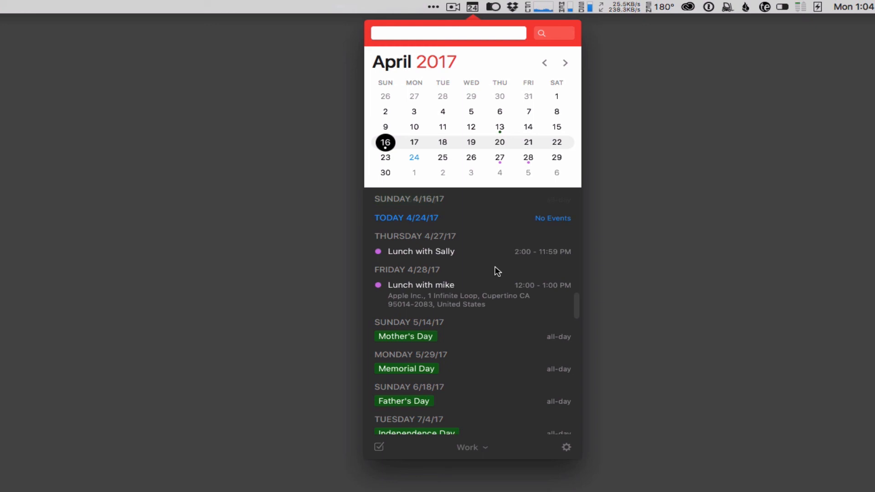
pyautogui.click(447, 32)
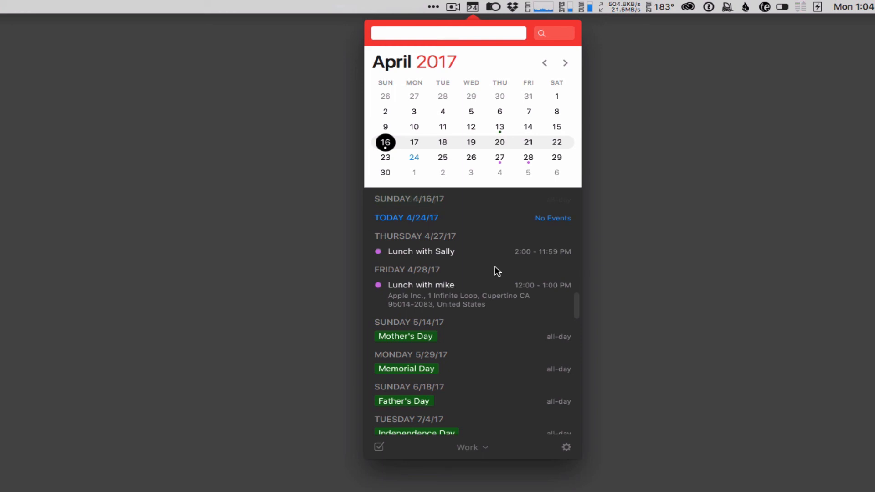
pyautogui.click(447, 33)
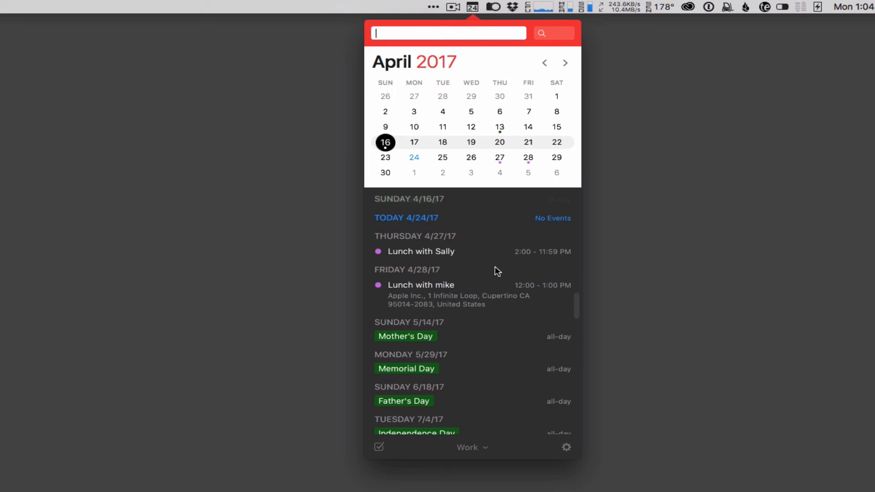